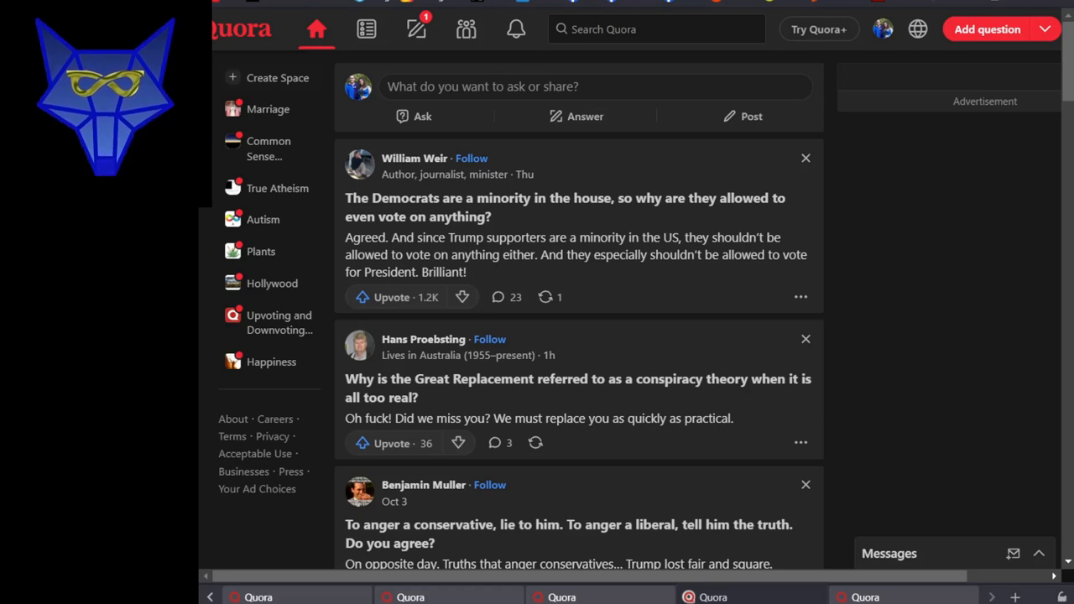
mouse_move(688, 559)
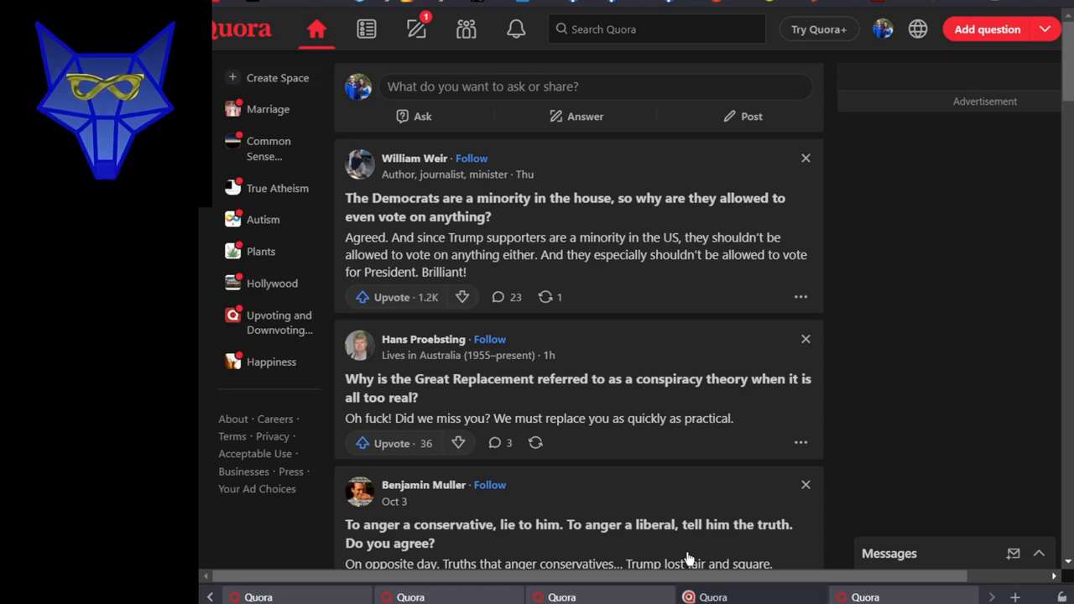
mouse_move(671, 283)
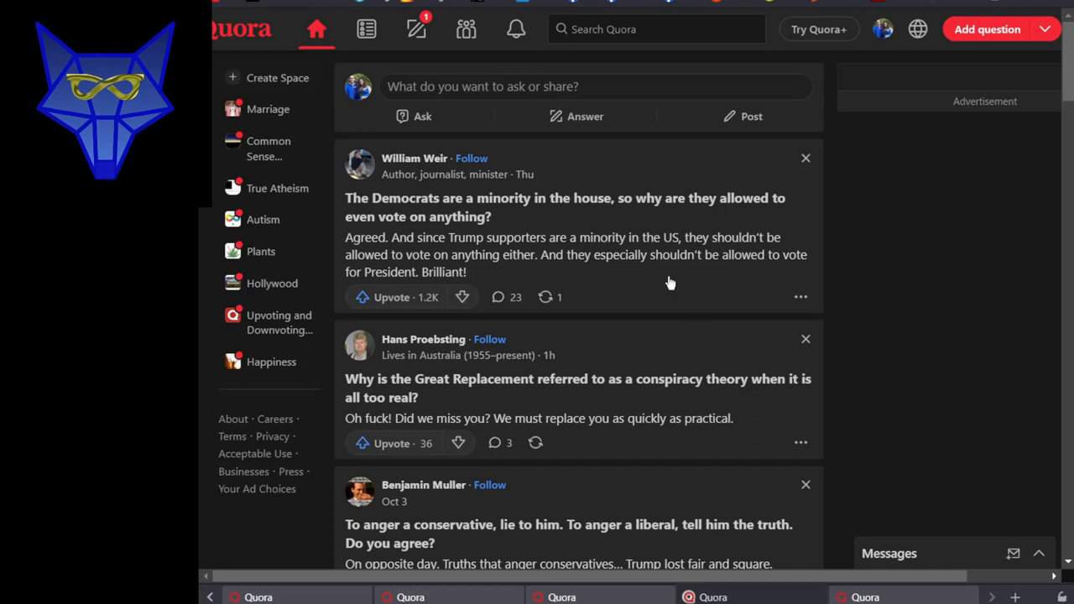
mouse_move(861, 262)
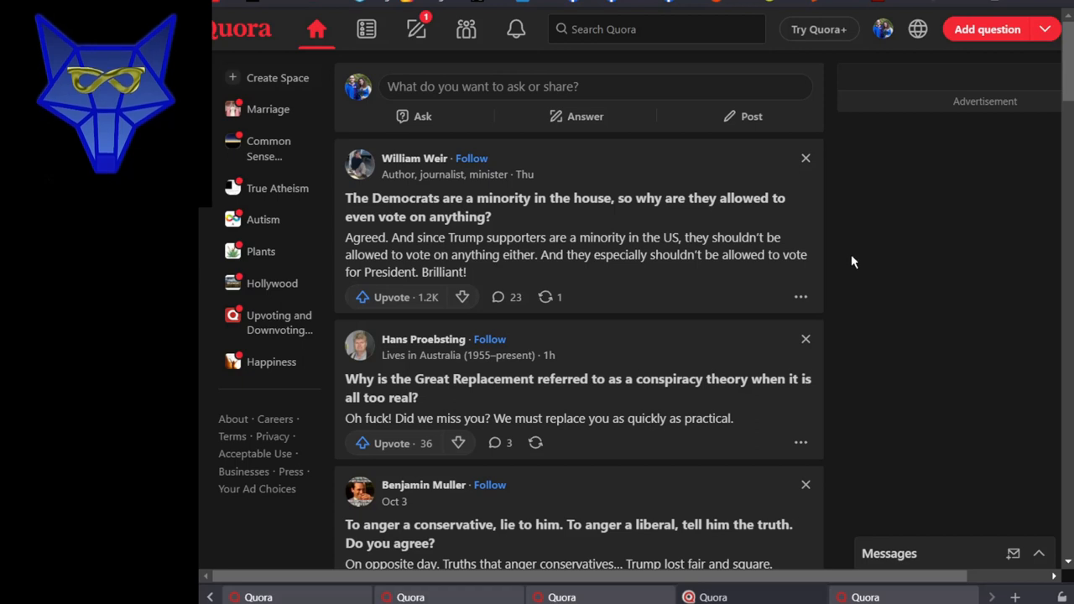
mouse_move(494, 254)
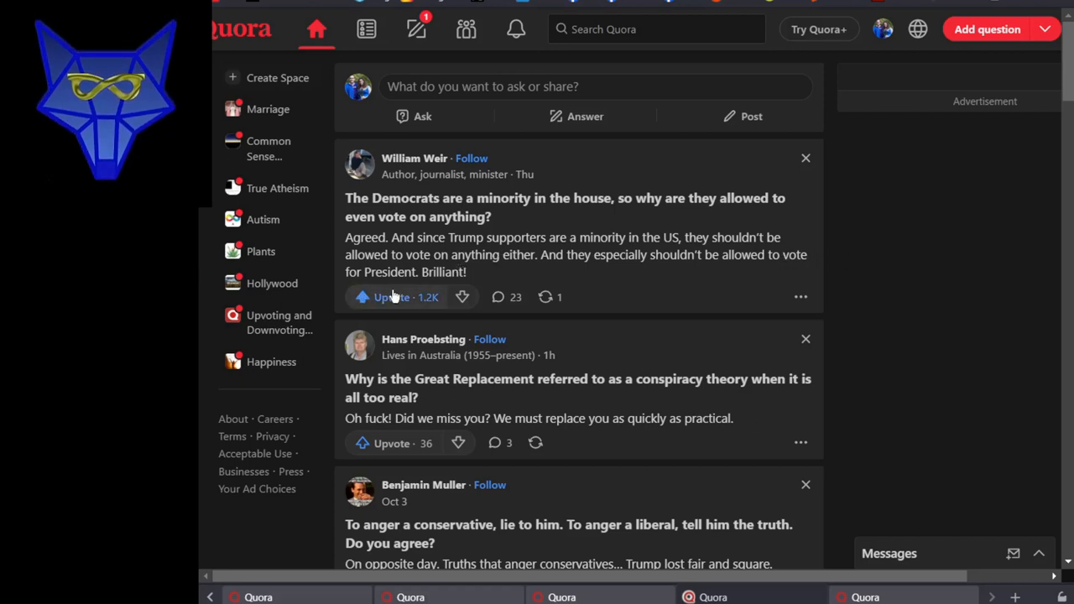
Scroll down to the Amish answer and upvote it, bringing its count to 4,405
scroll("down", 3)
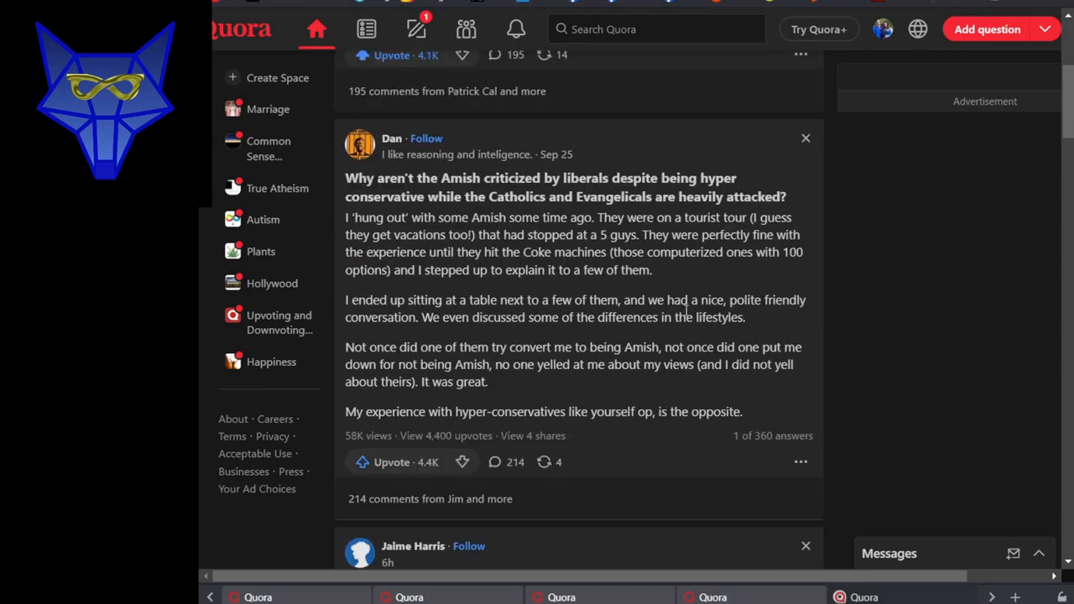
mouse_move(894, 322)
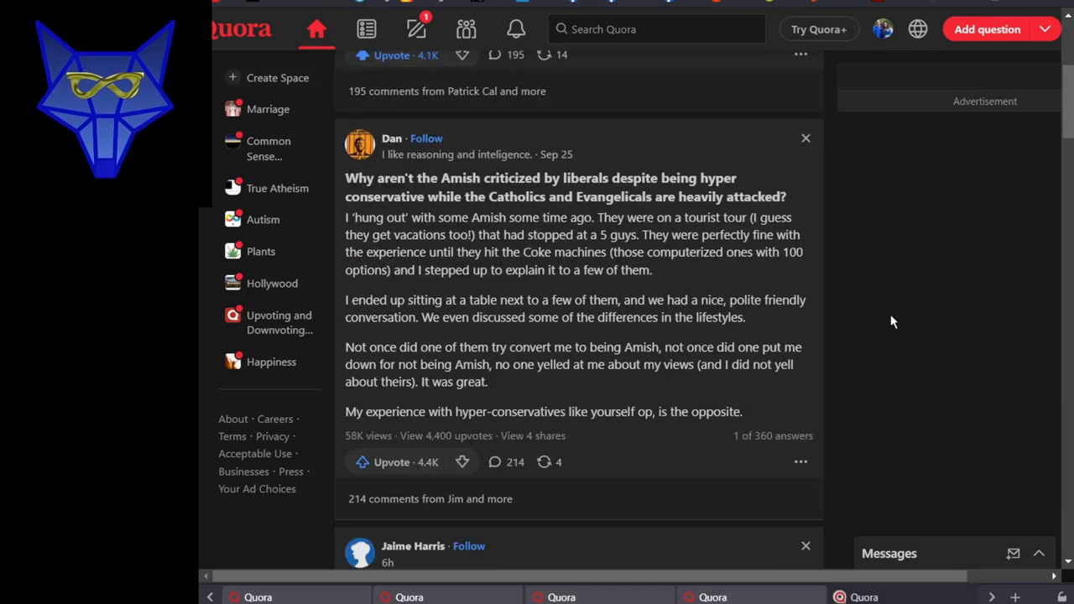
mouse_move(890, 321)
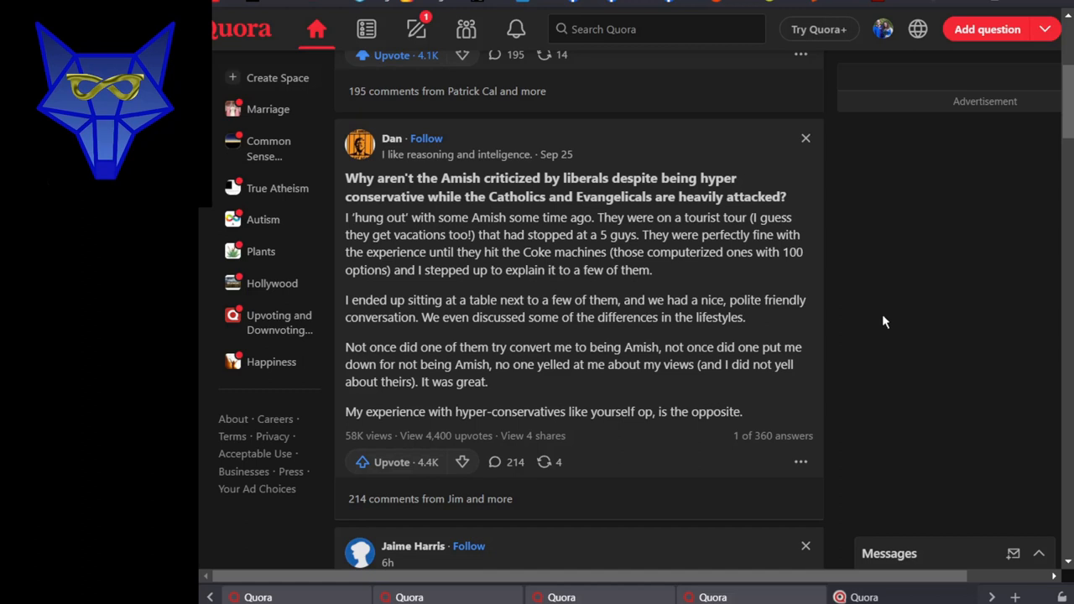
mouse_move(871, 321)
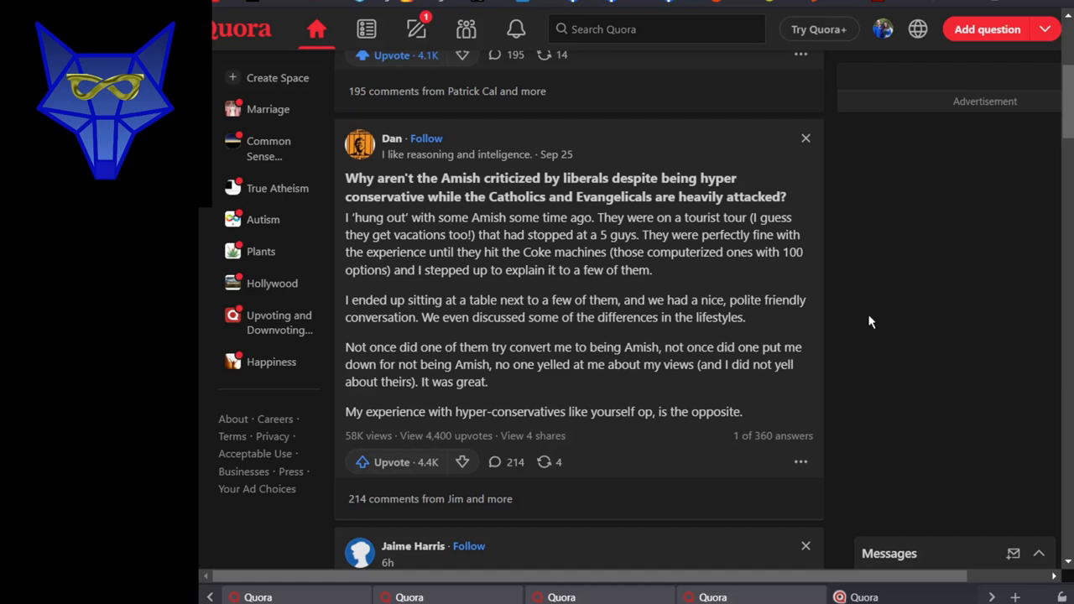
mouse_move(848, 321)
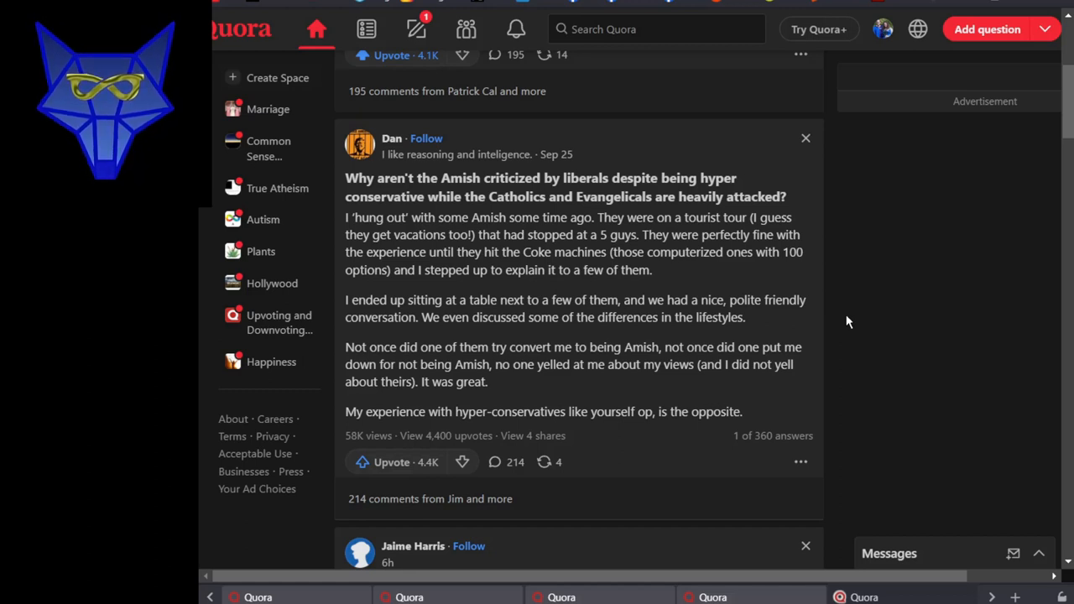
mouse_move(843, 321)
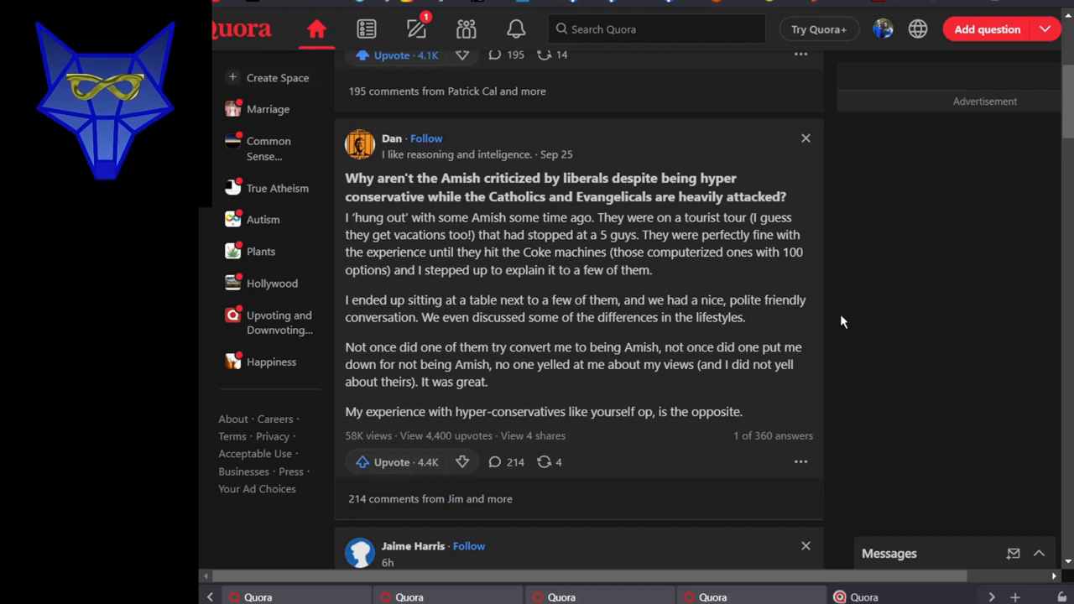
mouse_move(466, 402)
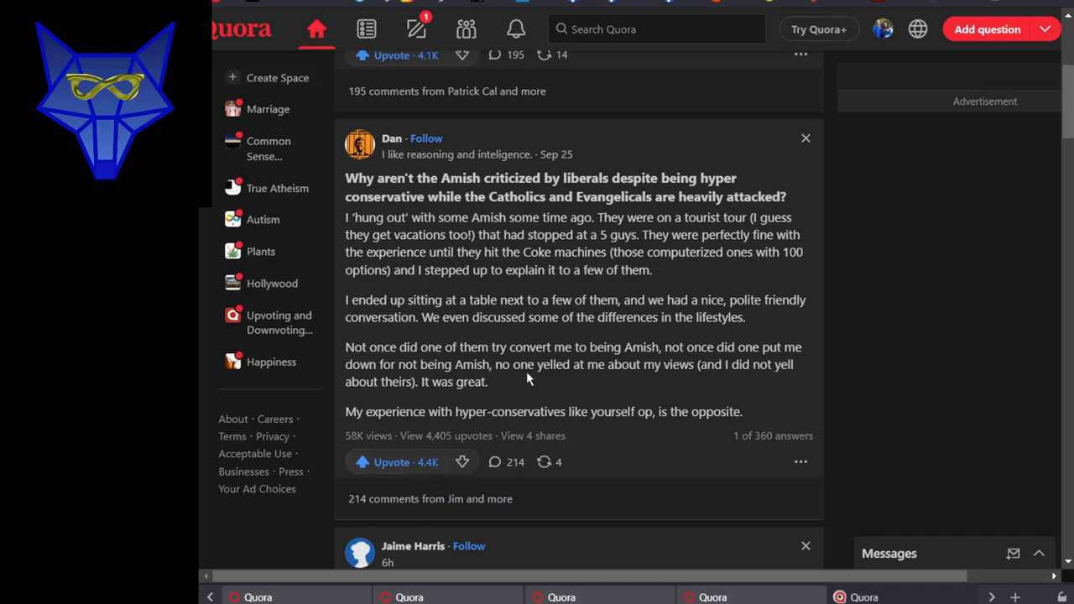
scroll("down", 3)
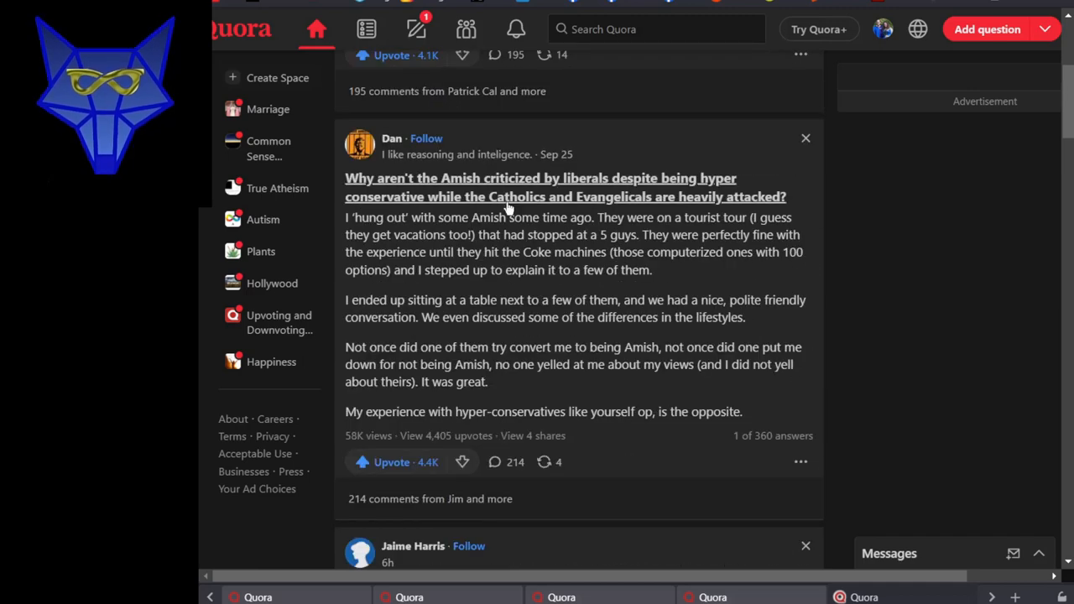
mouse_move(892, 275)
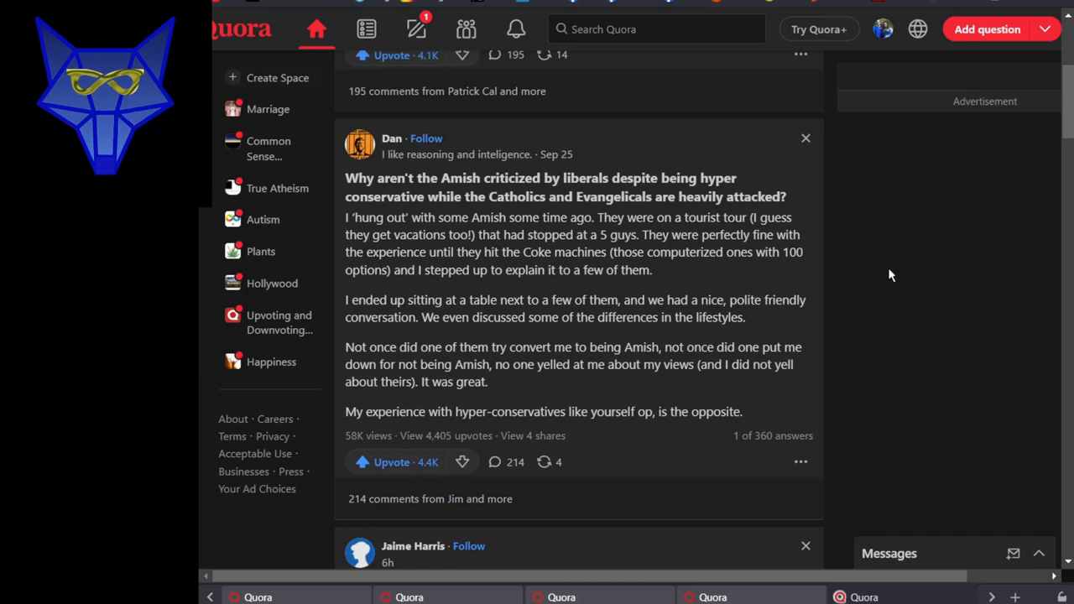
mouse_move(894, 283)
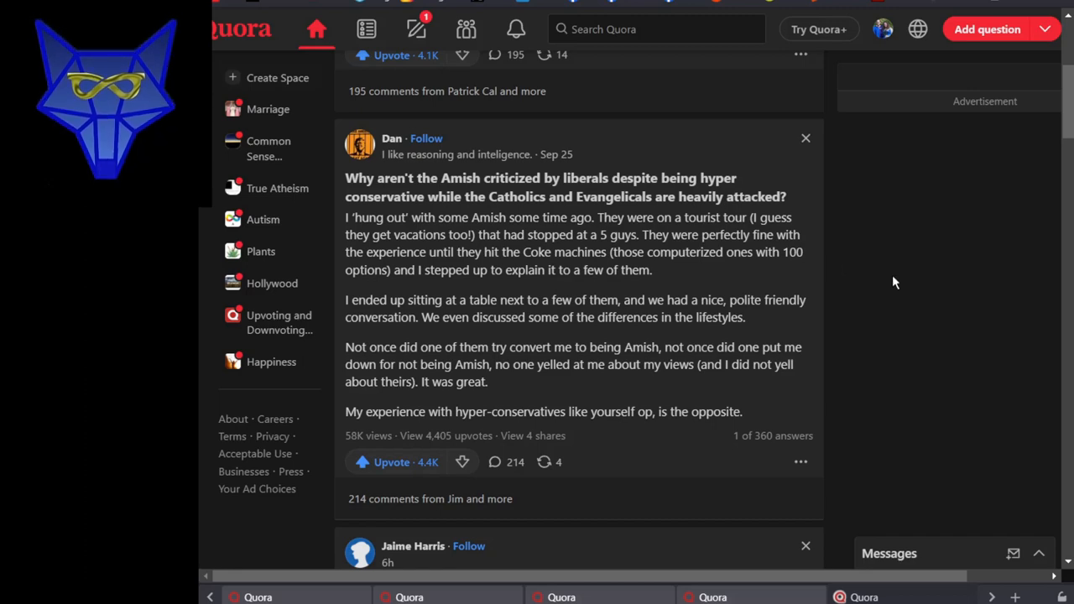
Scroll past the atheism post and job interview meme to the Democrats voting answer
scroll("down", 3)
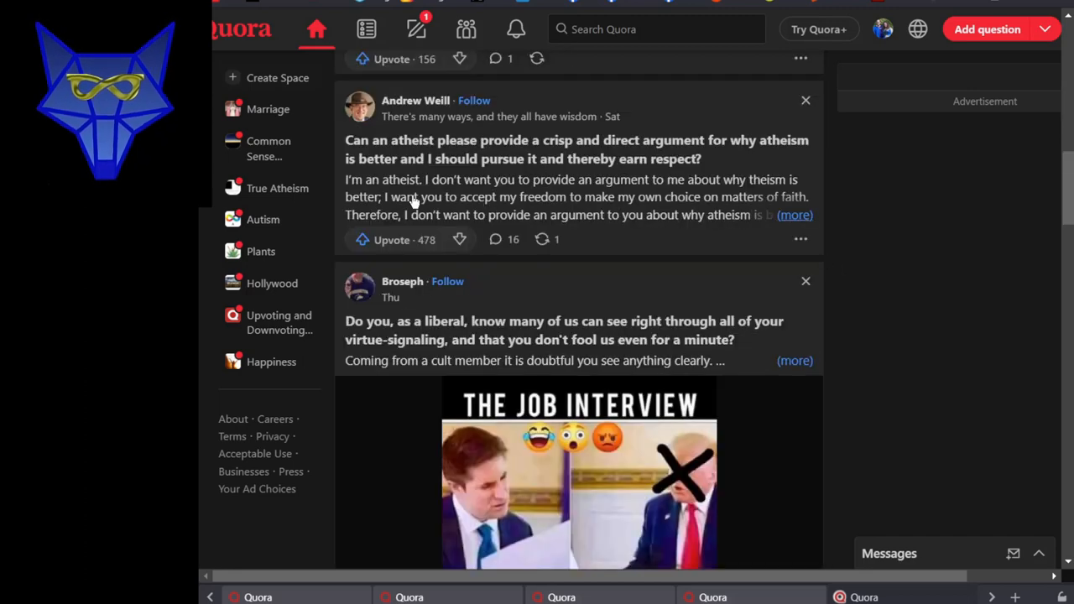
mouse_move(890, 235)
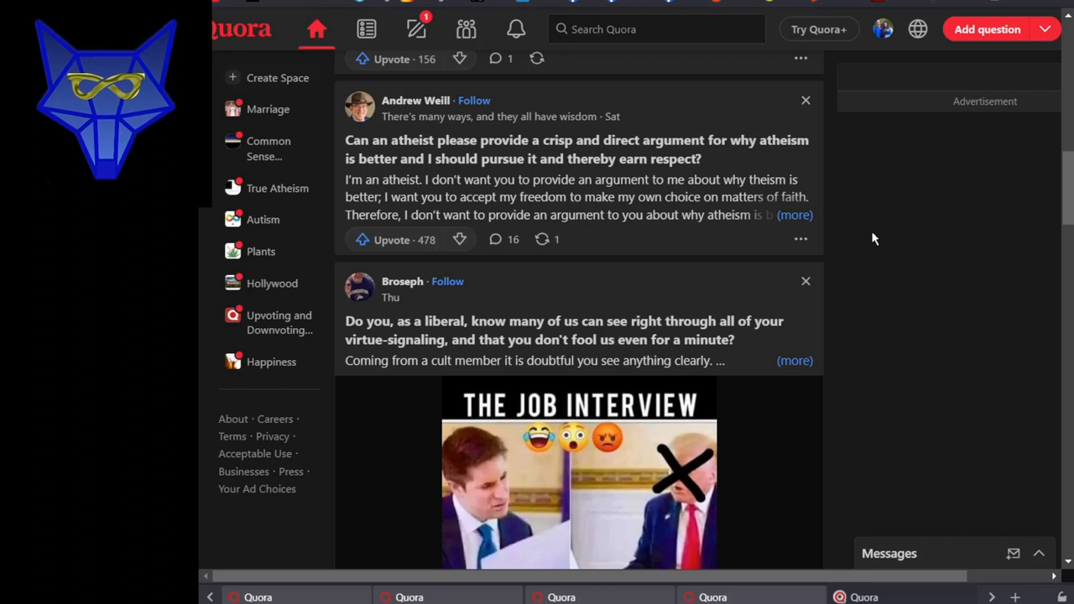
mouse_move(869, 239)
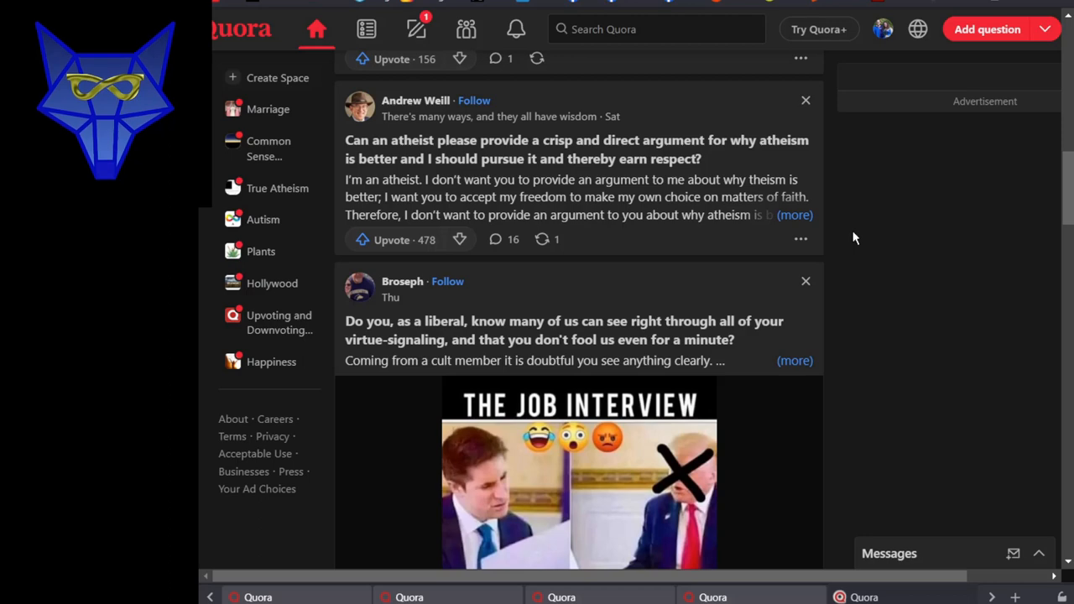
scroll("down", 3)
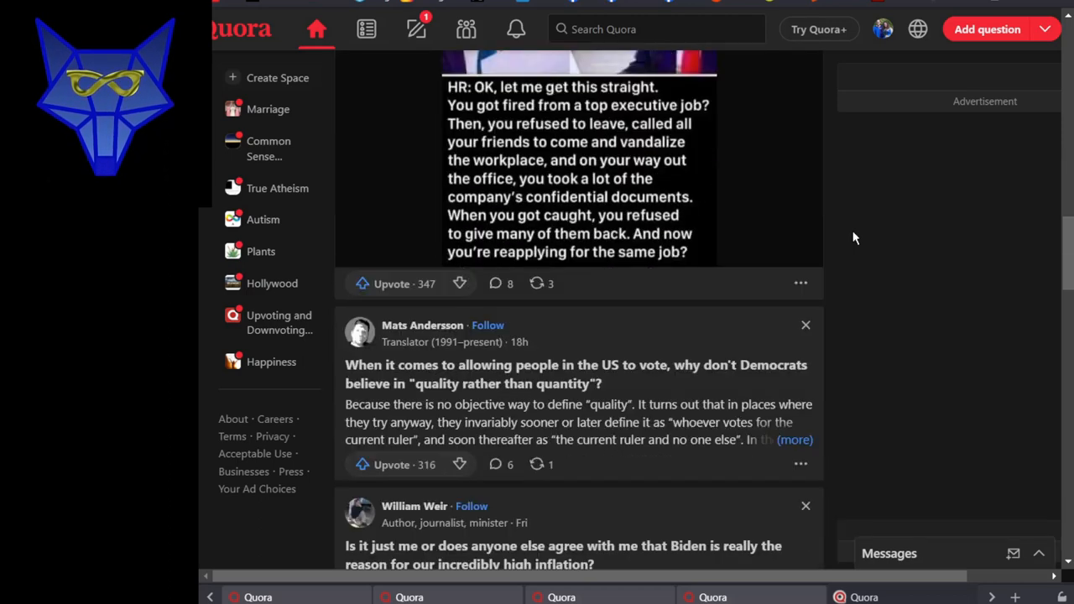
scroll("down", 3)
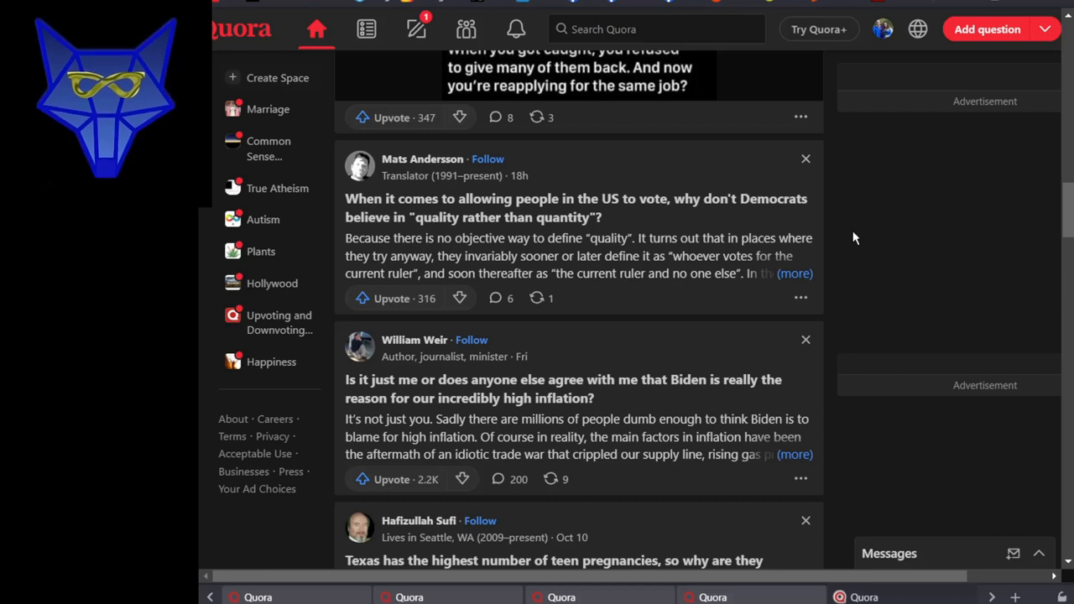
mouse_move(836, 237)
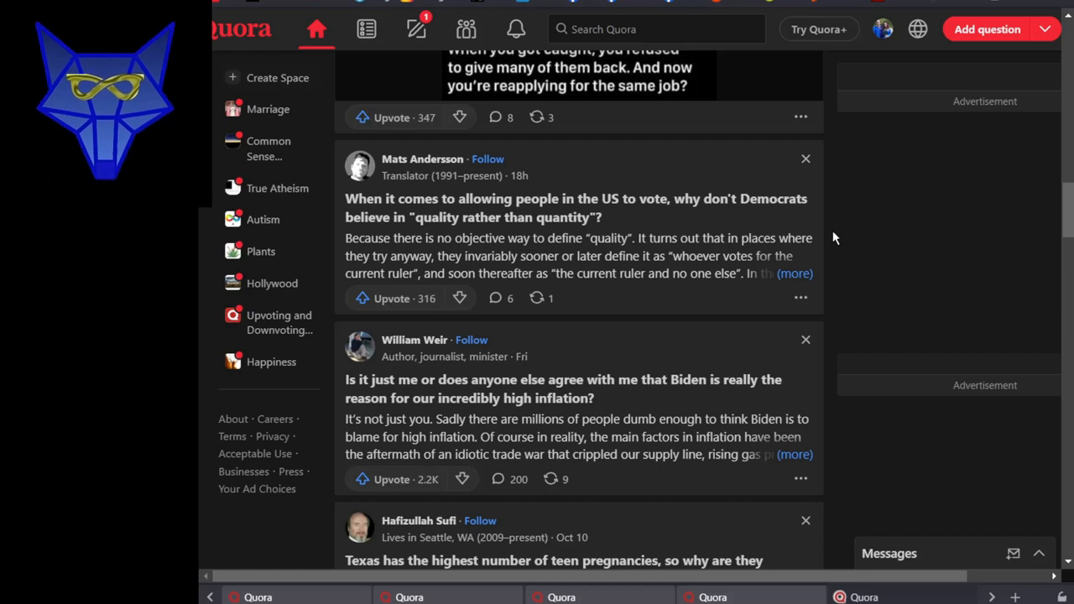
mouse_move(705, 277)
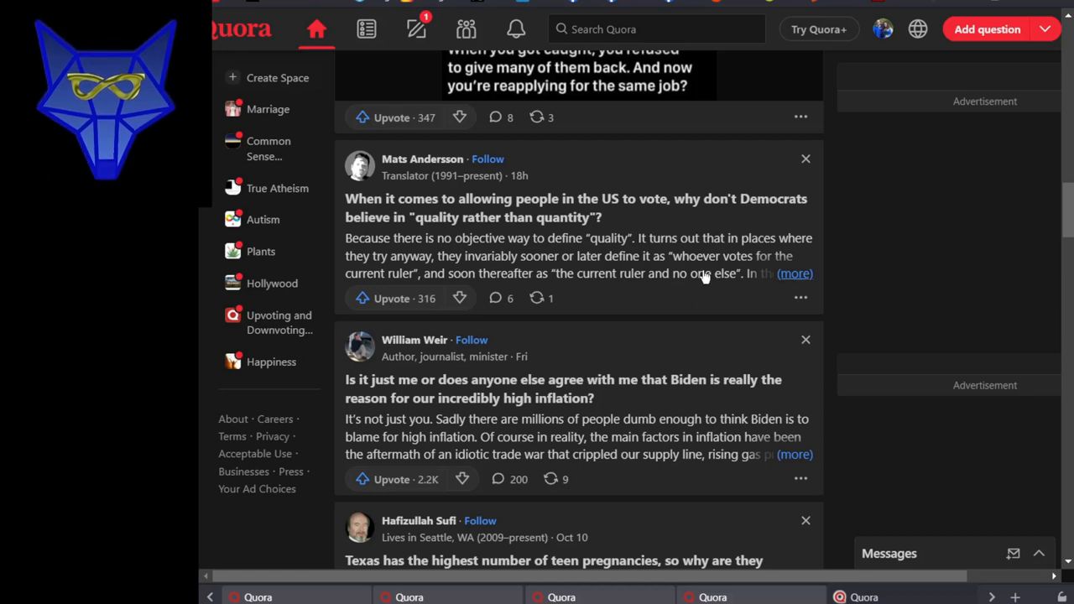
Expand the Democrats 'quality rather than quantity' answer, showing 4K views and 316 upvotes
left_click(794, 274)
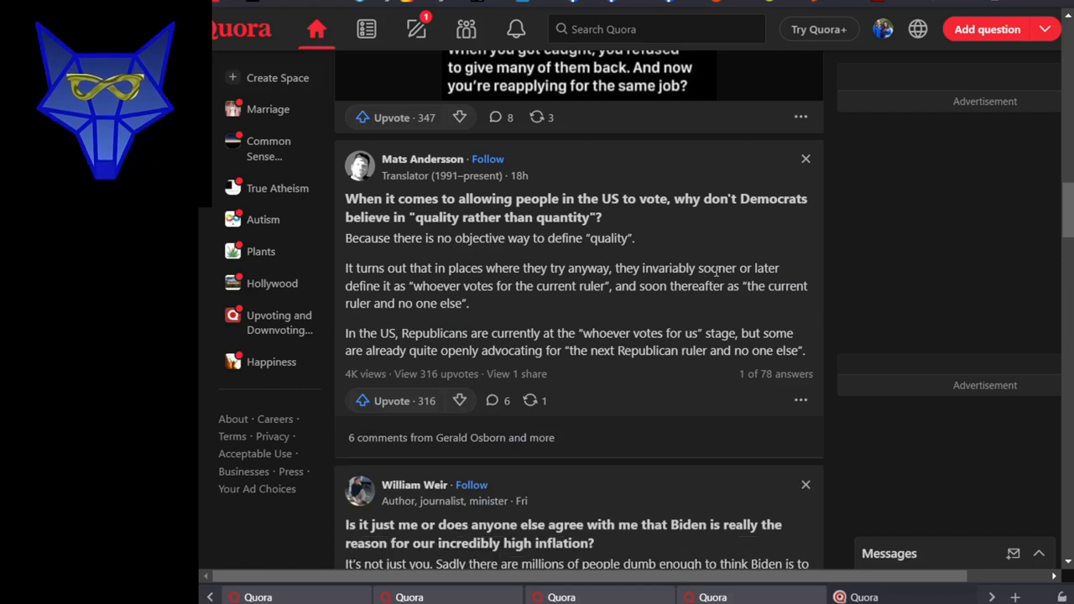
mouse_move(713, 271)
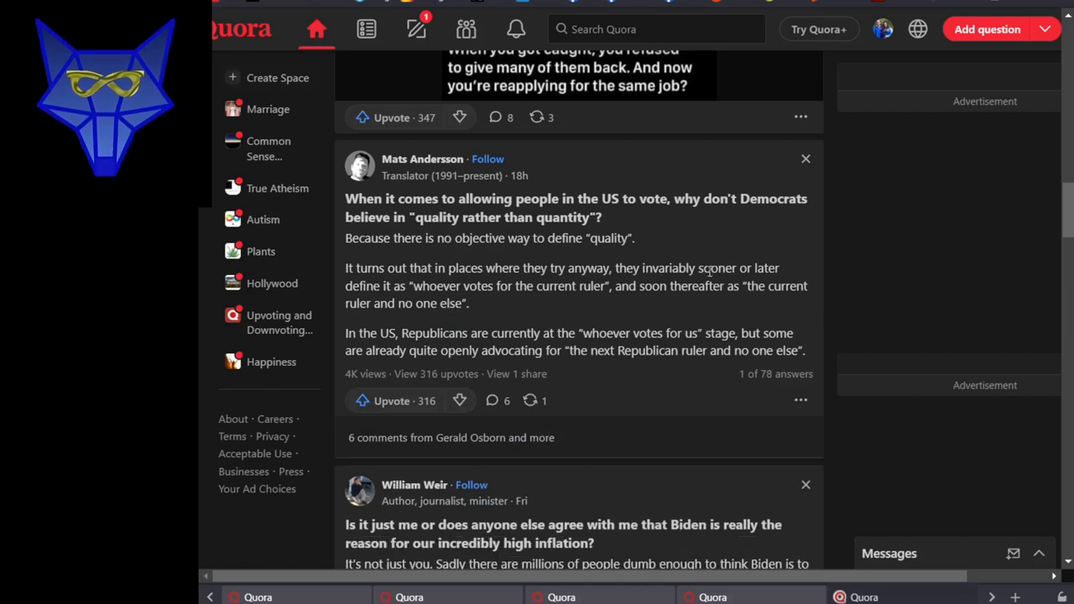
mouse_move(705, 235)
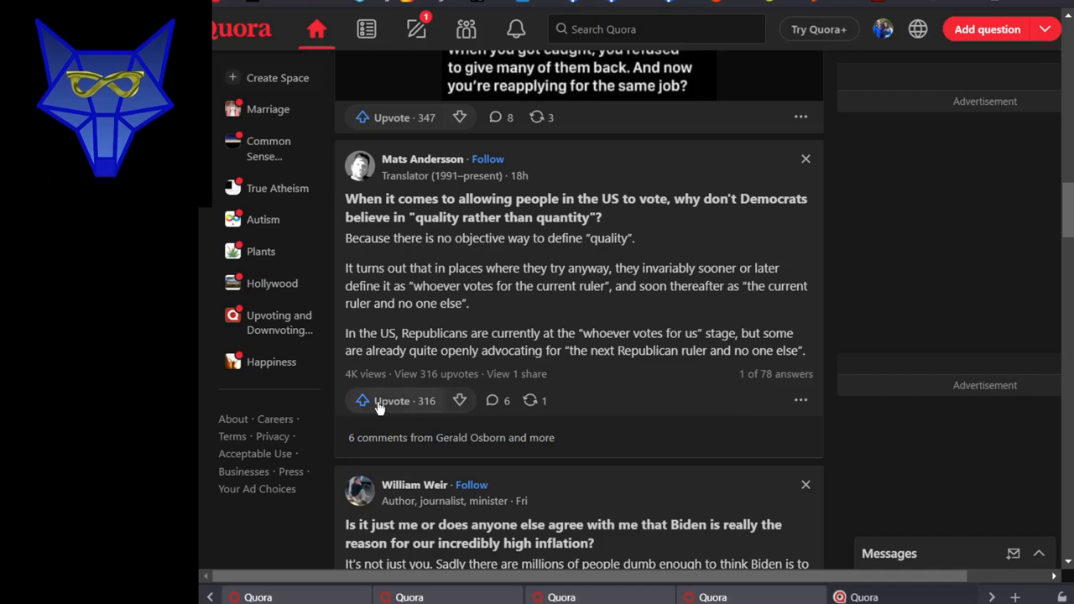
scroll("down", 3)
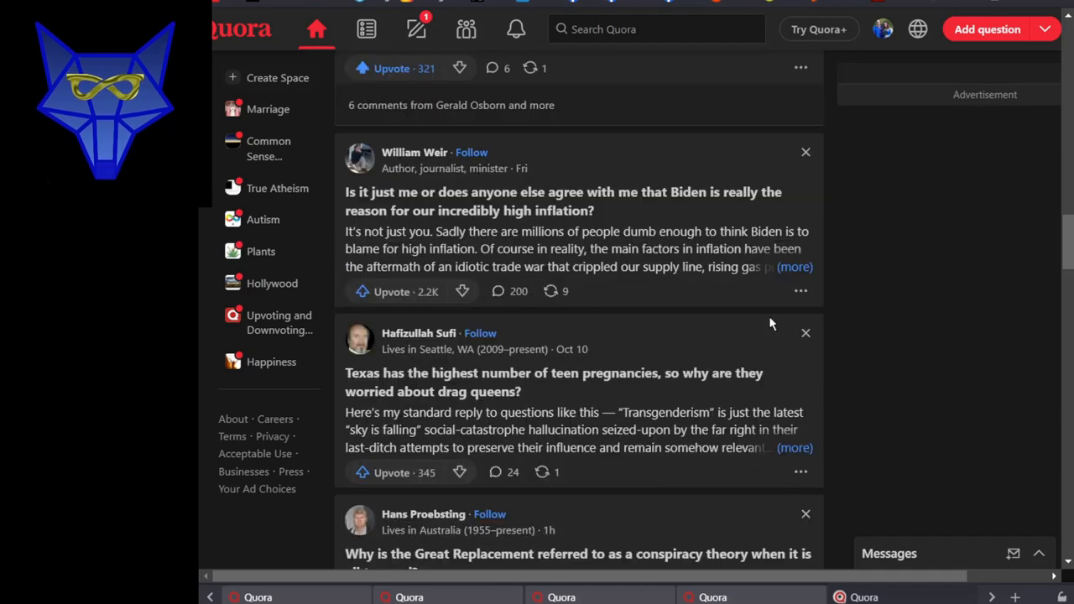
mouse_move(906, 271)
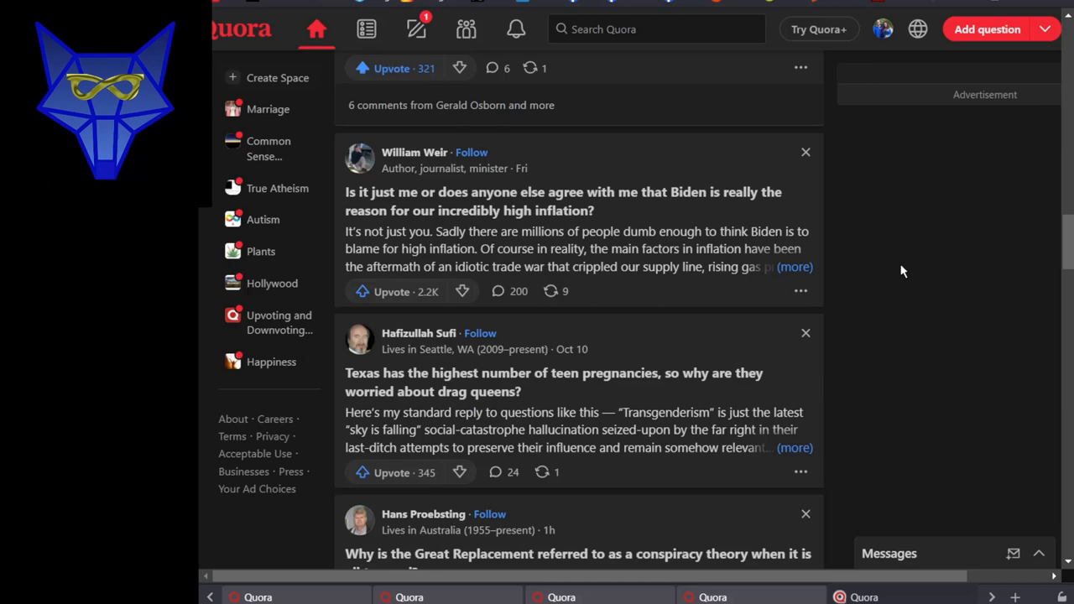
scroll("down", 3)
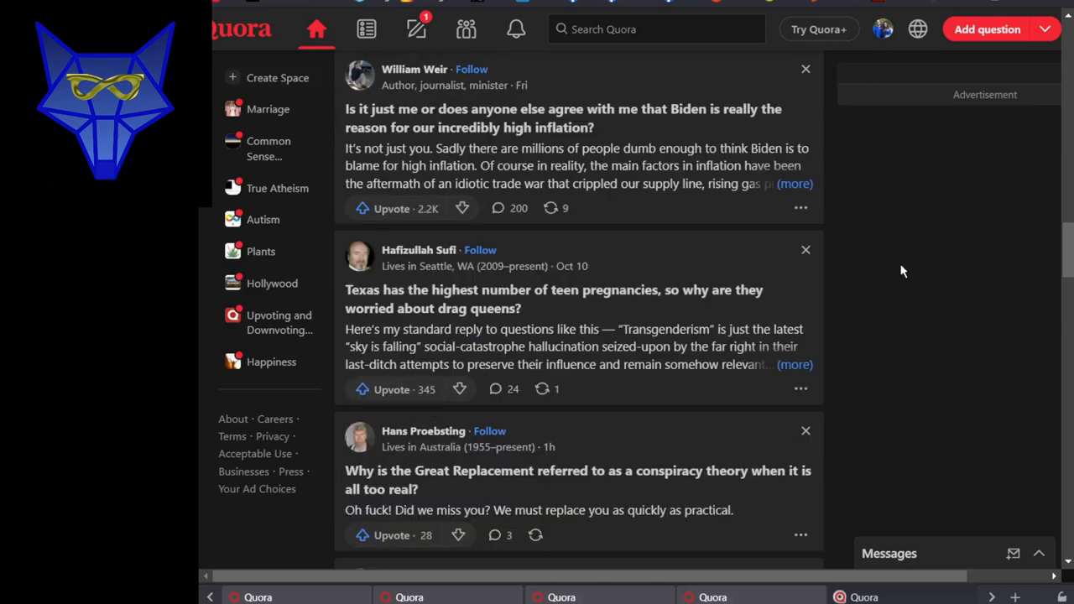
scroll("down", 3)
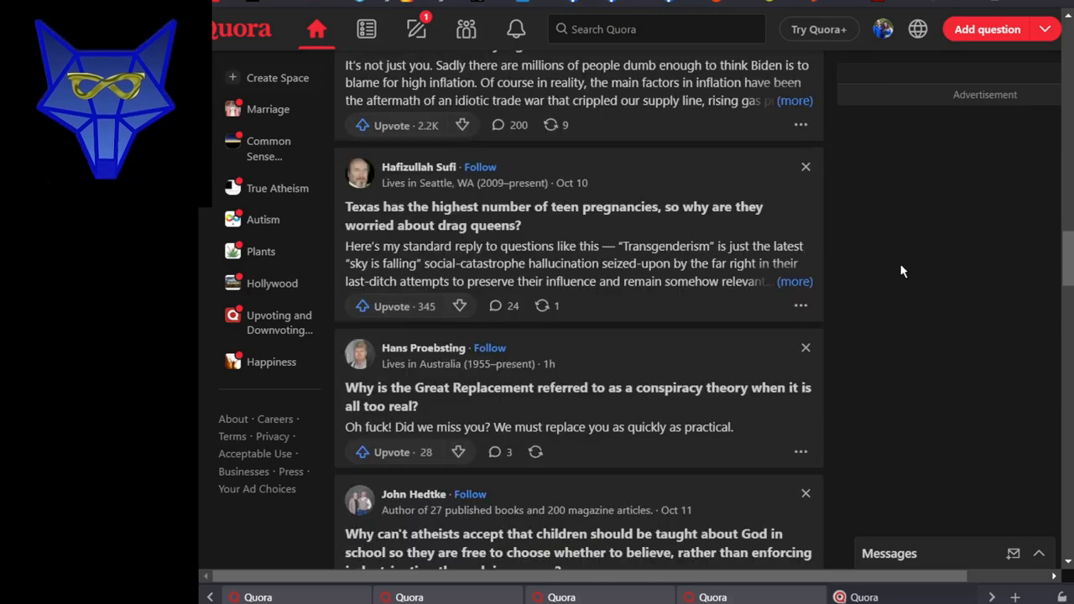
mouse_move(881, 271)
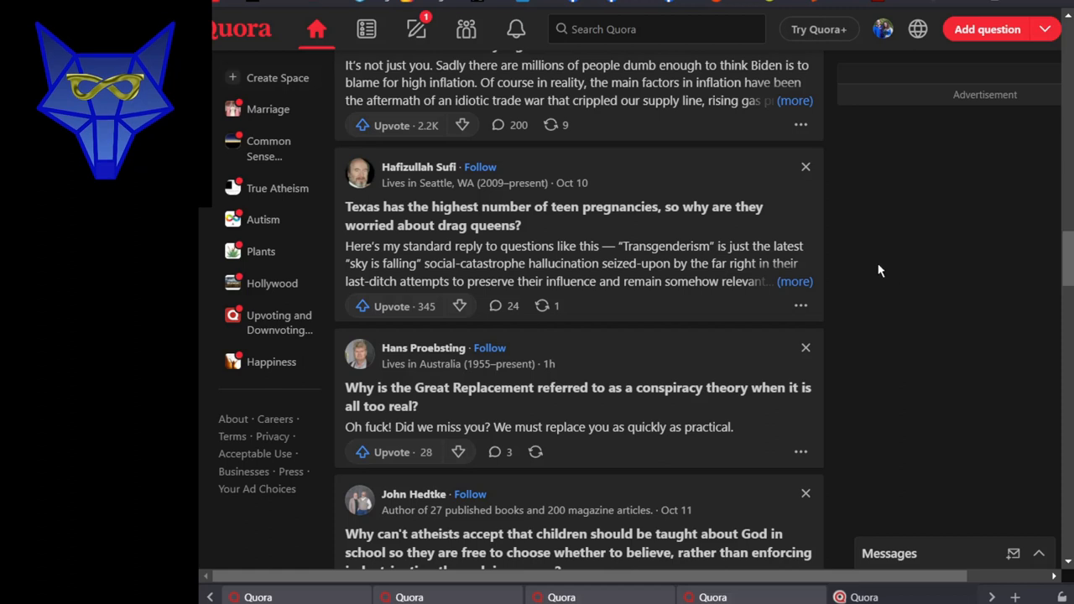
left_click(392, 451)
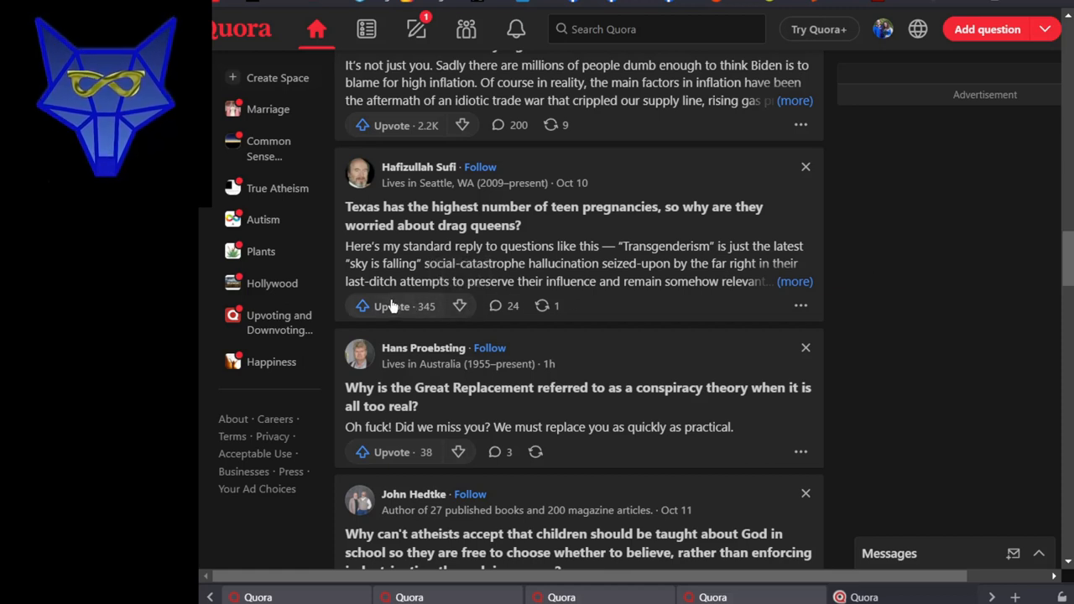
Scroll to the posts on teaching children about God and blaming the LGBT community
scroll("down", 3)
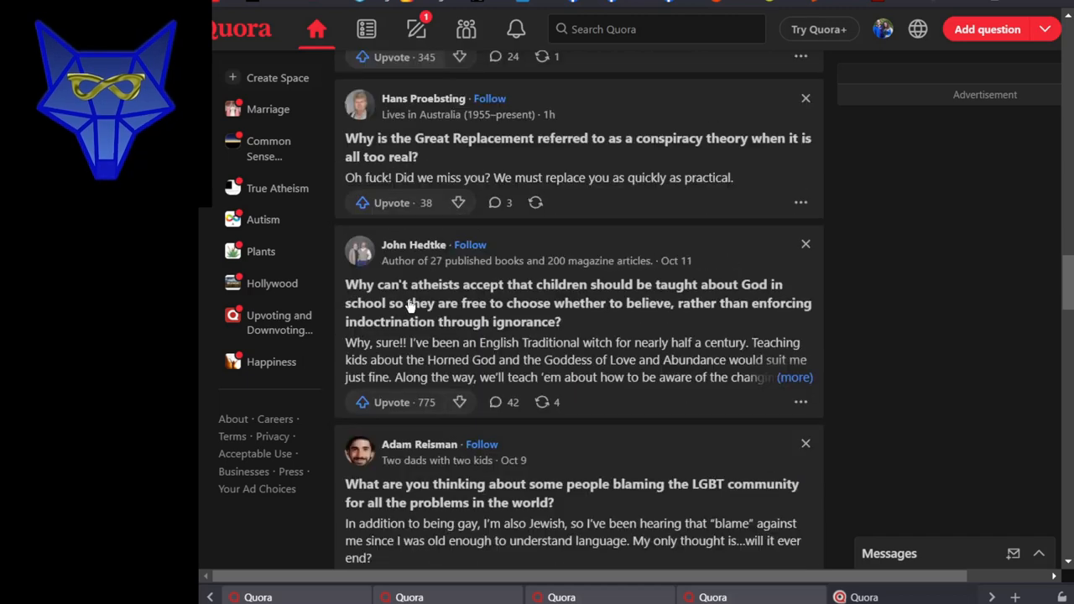
scroll("down", 3)
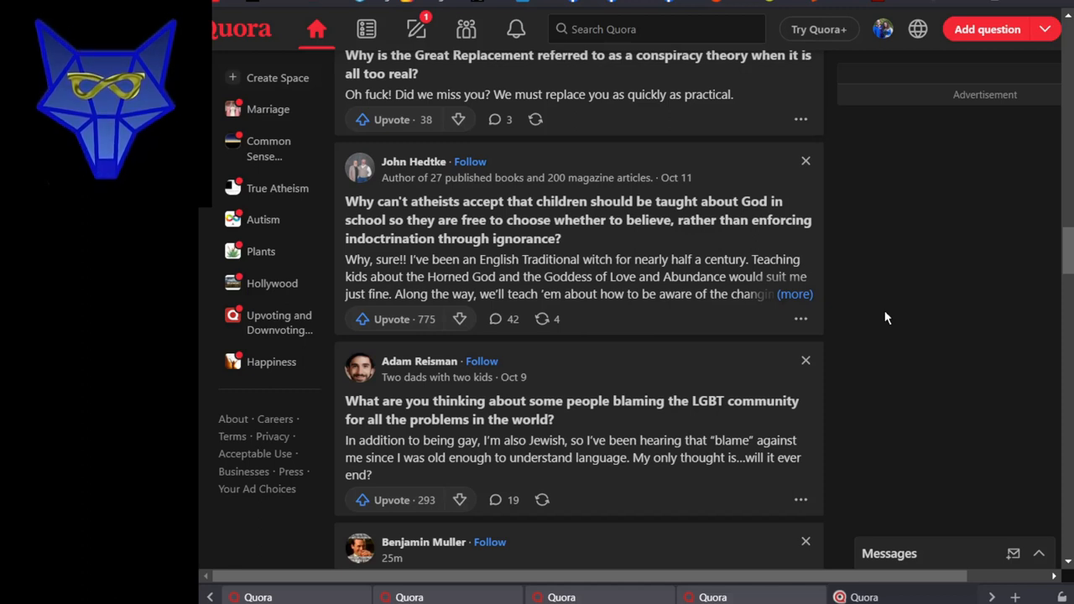
Upvote the answer about blaming the LGBT community and show its comments
scroll("down", 3)
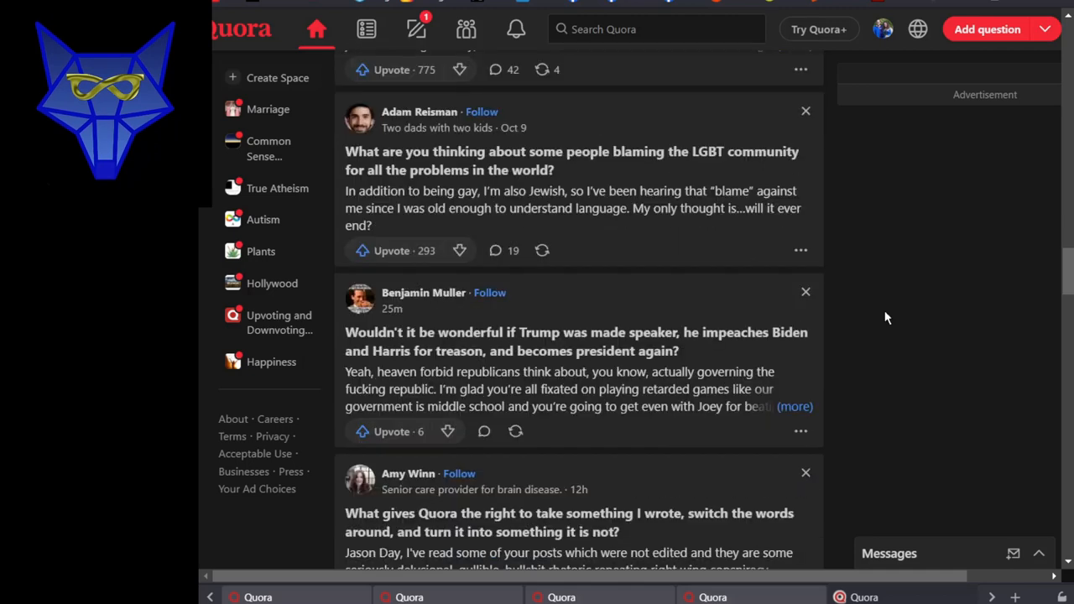
left_click(362, 431)
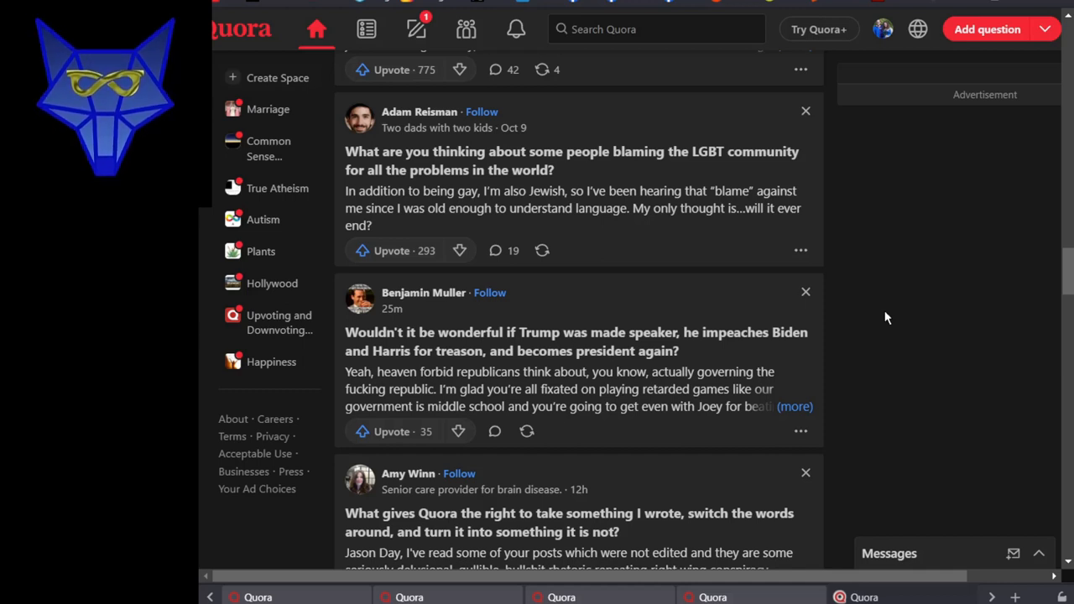
left_click(391, 250)
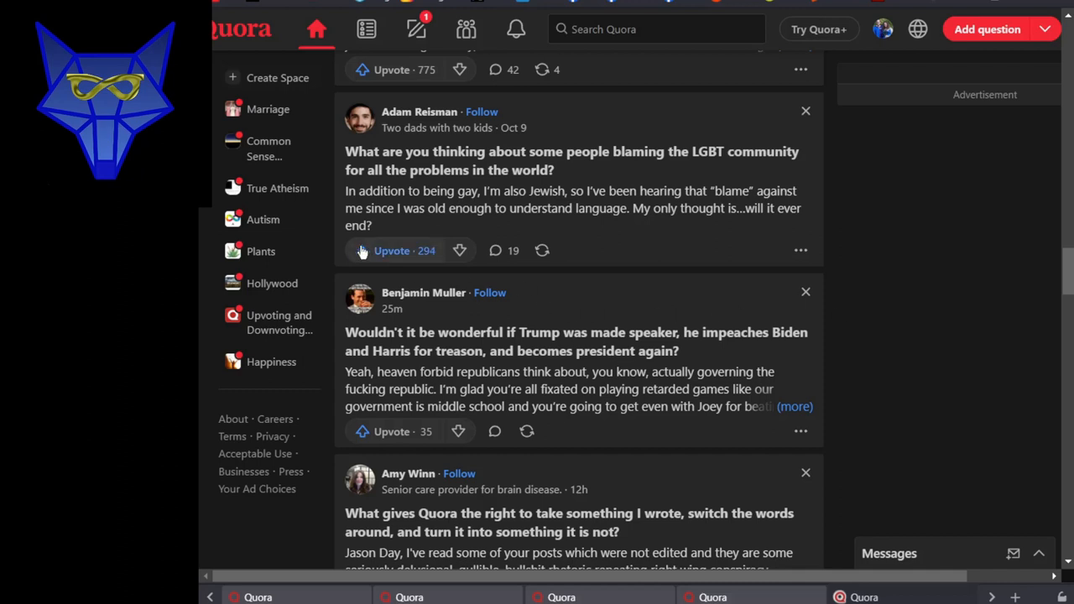
mouse_move(491, 267)
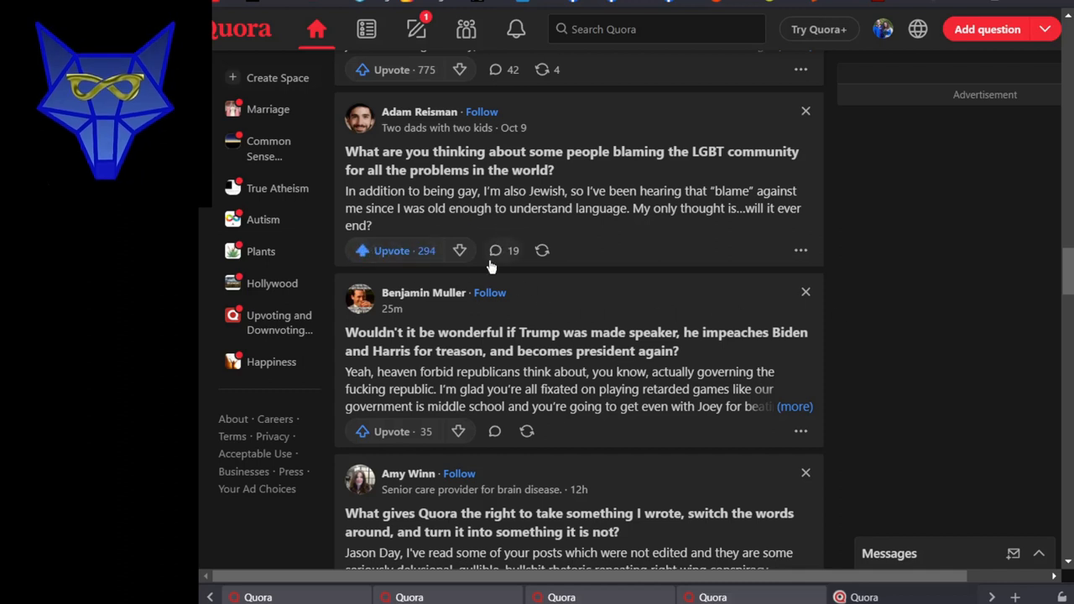
left_click(495, 250)
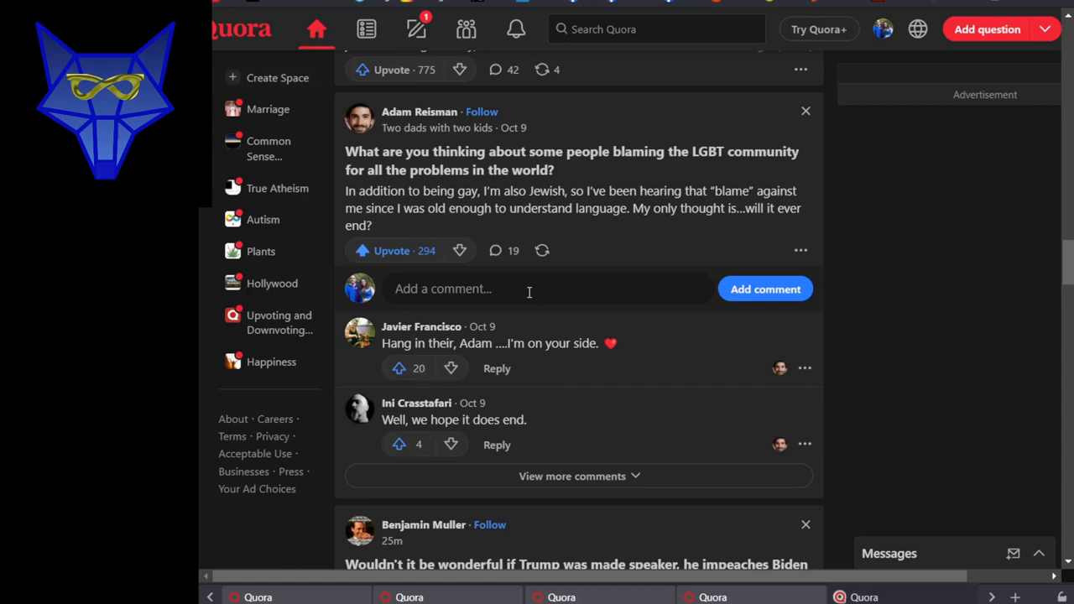
Scroll further down the feed to the Puritans and Russian deep-well posts
scroll("down", 3)
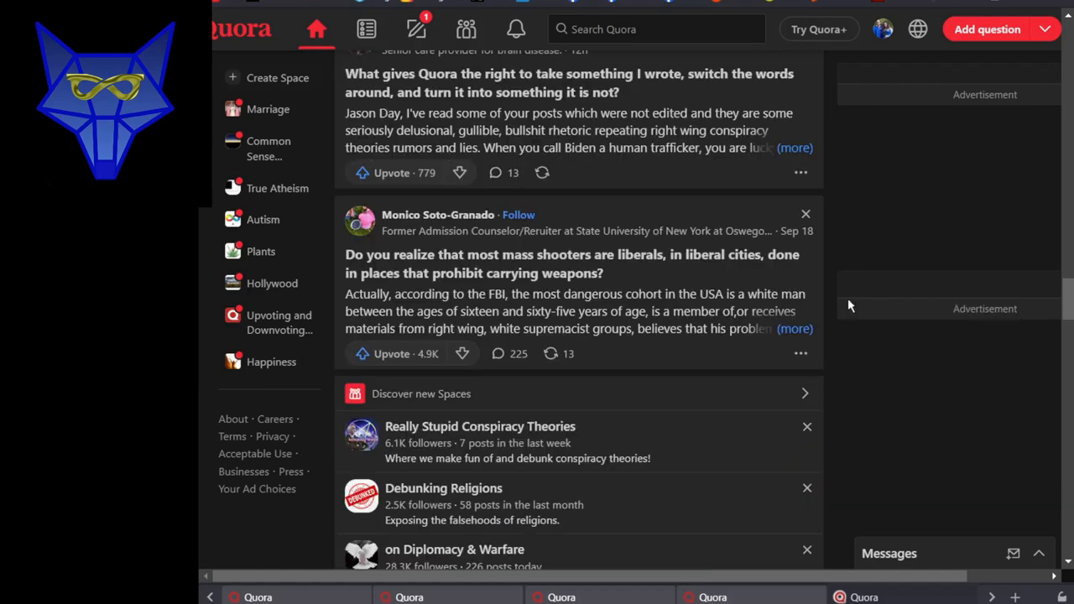
scroll("down", 3)
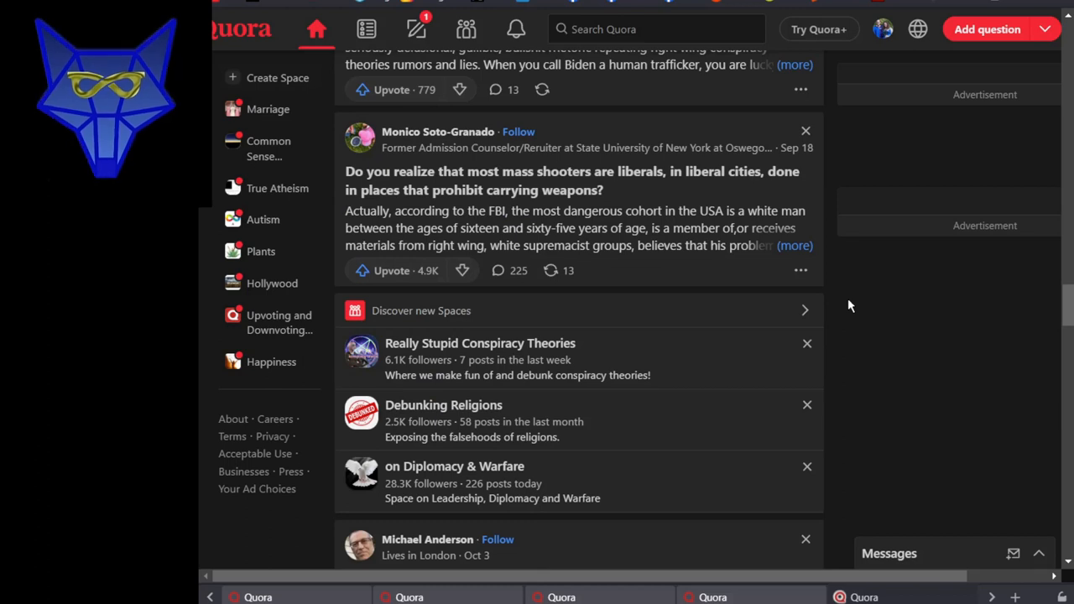
mouse_move(839, 305)
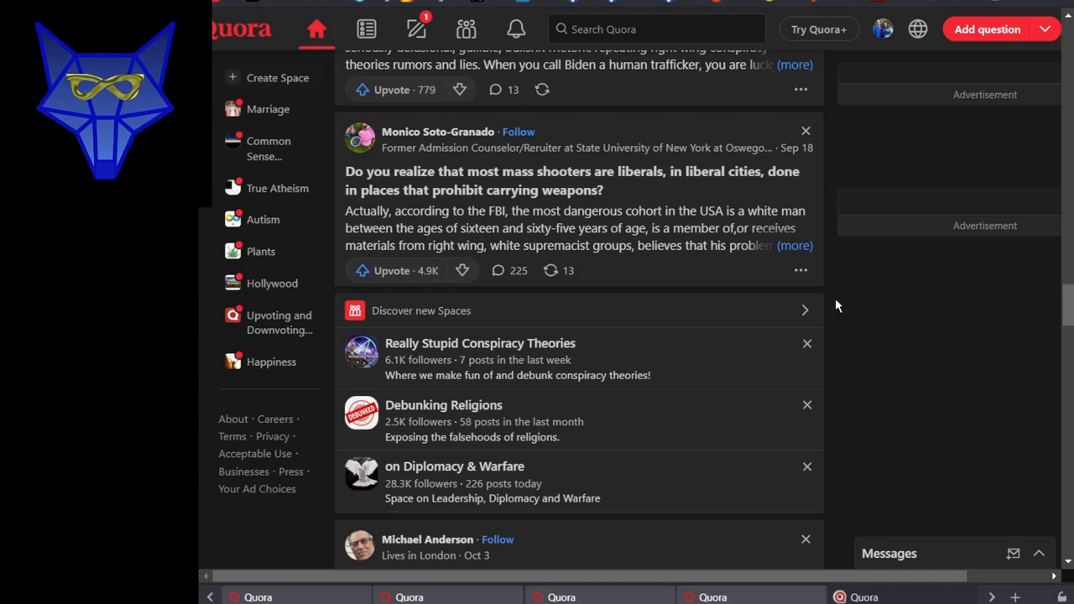
scroll("down", 3)
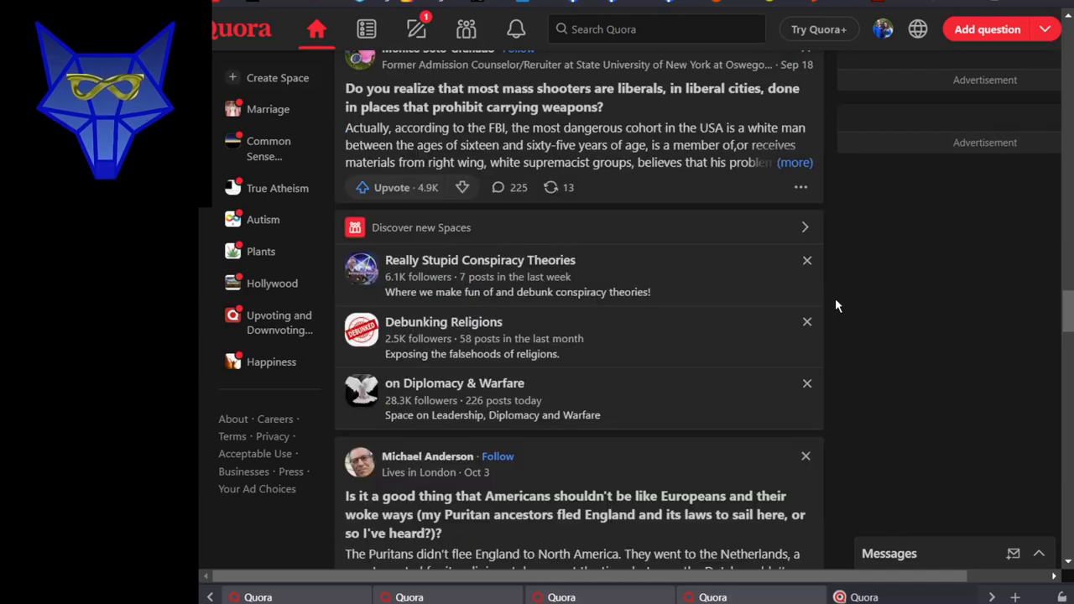
scroll("down", 3)
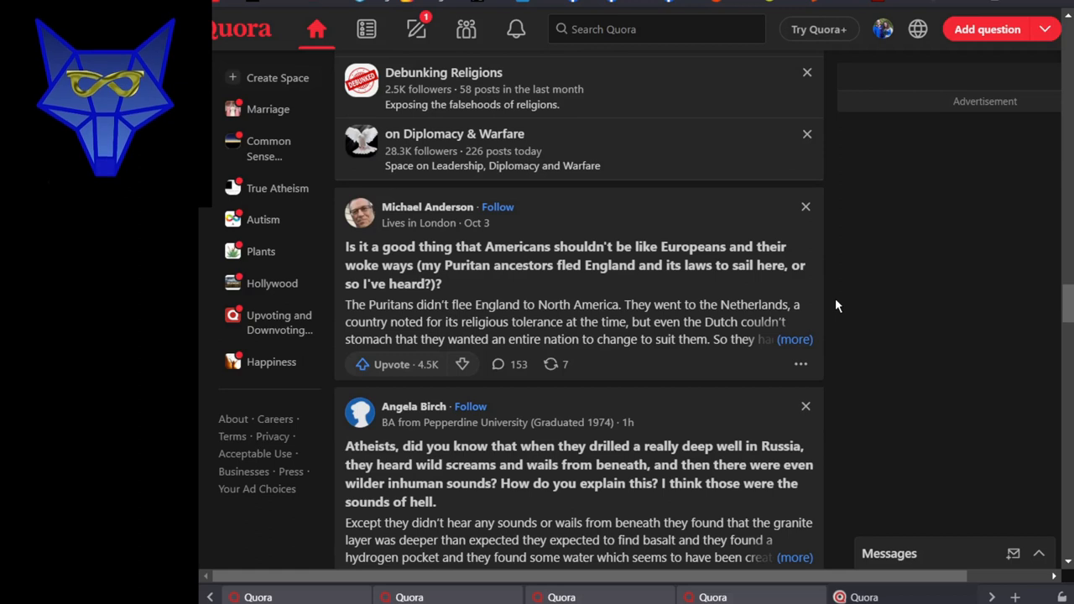
mouse_move(844, 306)
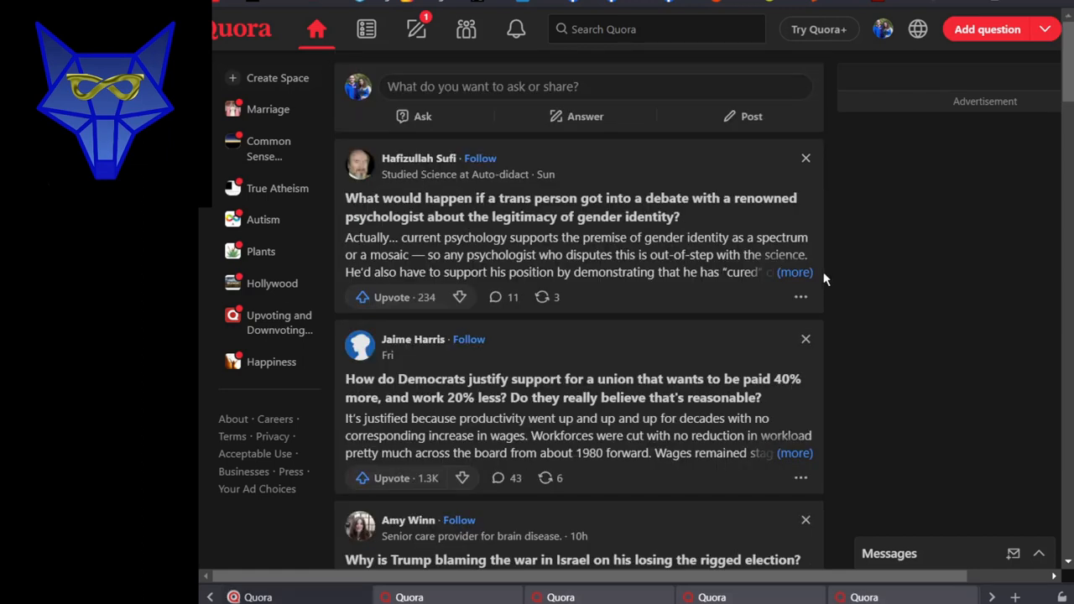
mouse_move(827, 275)
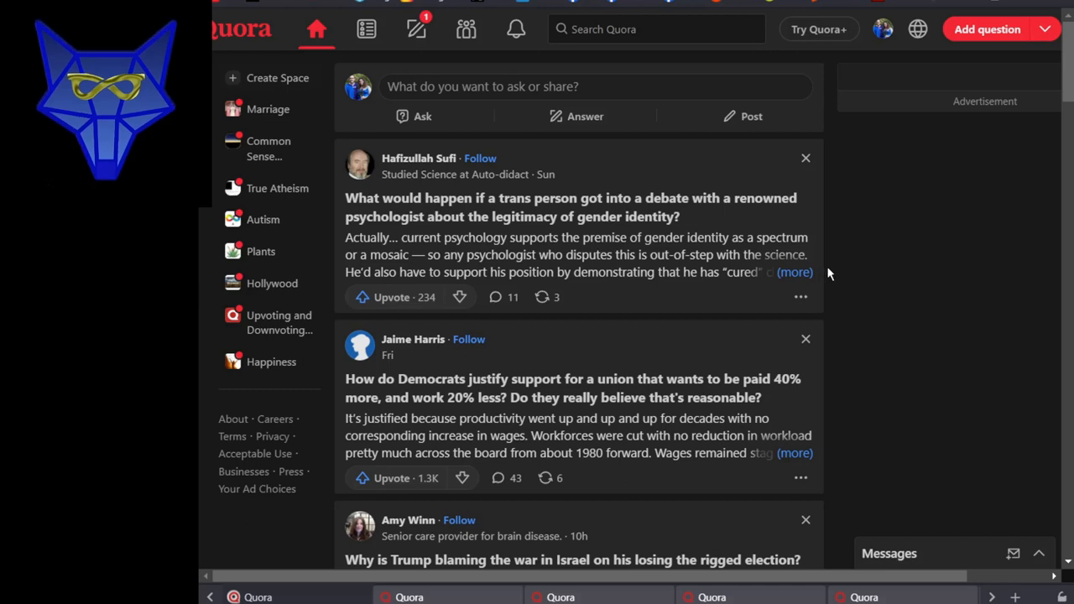
mouse_move(831, 275)
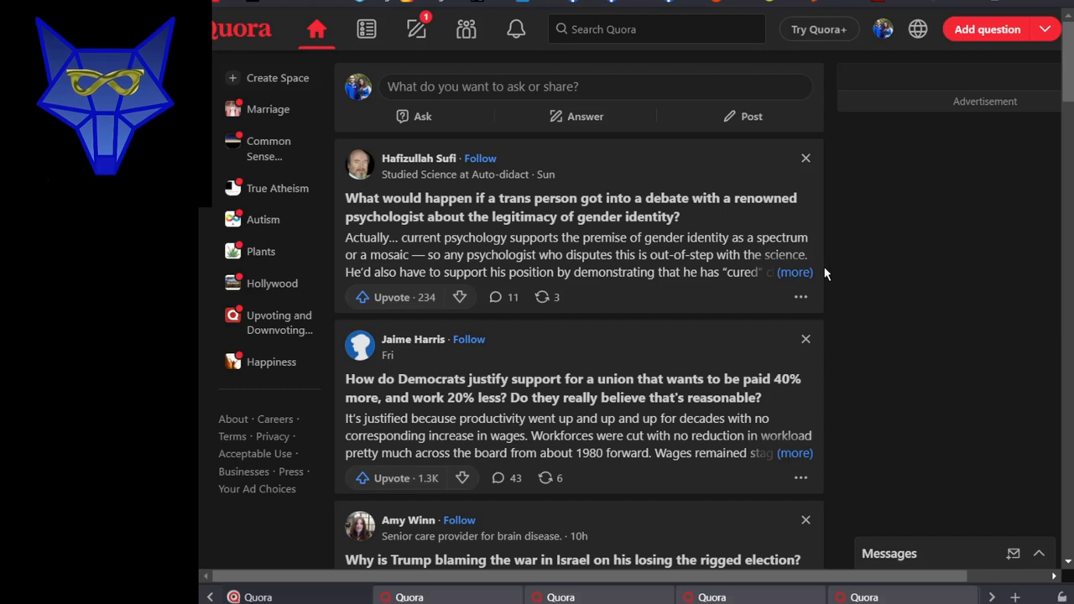
mouse_move(821, 268)
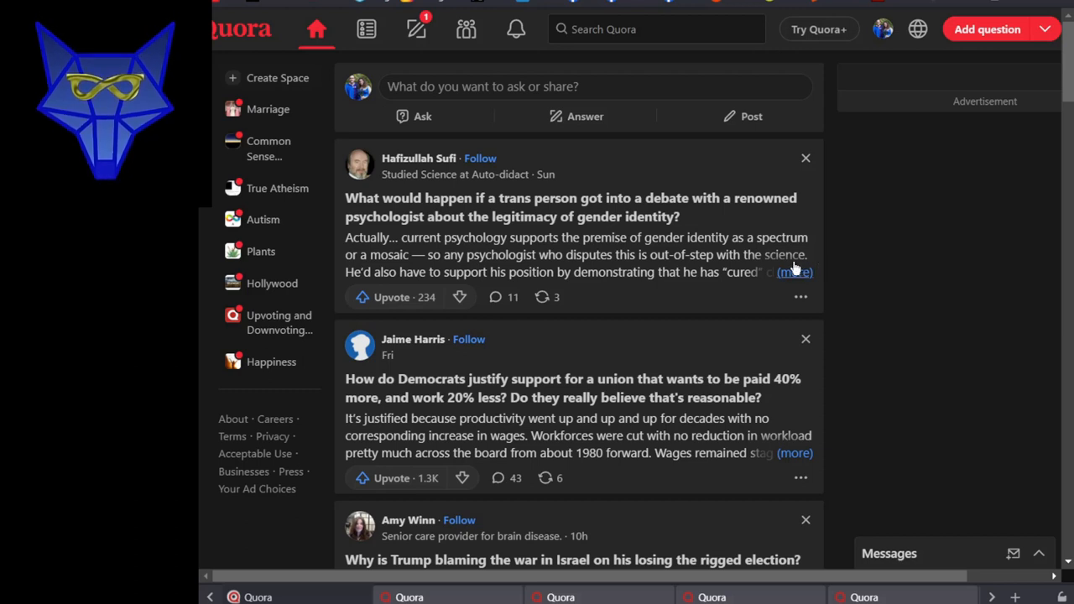
Expand the trans-person-versus-psychologist debate answer, then scroll to the union-pay and Trump posts
left_click(794, 272)
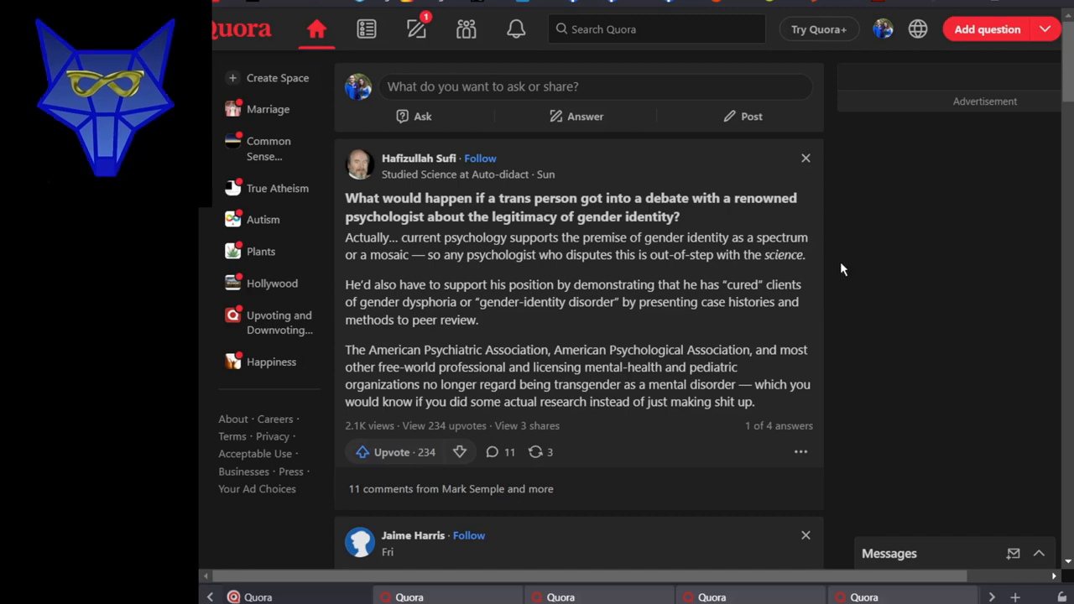
scroll("down", 3)
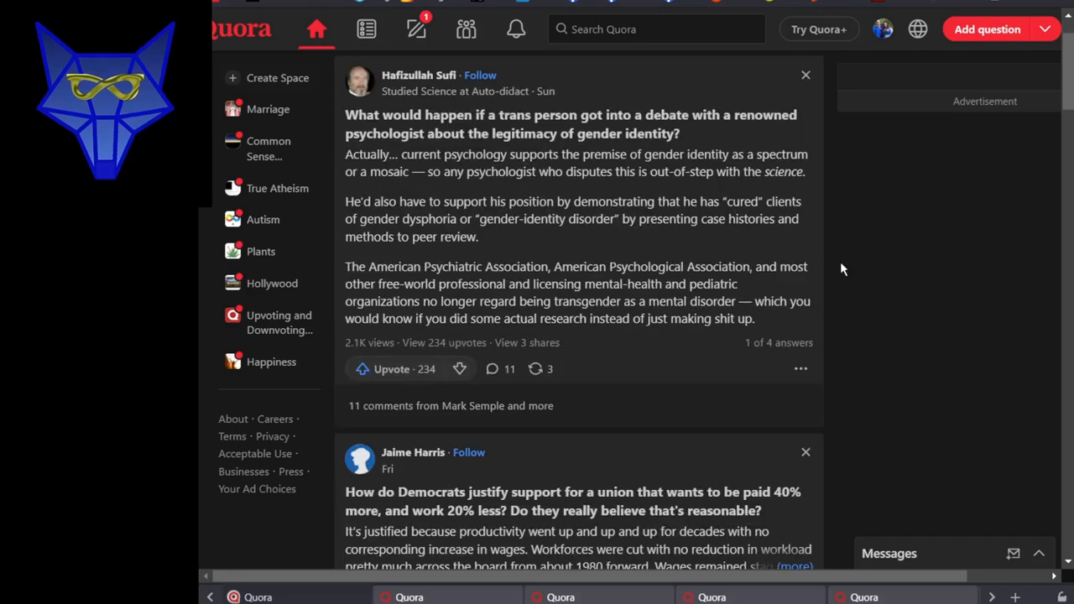
scroll("down", 3)
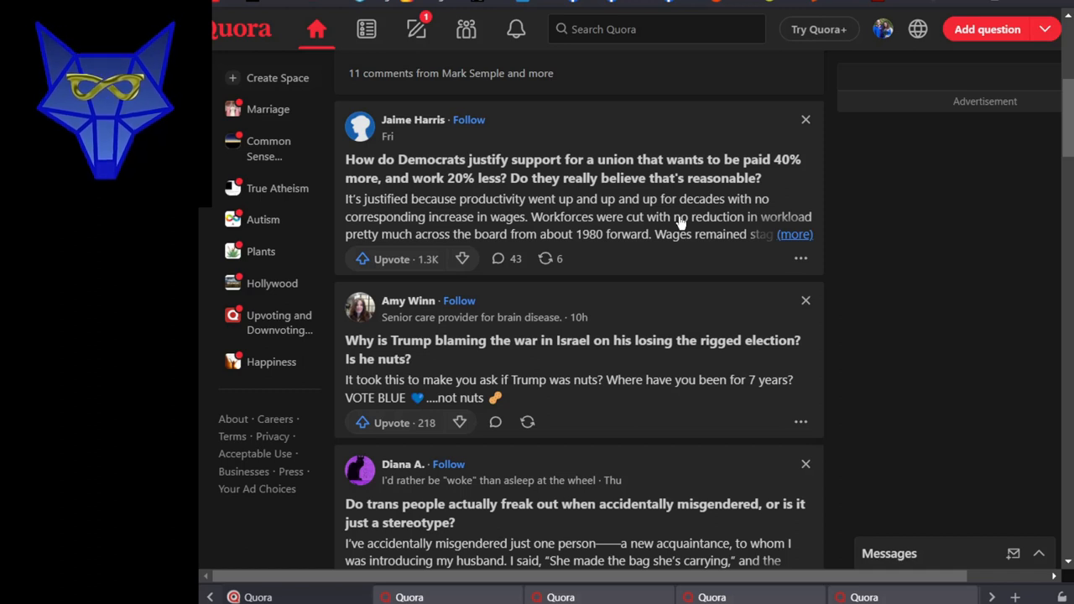
Expand the Democrats union-pay answer and scroll to the Trump-Israel and misgendering posts
left_click(794, 234)
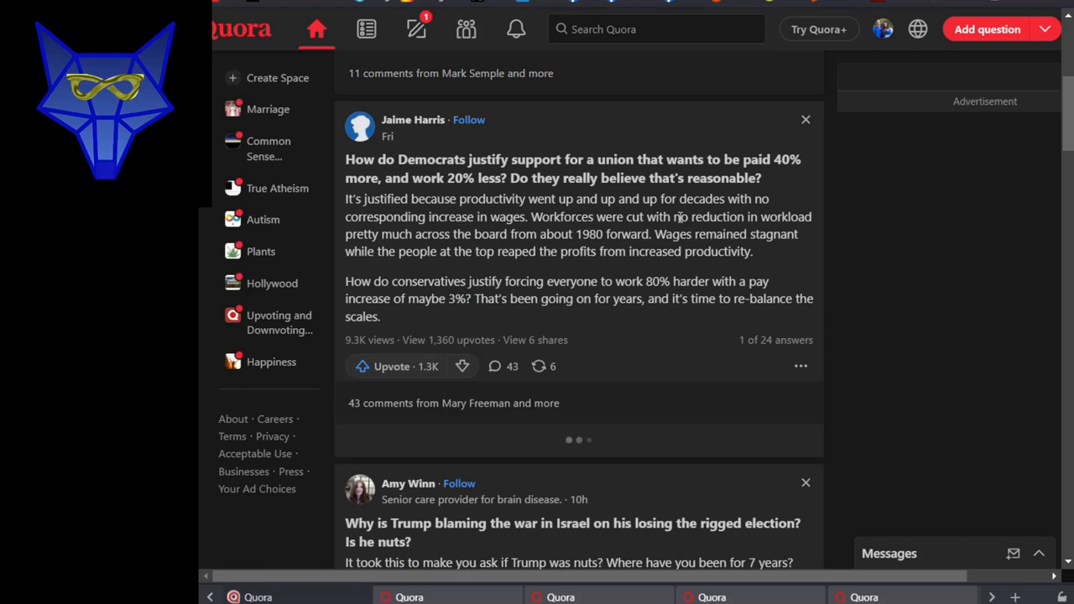
scroll("down", 3)
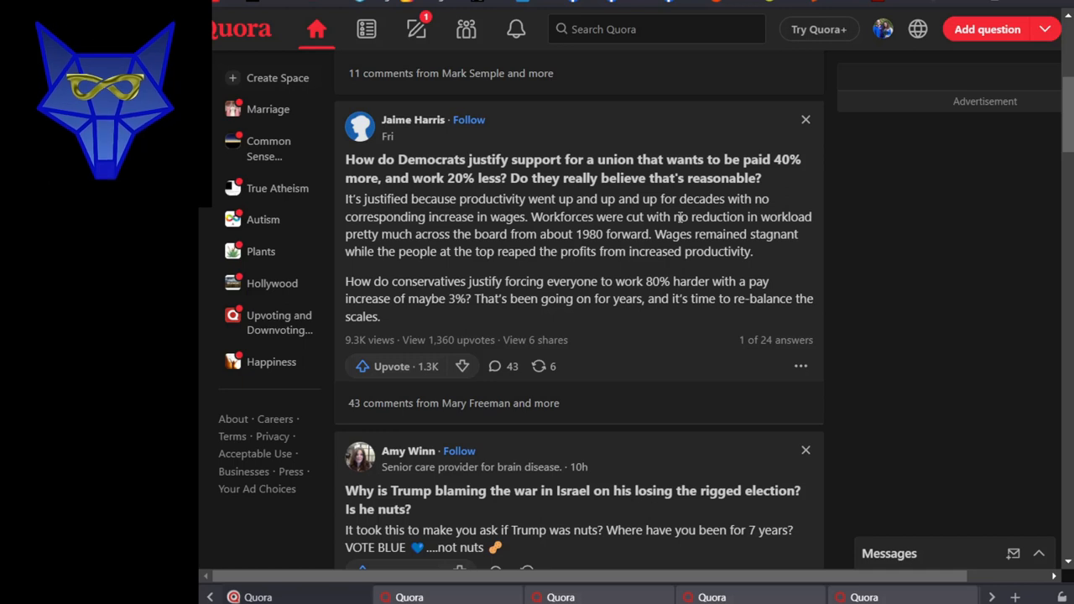
mouse_move(602, 252)
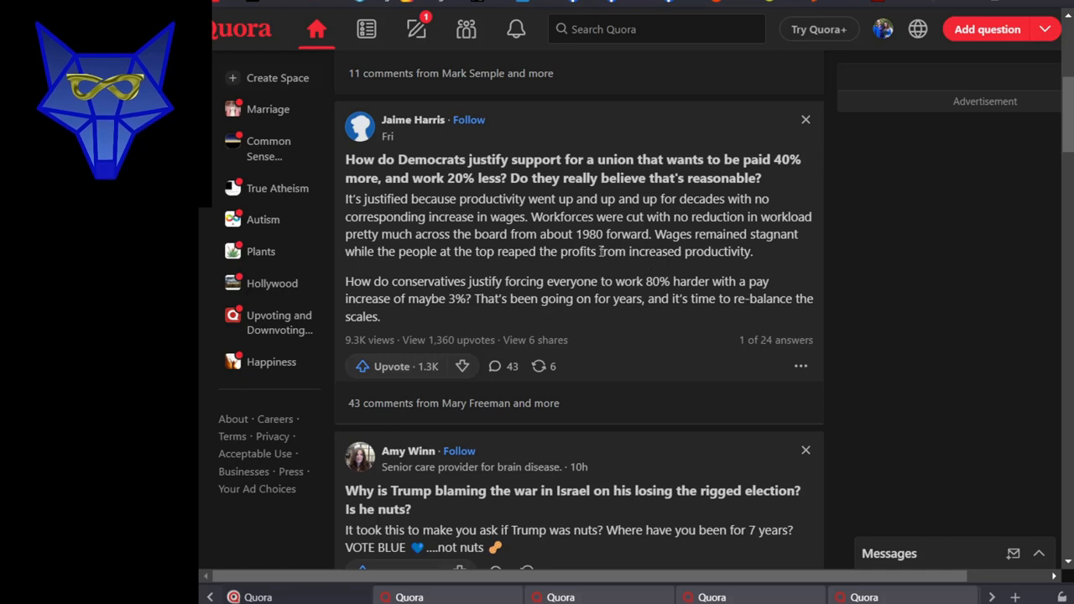
mouse_move(476, 213)
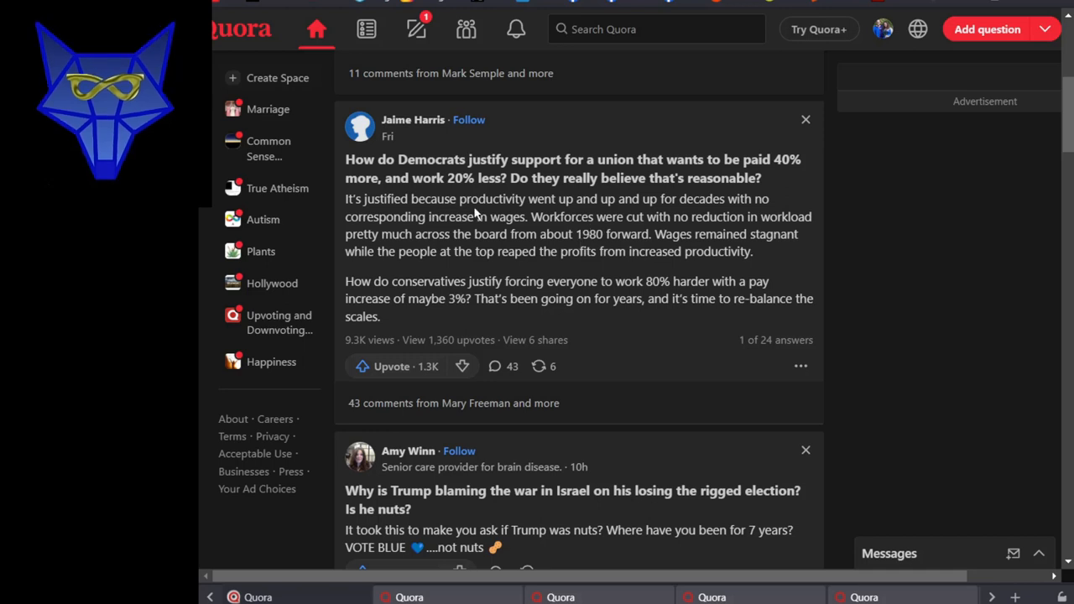
mouse_move(491, 212)
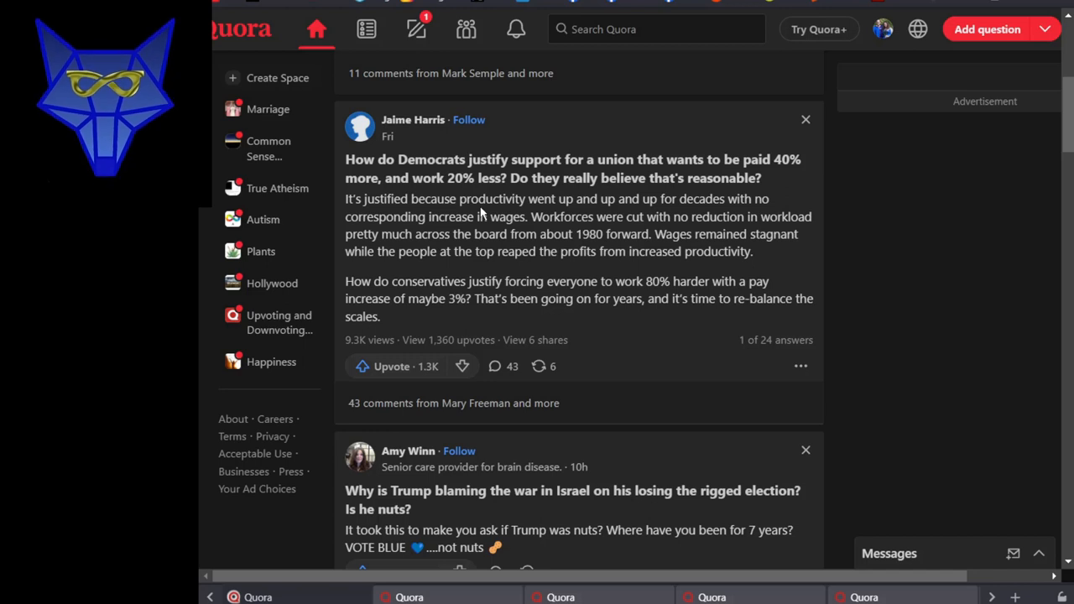
mouse_move(476, 212)
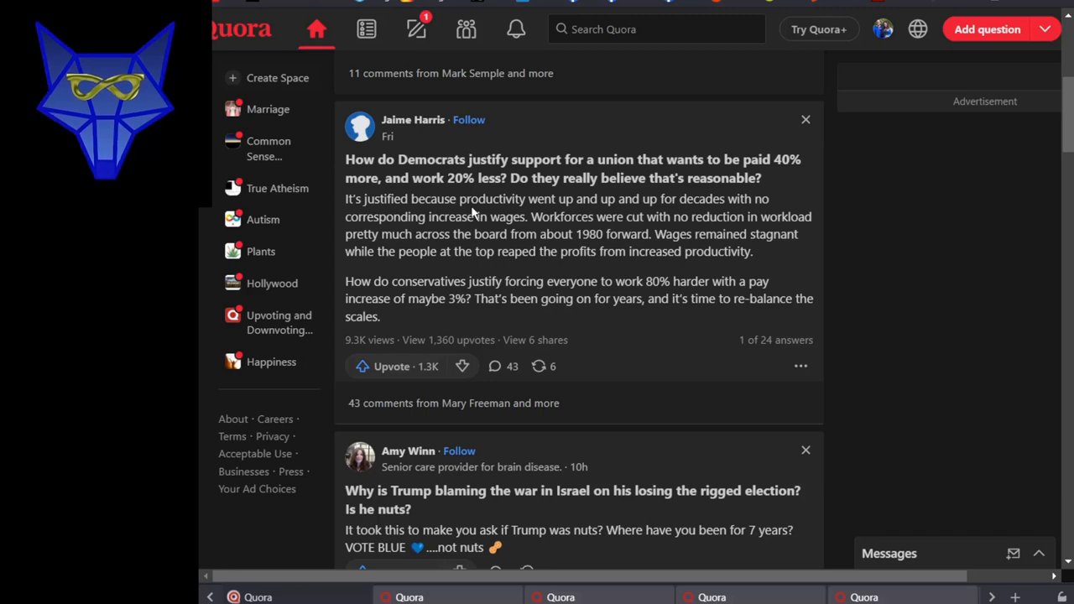
mouse_move(451, 275)
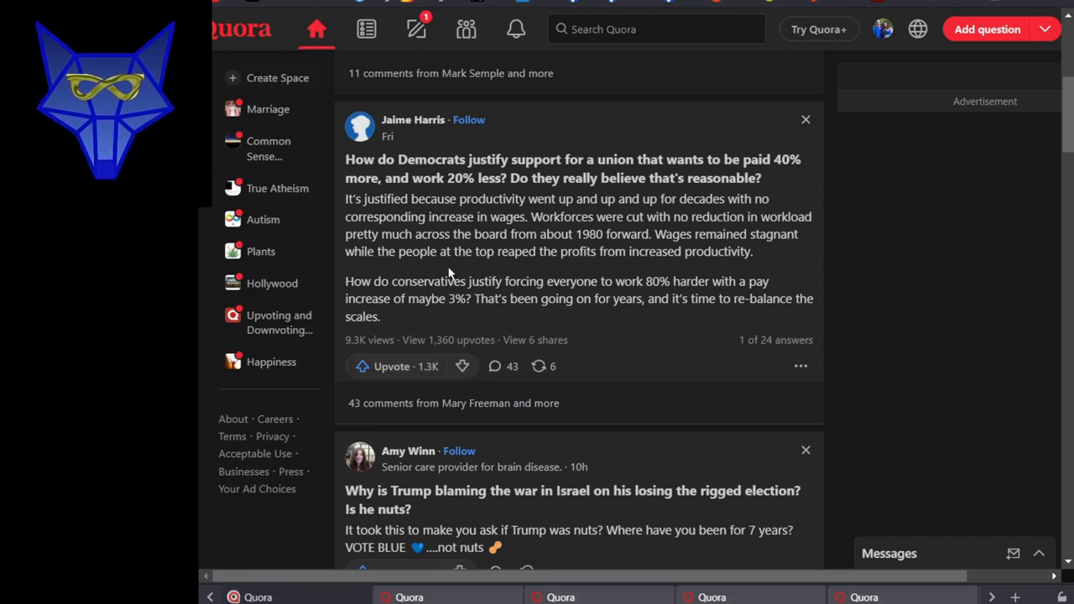
scroll("down", 3)
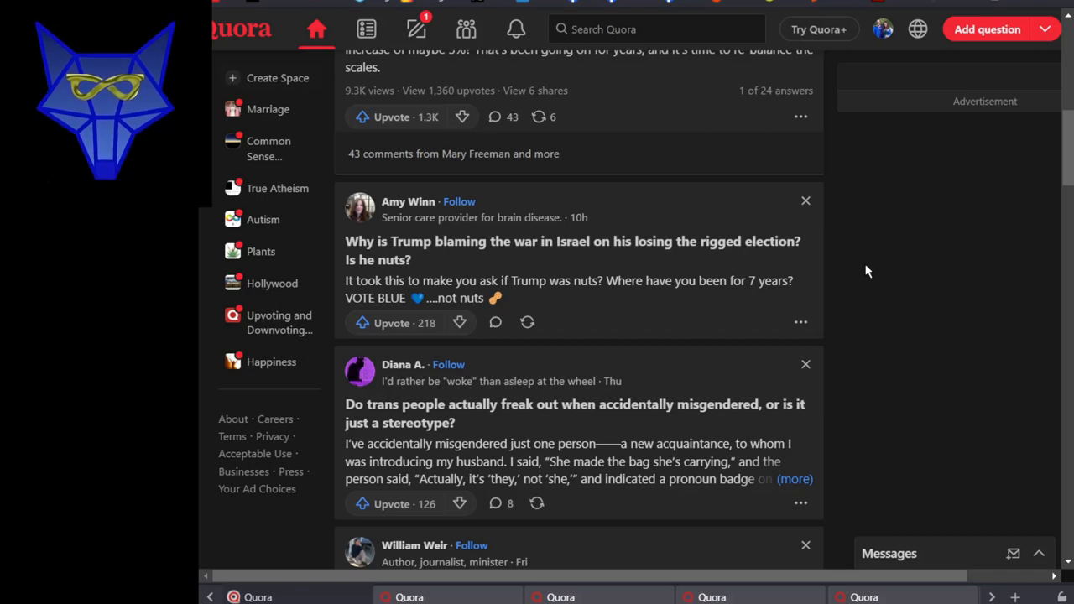
mouse_move(503, 258)
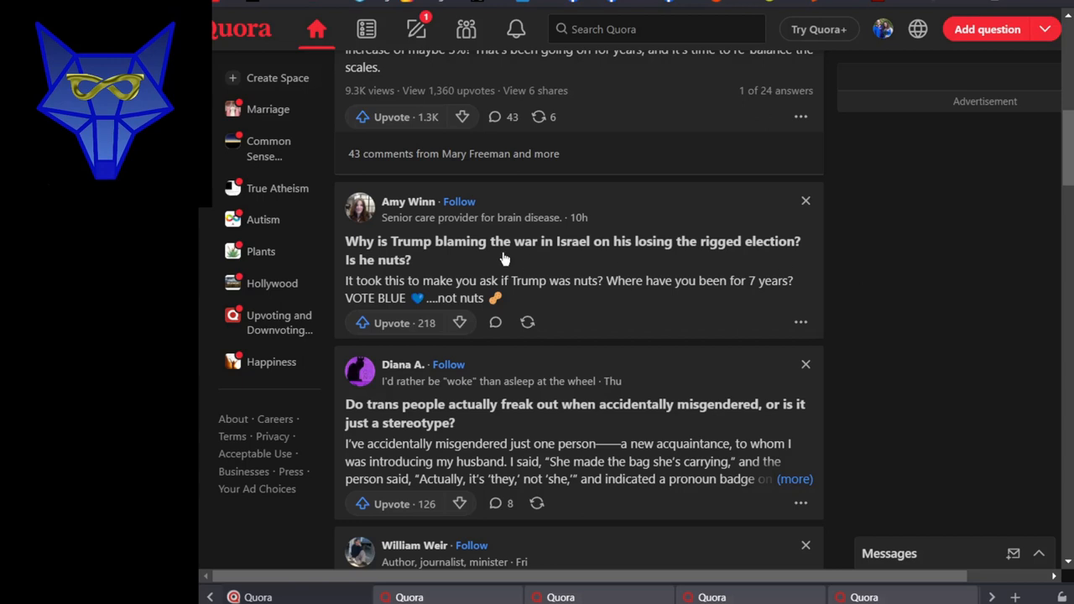
mouse_move(639, 299)
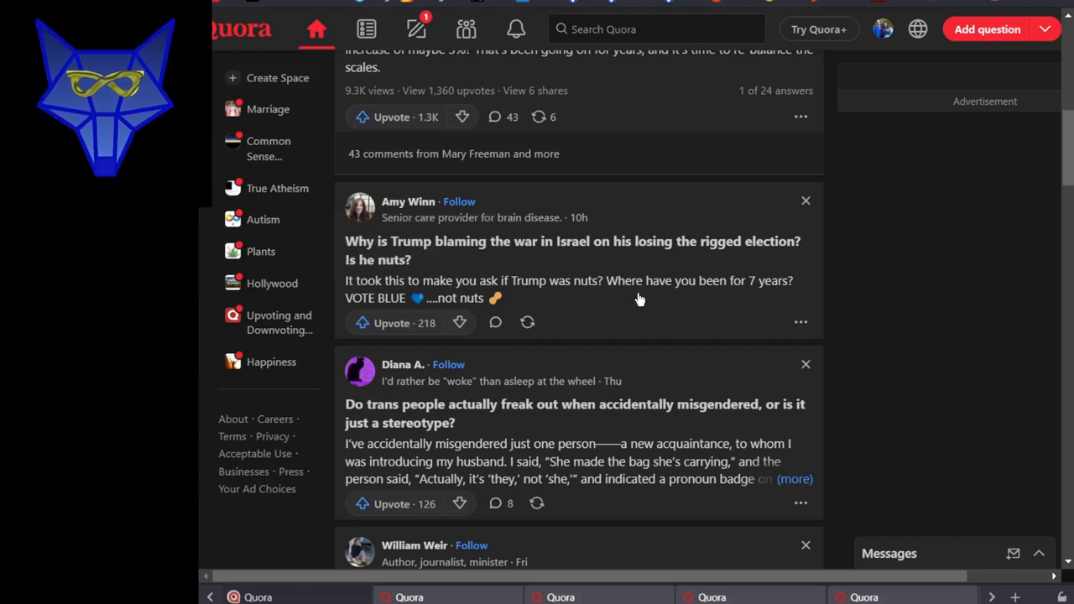
mouse_move(391, 297)
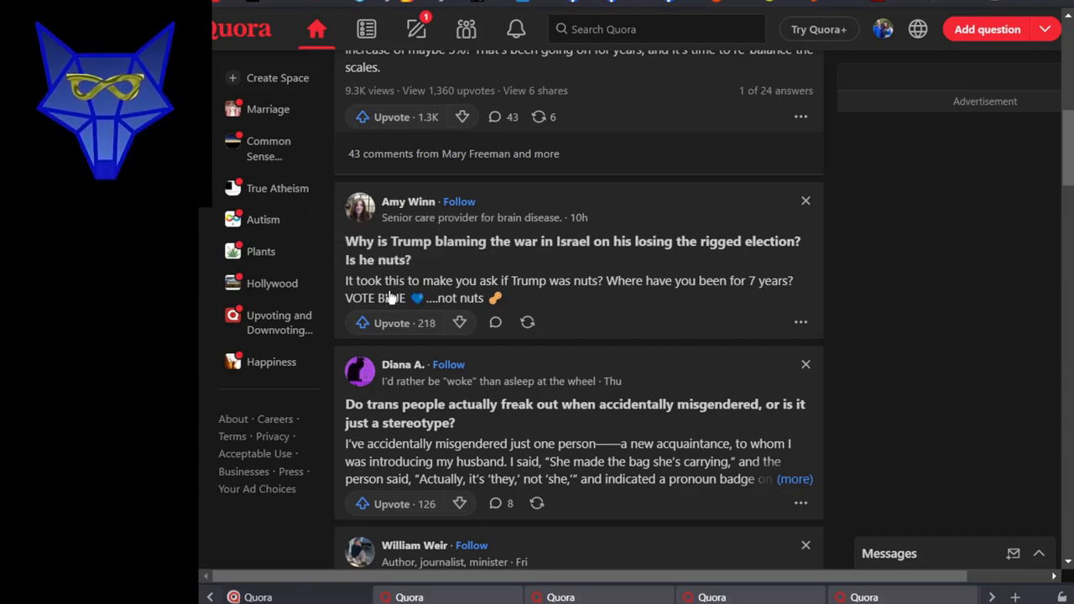
mouse_move(590, 303)
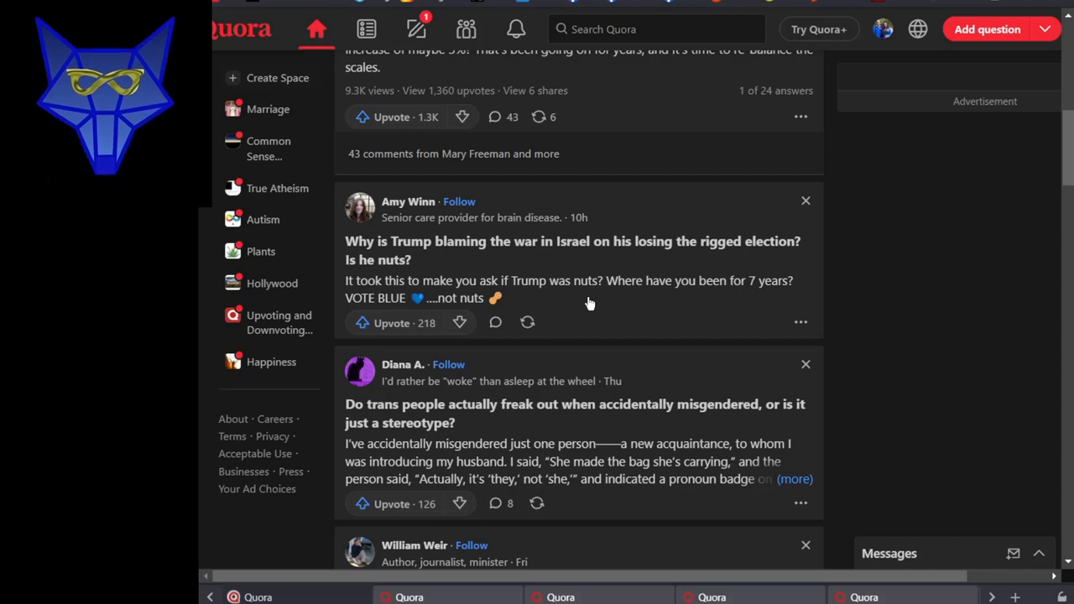
mouse_move(553, 304)
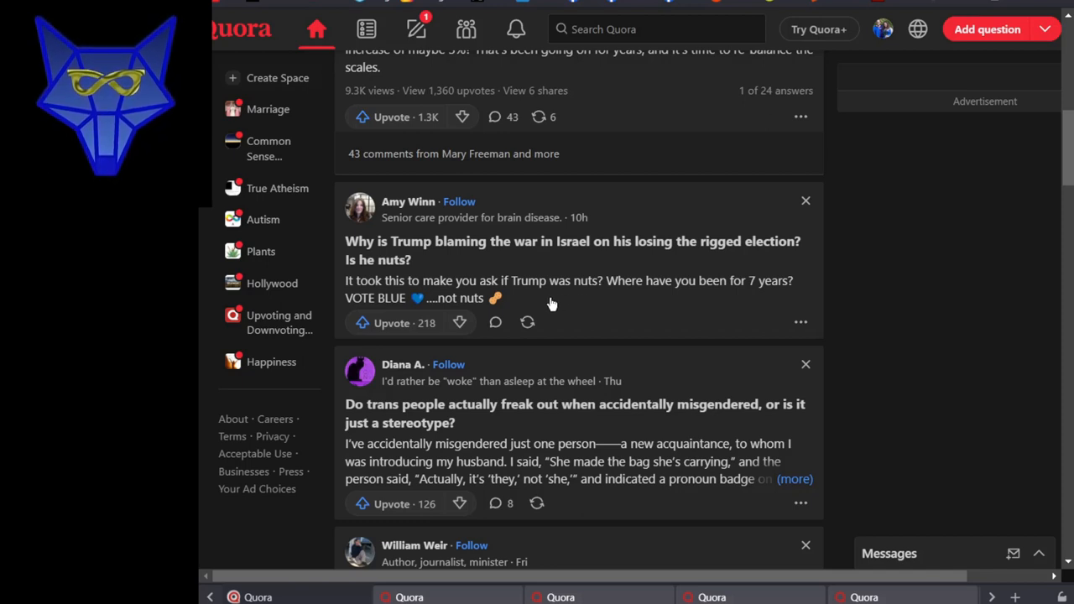
left_click(392, 323)
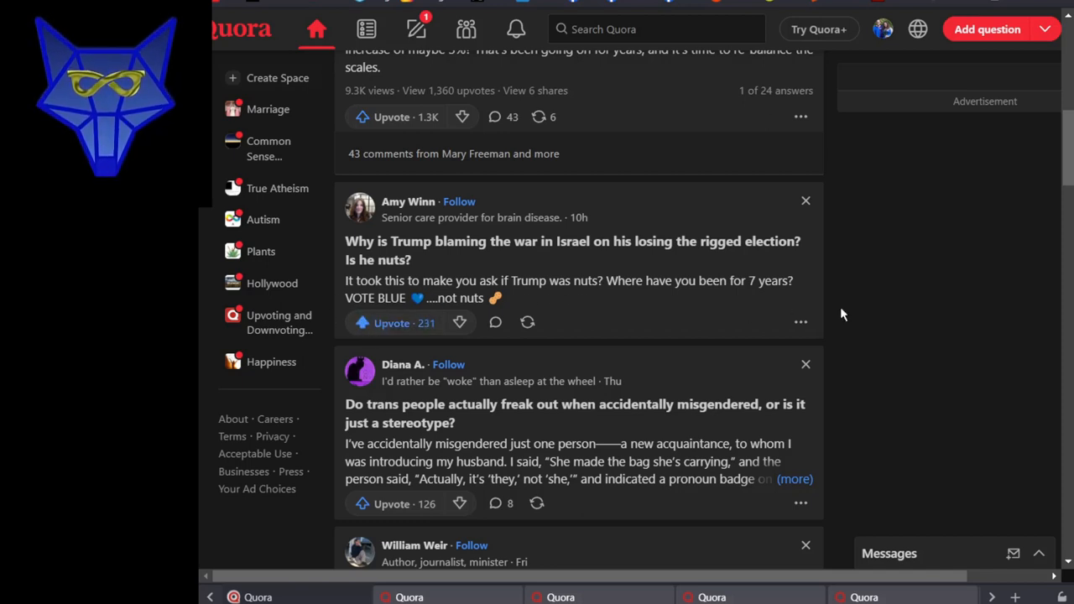
scroll("down", 3)
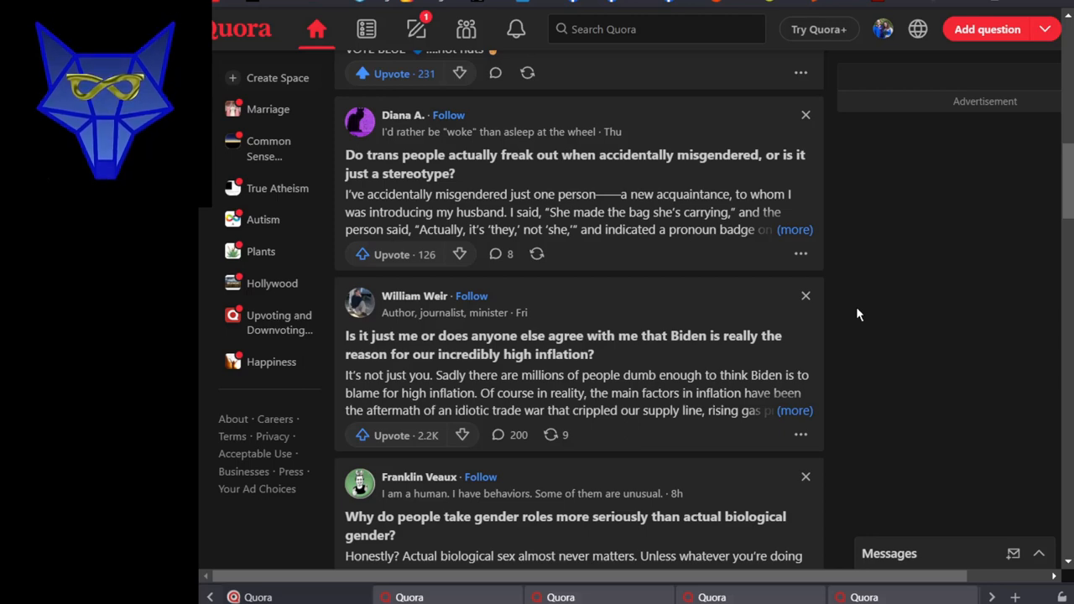
Scroll past the inflation answer to Franklin Veaux's gender roles post with its cartoon
scroll("down", 3)
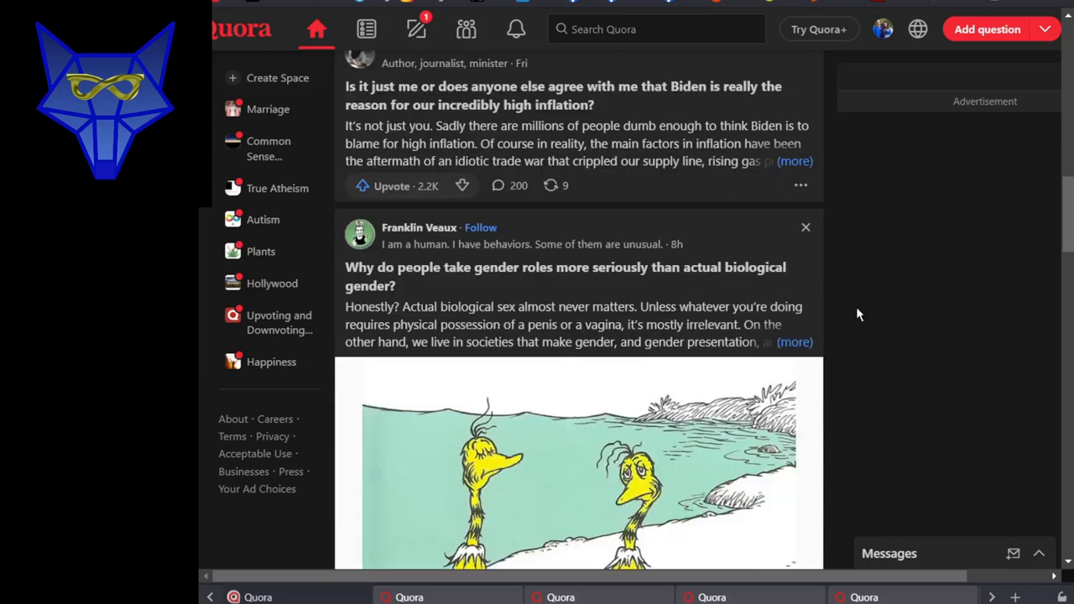
scroll("down", 3)
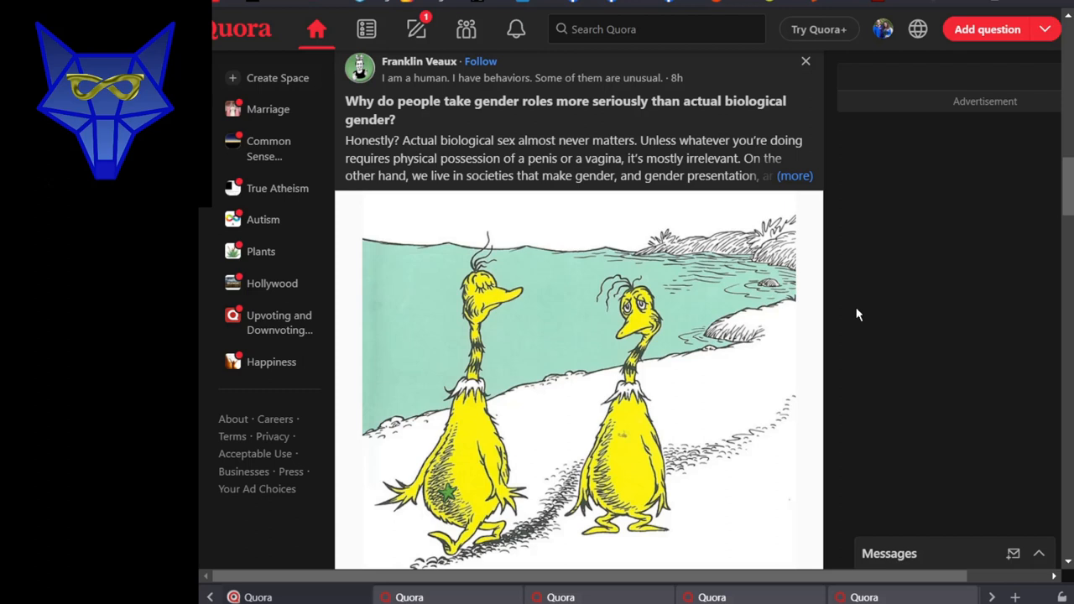
mouse_move(857, 294)
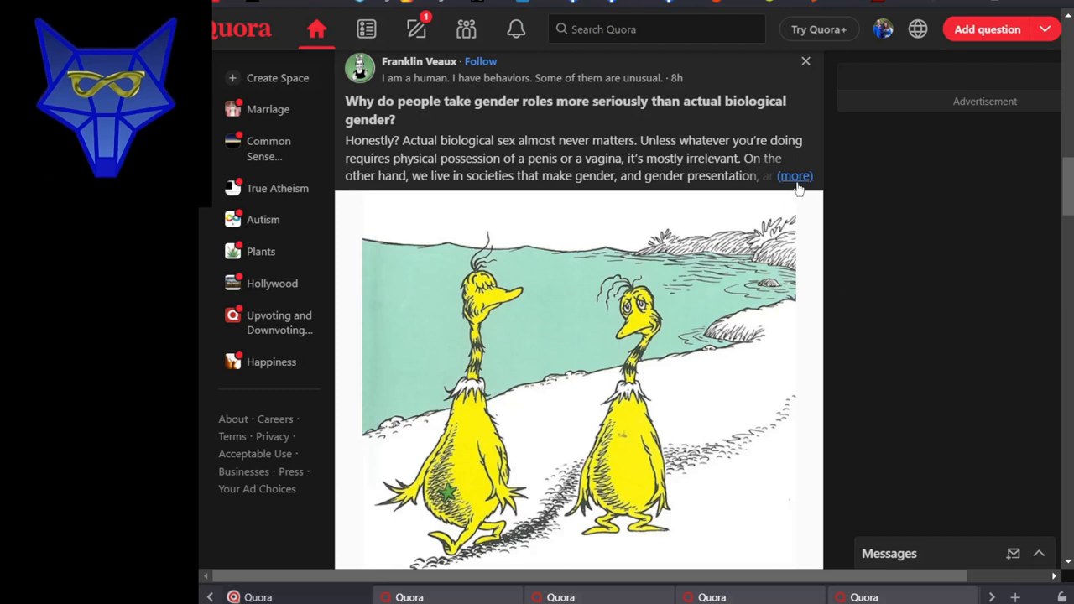
Expand Franklin Veaux's gender roles answer, read past the Sneetches cartoon, and upvote it to 1.1K
left_click(794, 176)
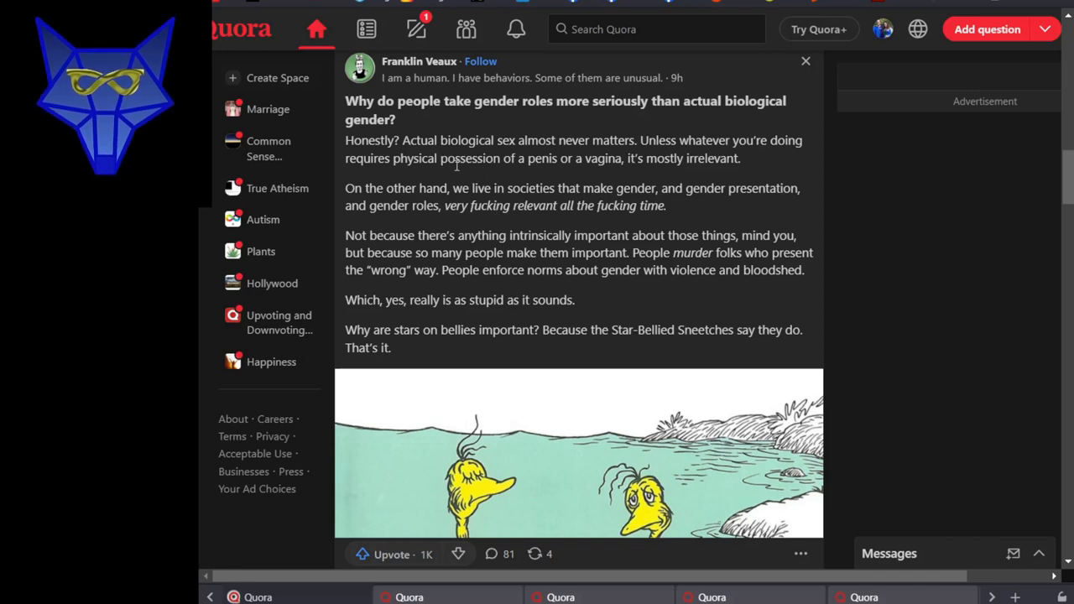
mouse_move(663, 176)
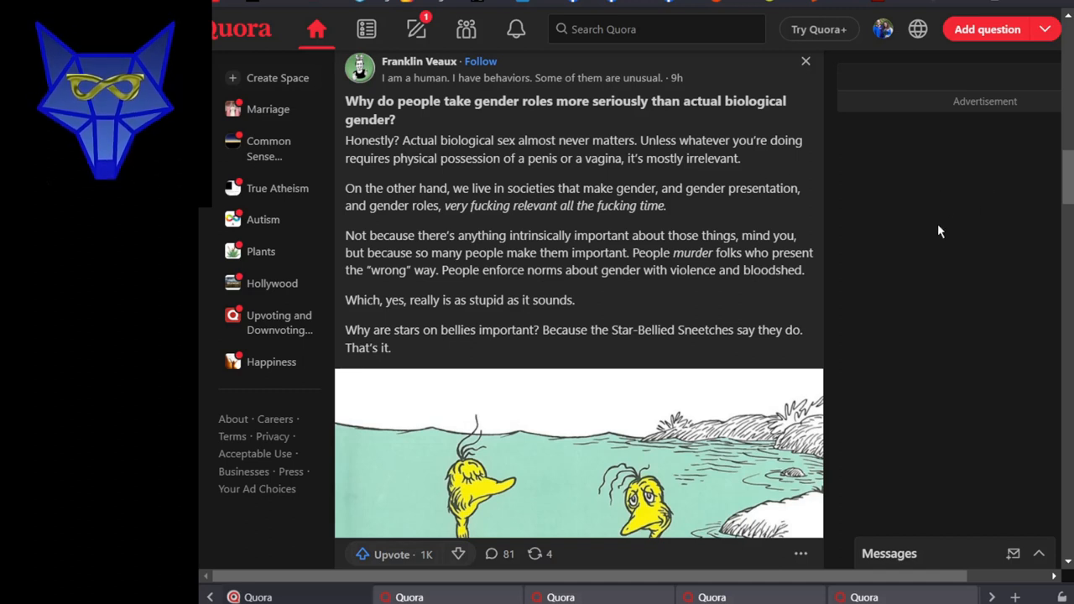
mouse_move(936, 232)
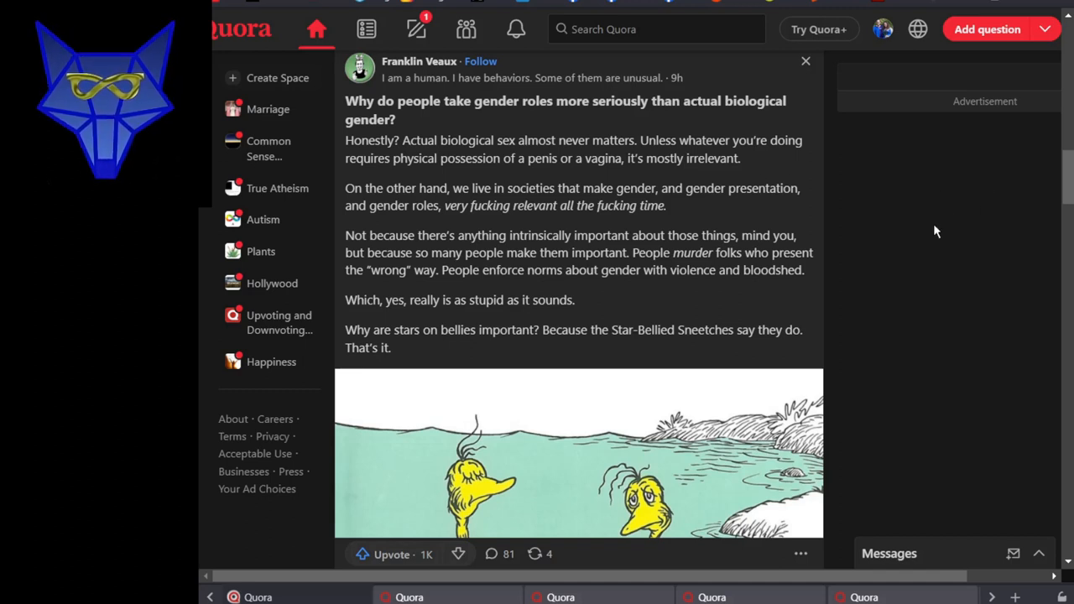
scroll("down", 3)
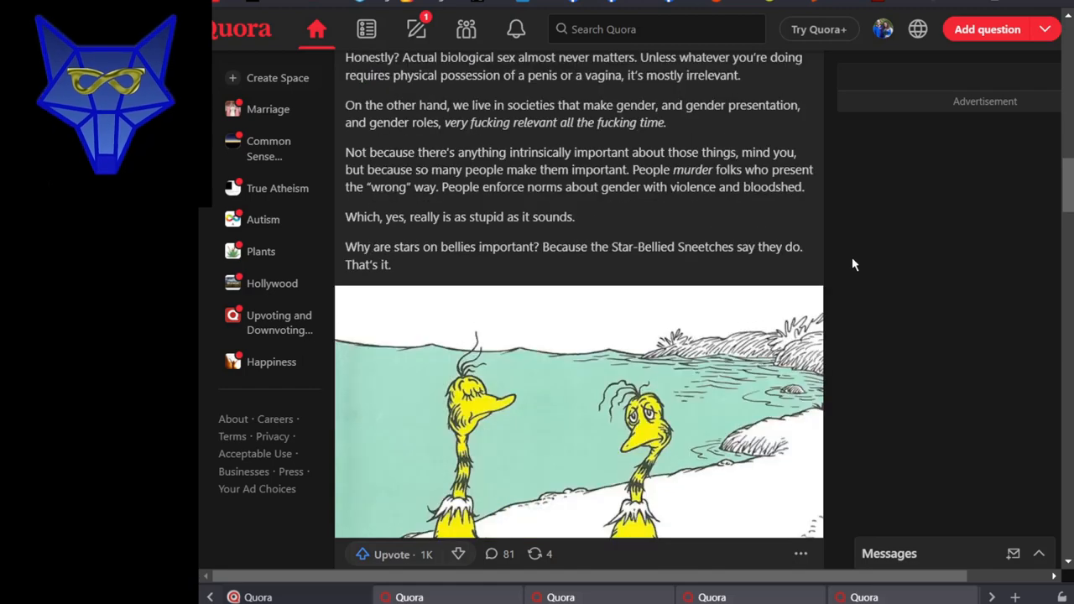
scroll("down", 3)
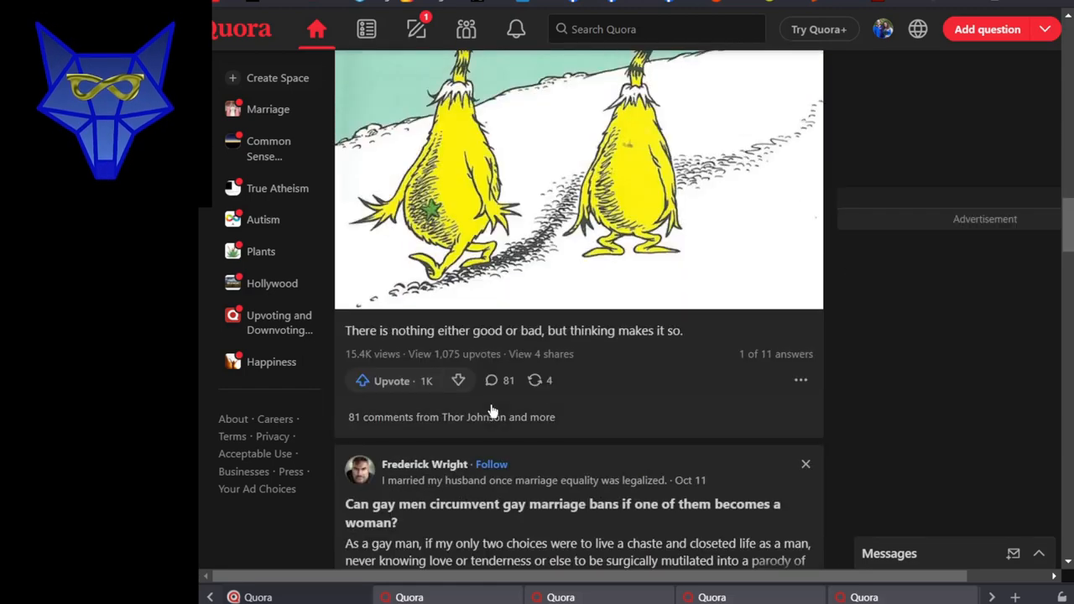
left_click(391, 380)
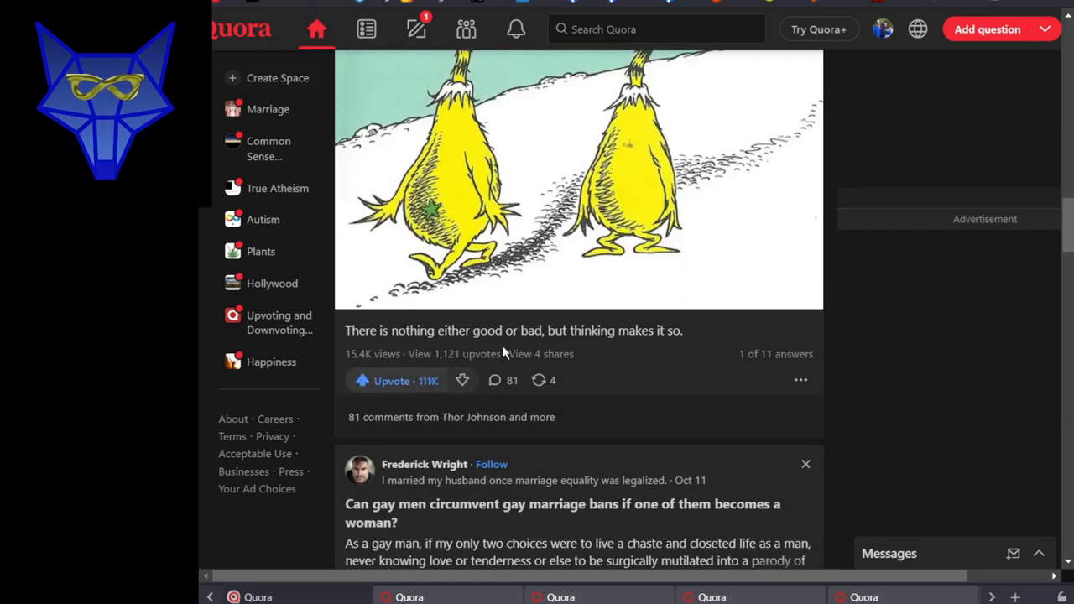
scroll("down", 3)
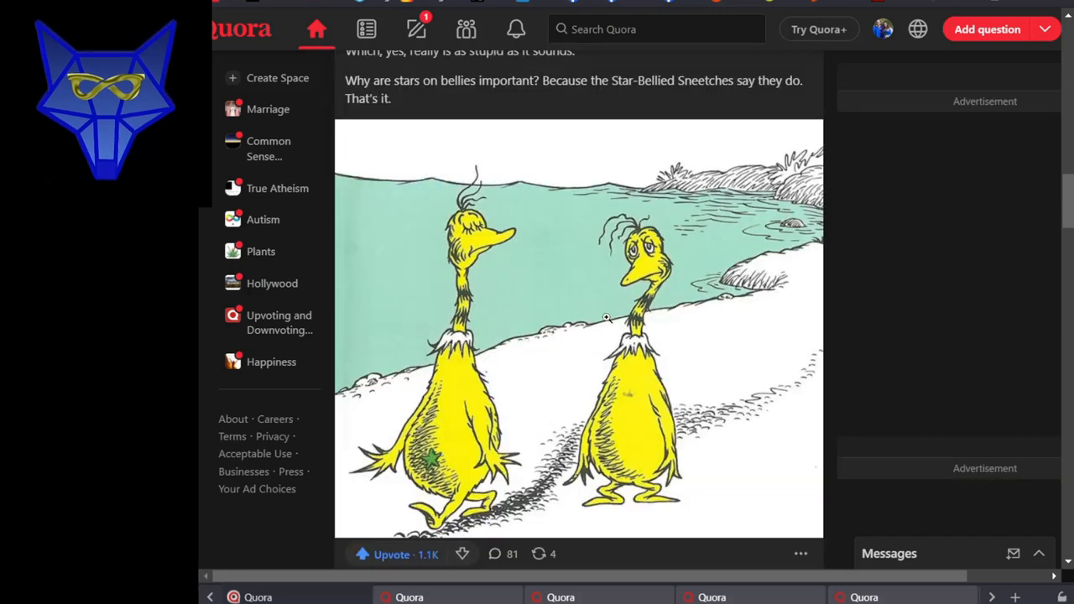
mouse_move(648, 290)
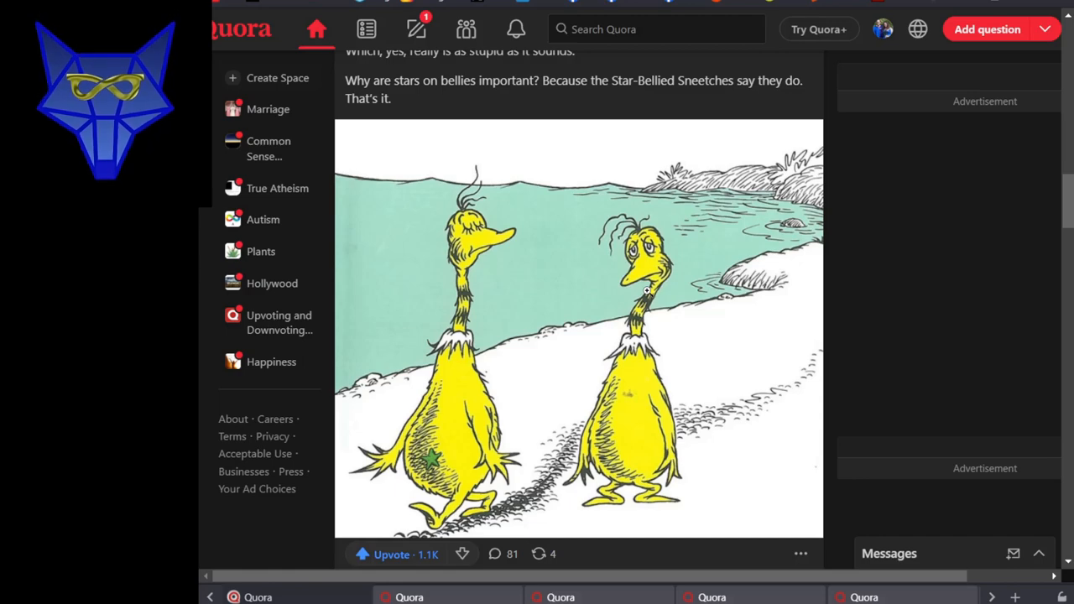
Scroll past the gay marriage bans and gender-roles posts to the Squad and Hamas answer
scroll("down", 3)
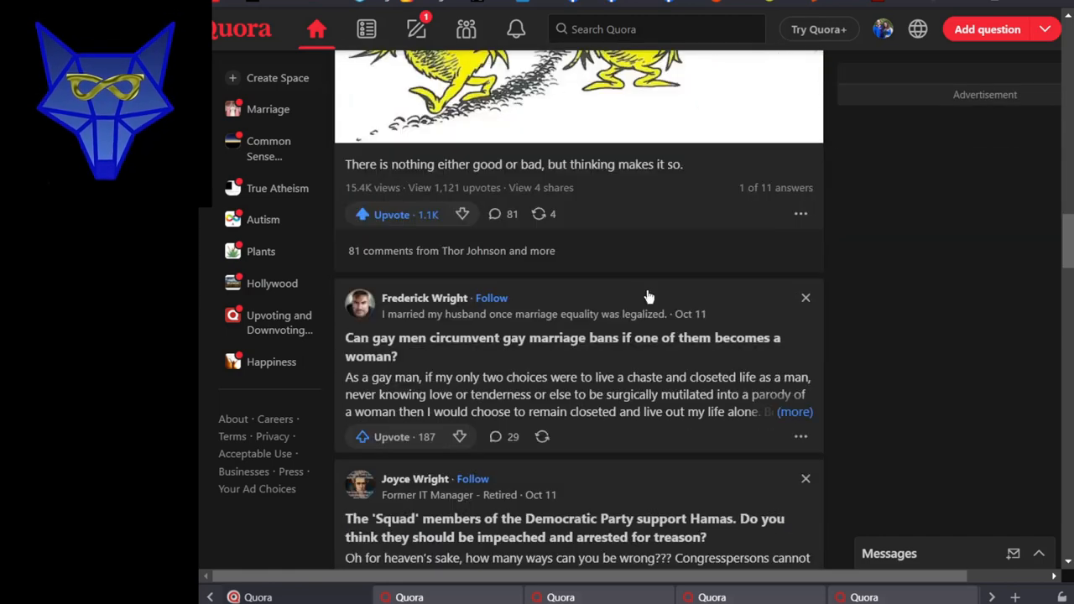
mouse_move(859, 305)
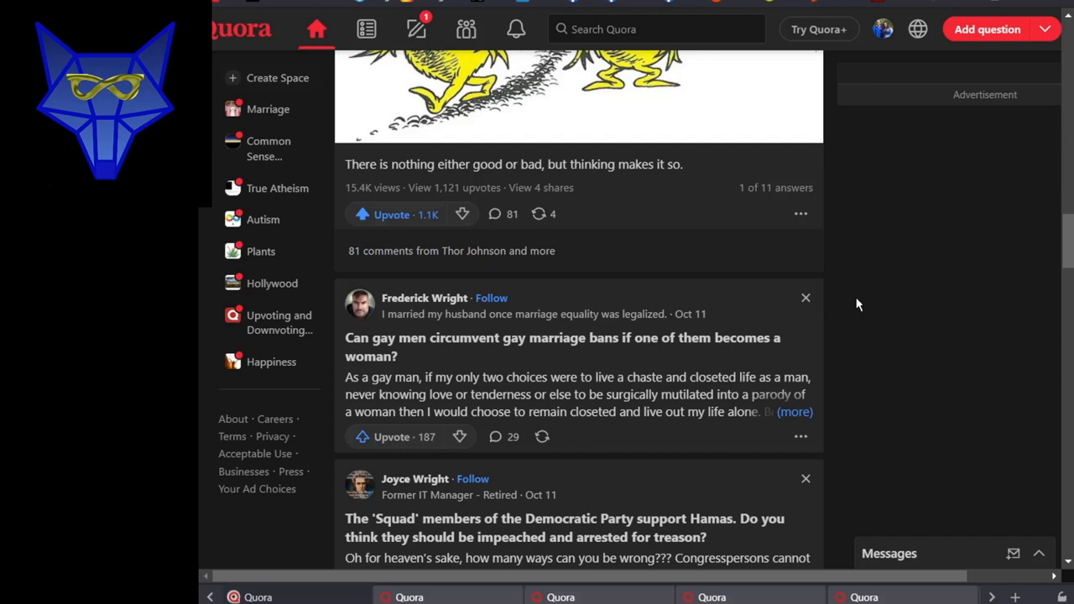
scroll("down", 3)
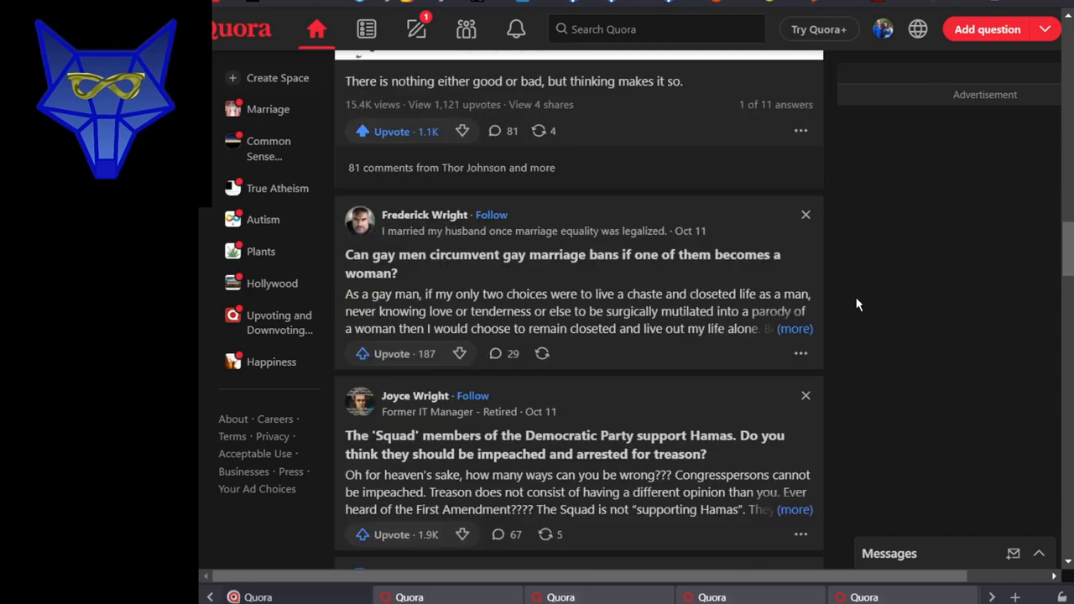
scroll("down", 3)
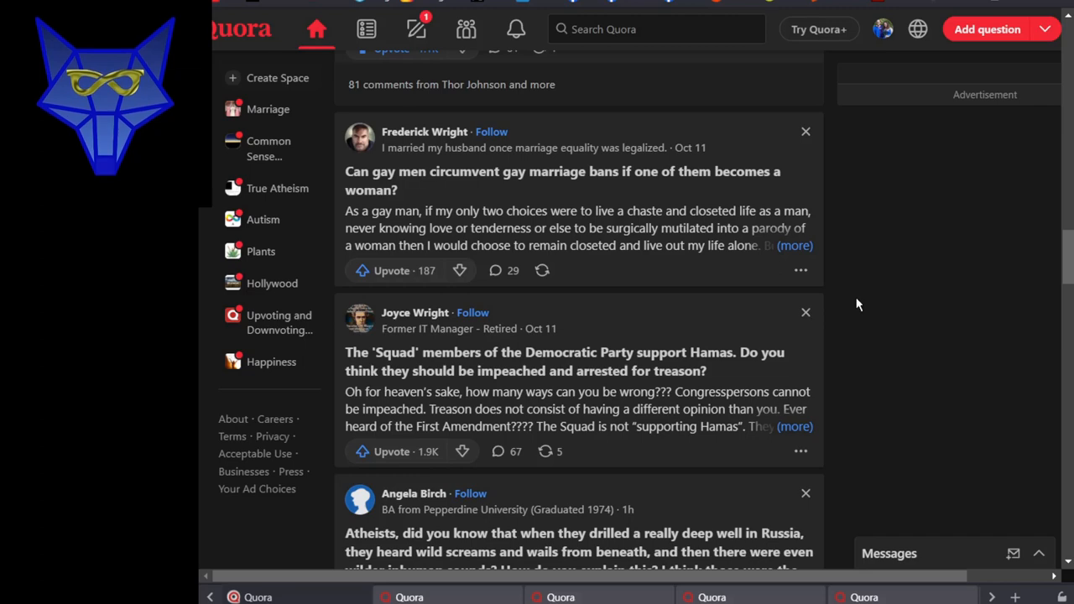
scroll("down", 3)
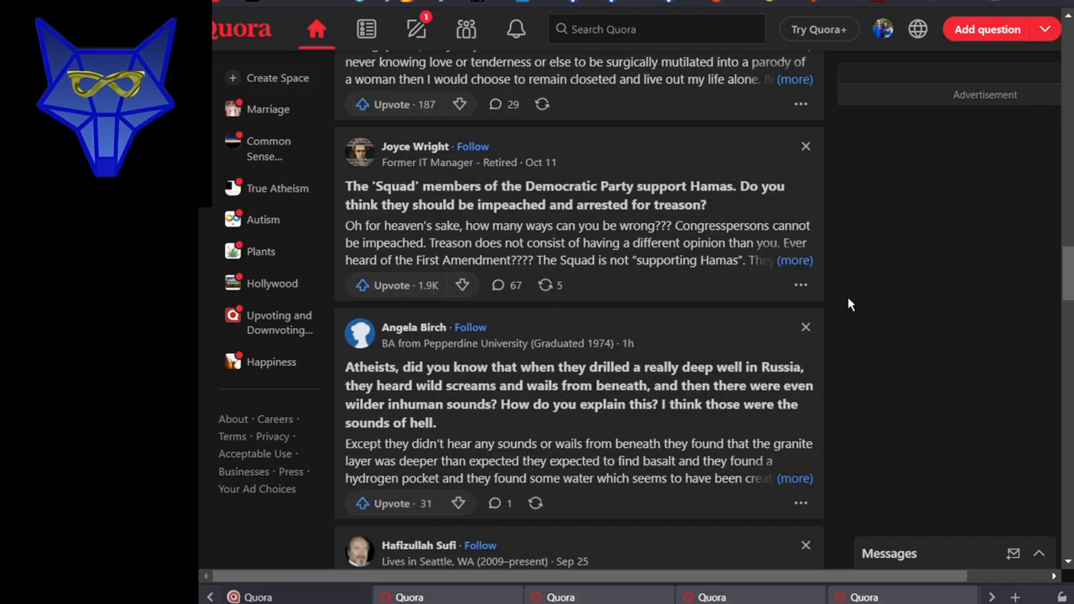
scroll("down", 3)
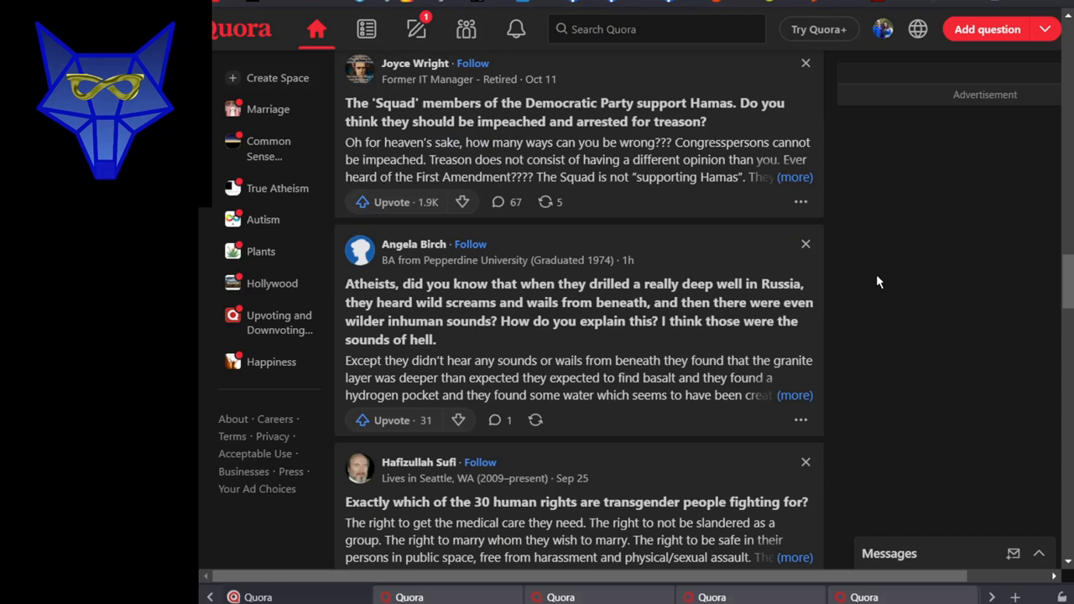
left_click(391, 419)
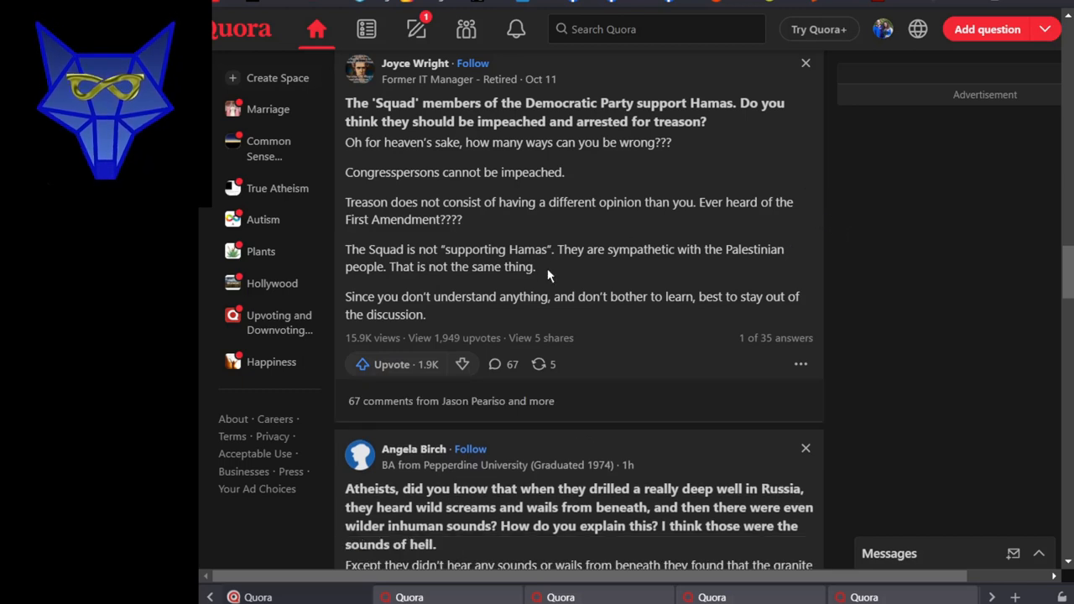
mouse_move(382, 291)
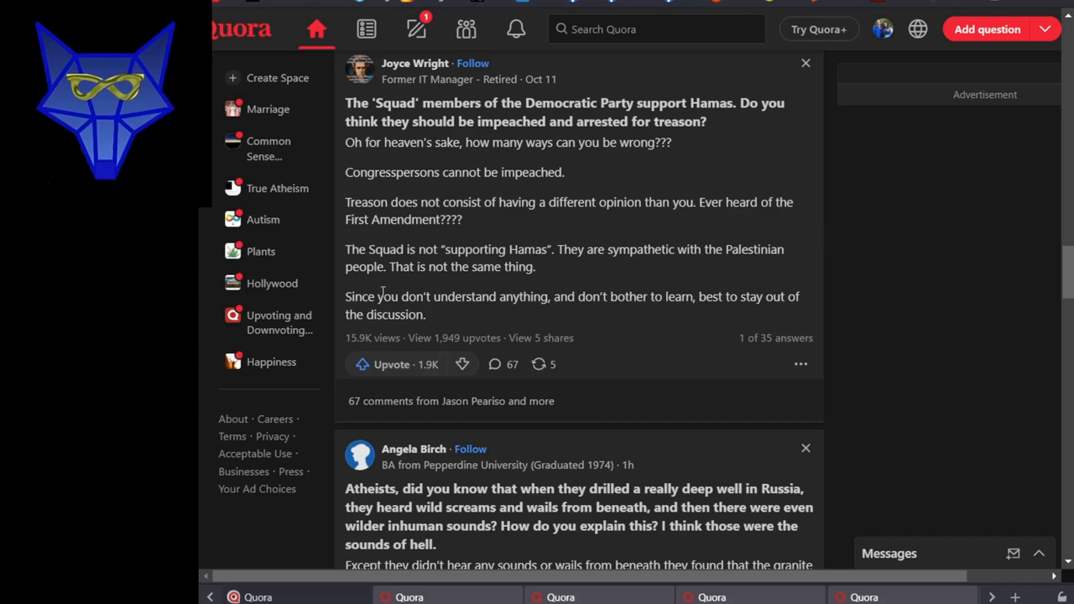
scroll("down", 3)
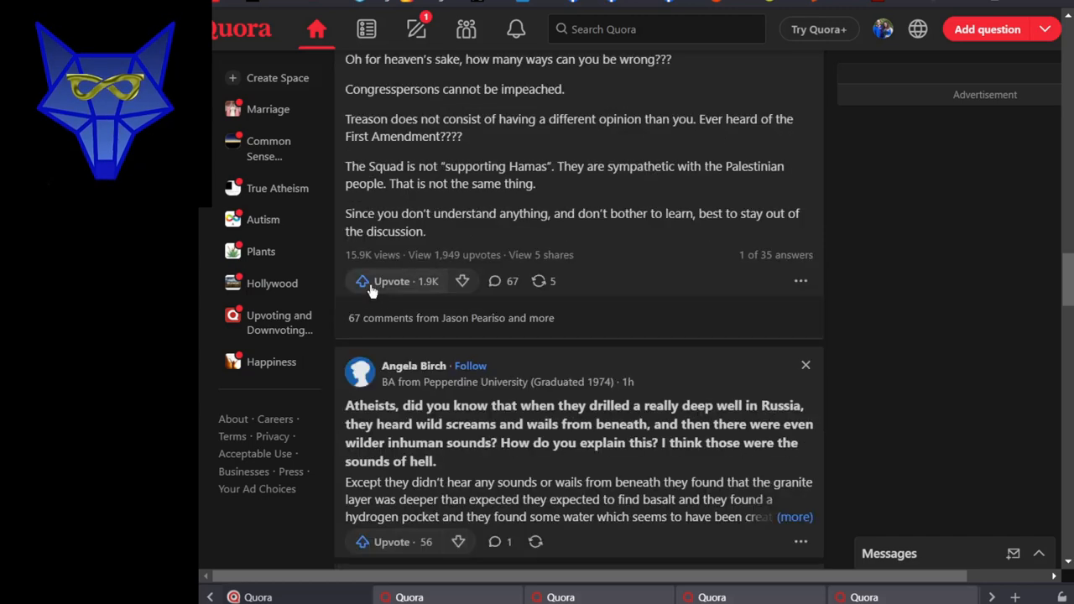
left_click(391, 281)
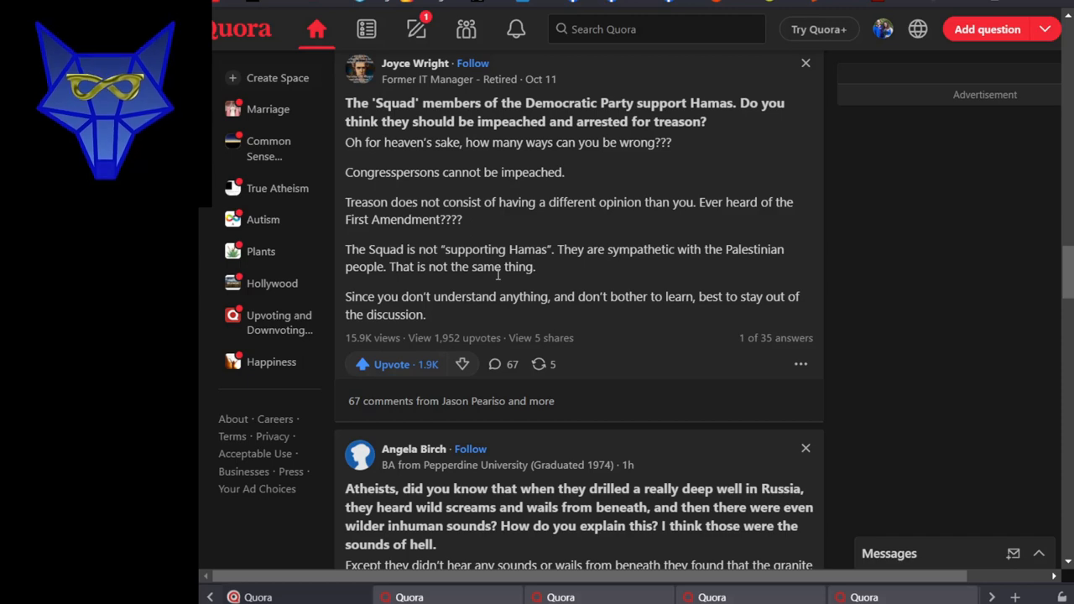
scroll("down", 3)
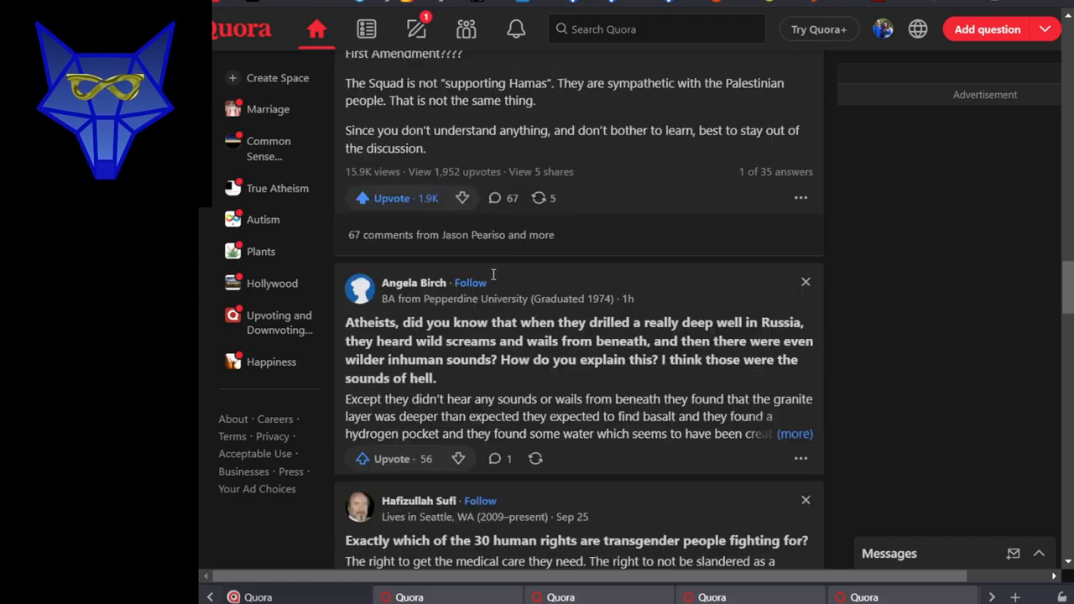
Scroll past the Russian deep-well post to the transgender rights and Republicans-and-elections posts
scroll("down", 3)
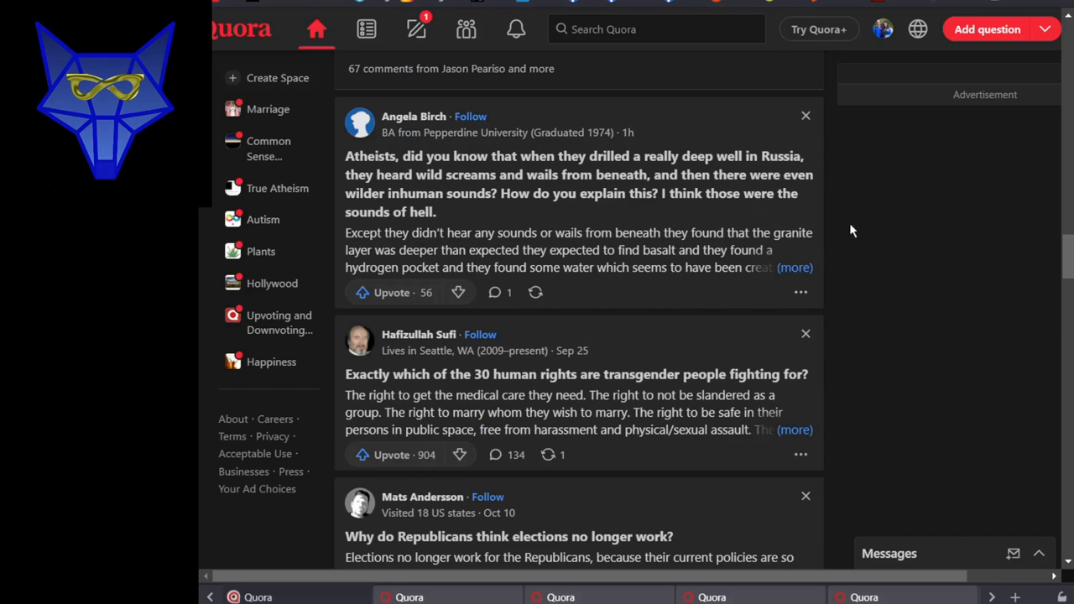
mouse_move(843, 231)
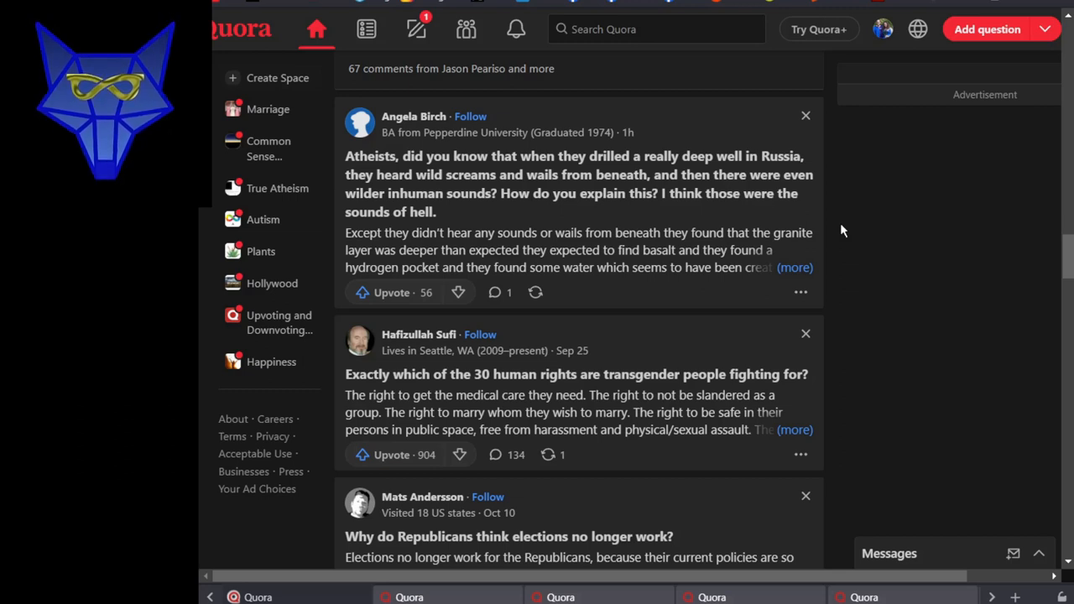
mouse_move(988, 317)
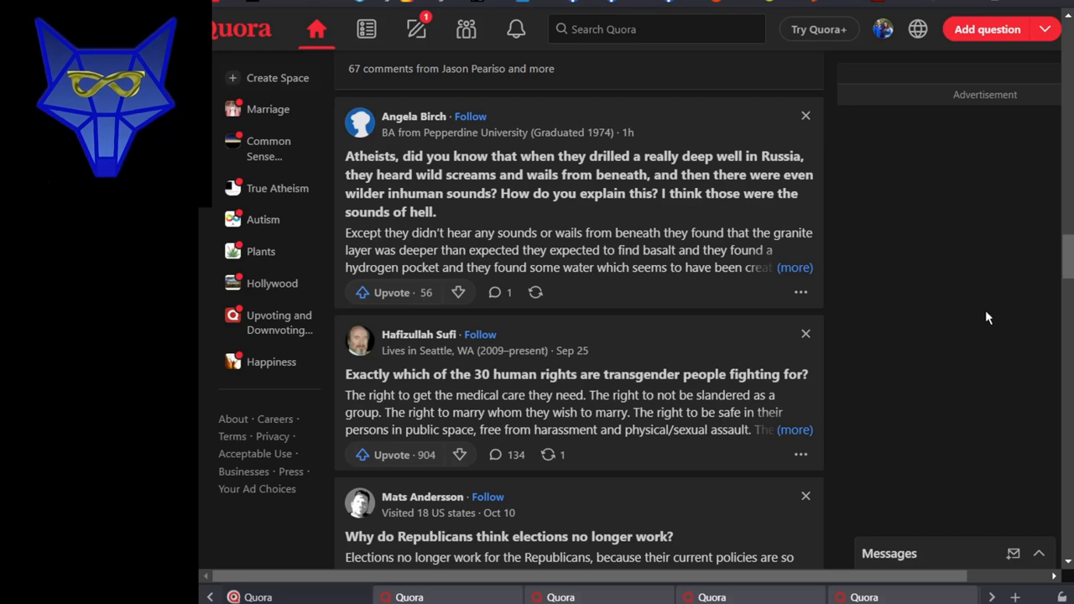
mouse_move(936, 299)
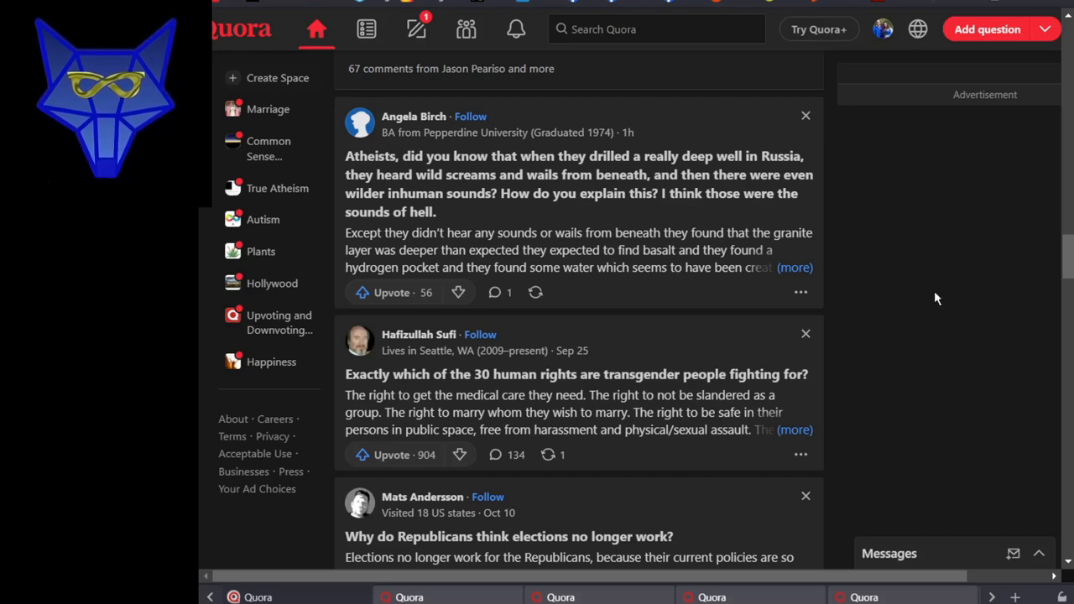
mouse_move(913, 297)
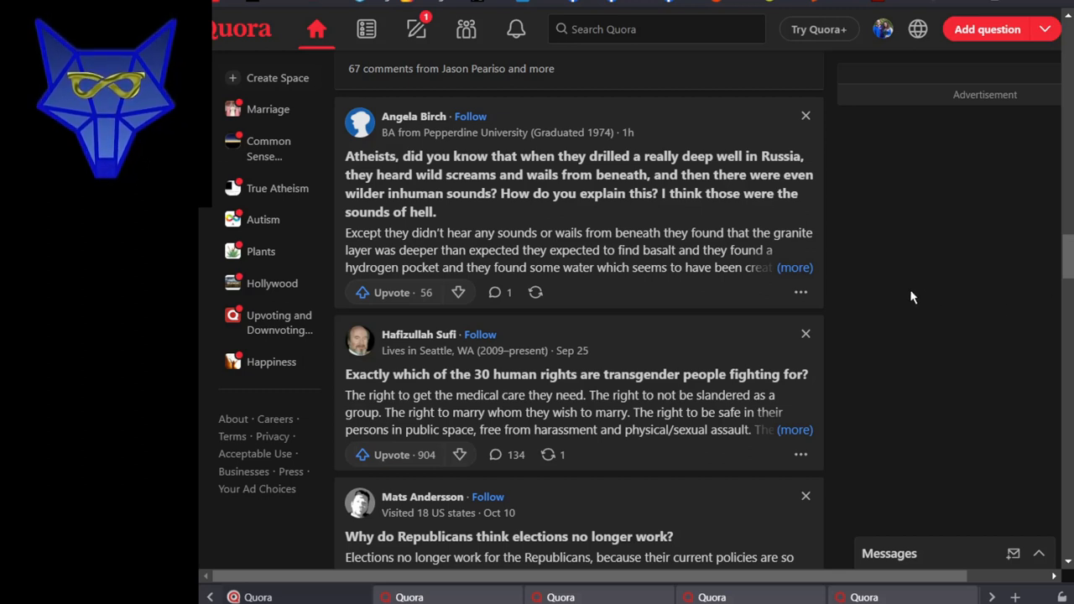
mouse_move(894, 293)
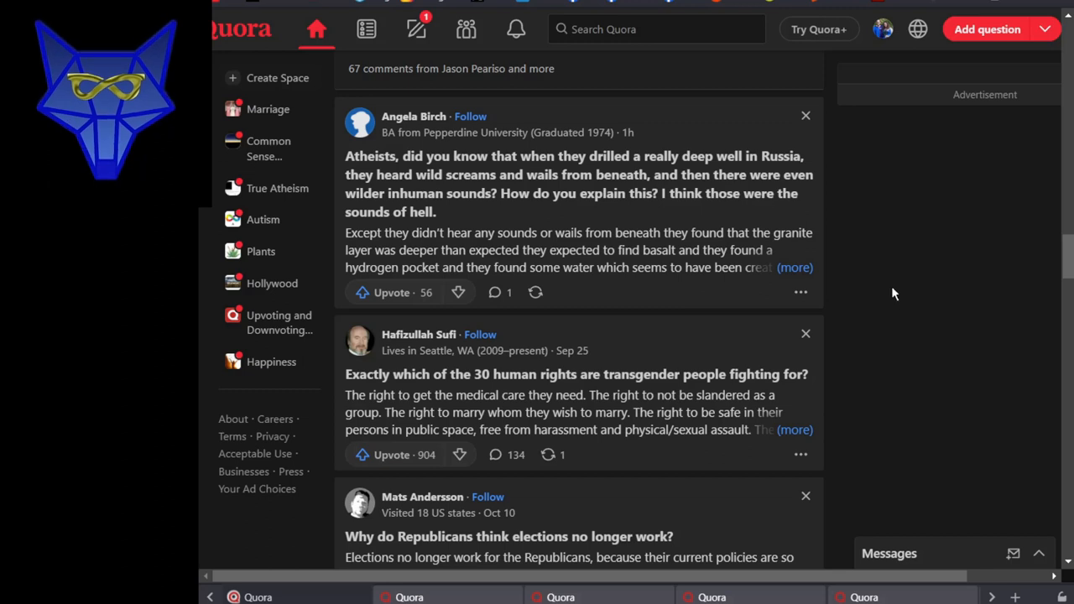
mouse_move(834, 280)
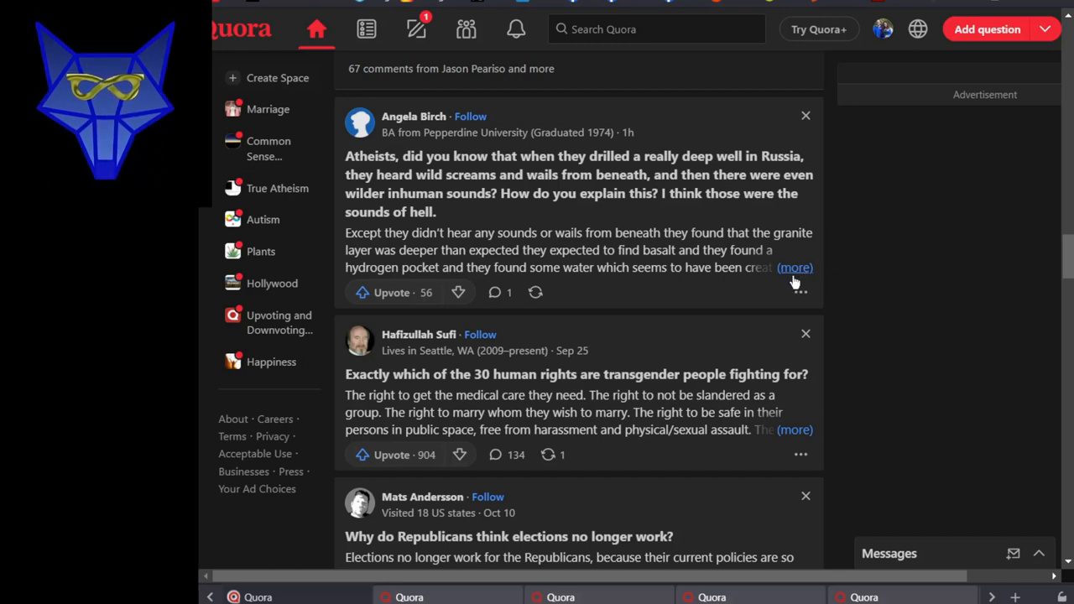
mouse_move(442, 267)
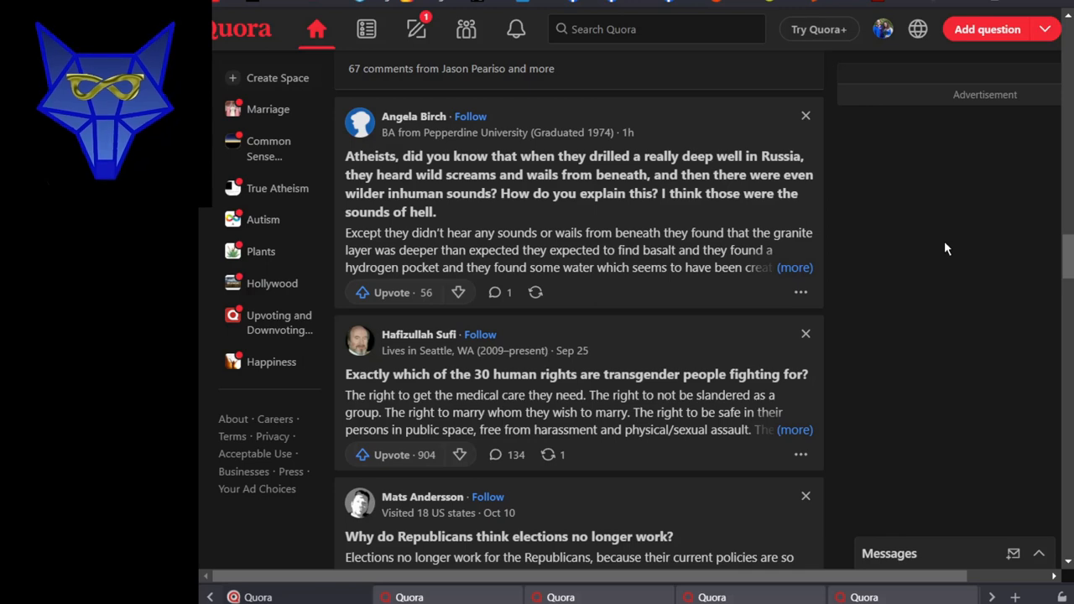
scroll("down", 3)
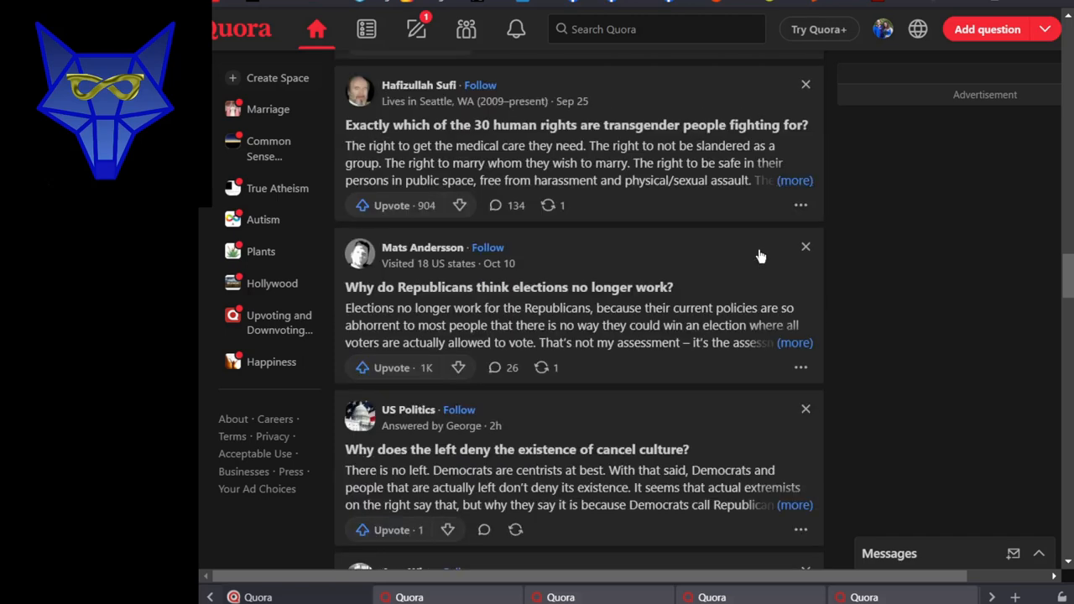
scroll("down", 3)
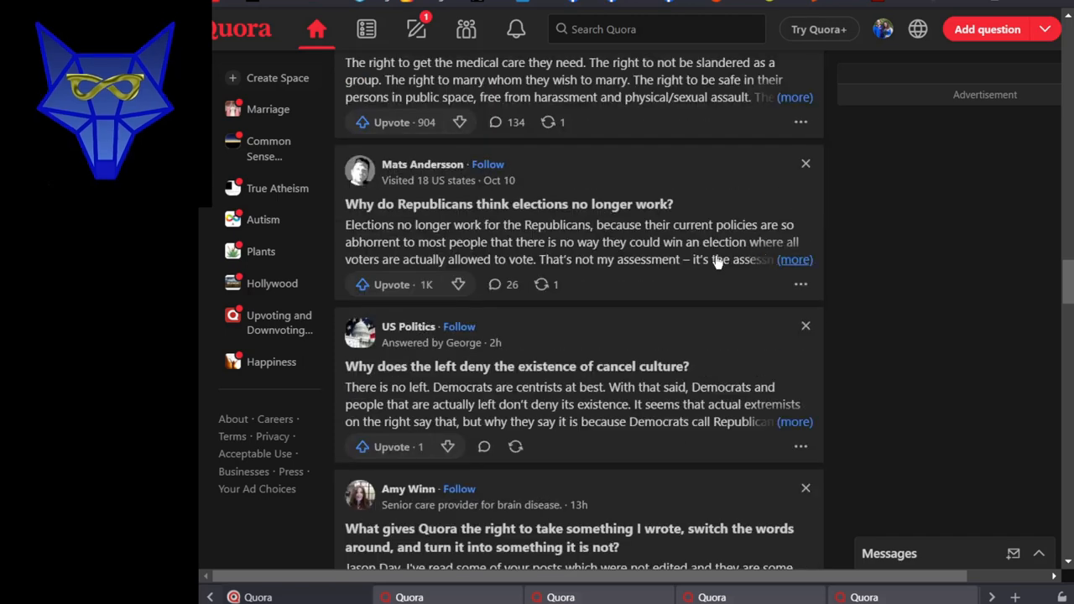
scroll("down", 3)
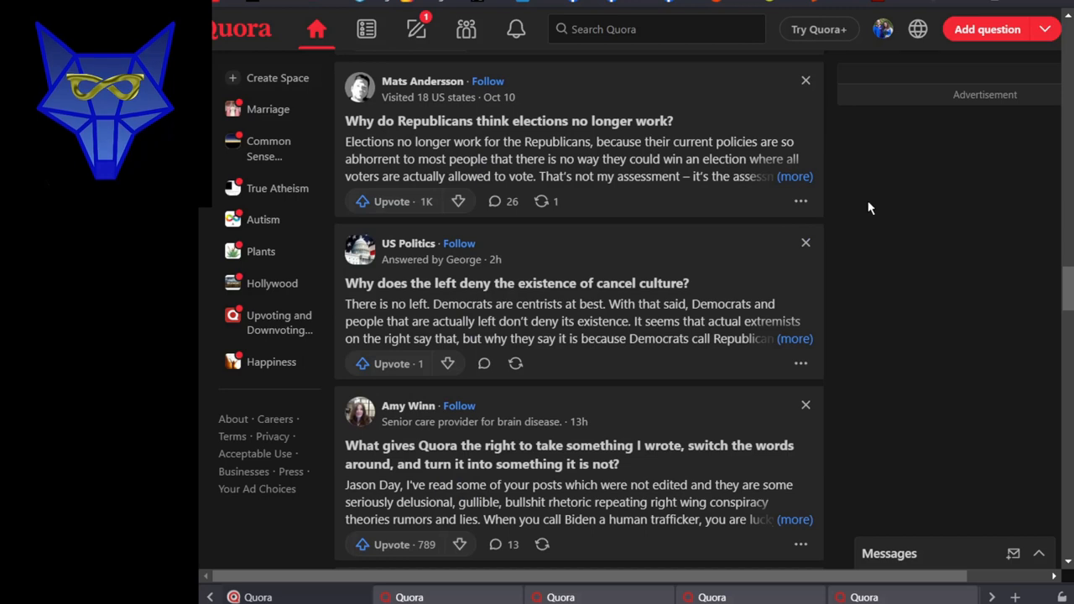
mouse_move(866, 208)
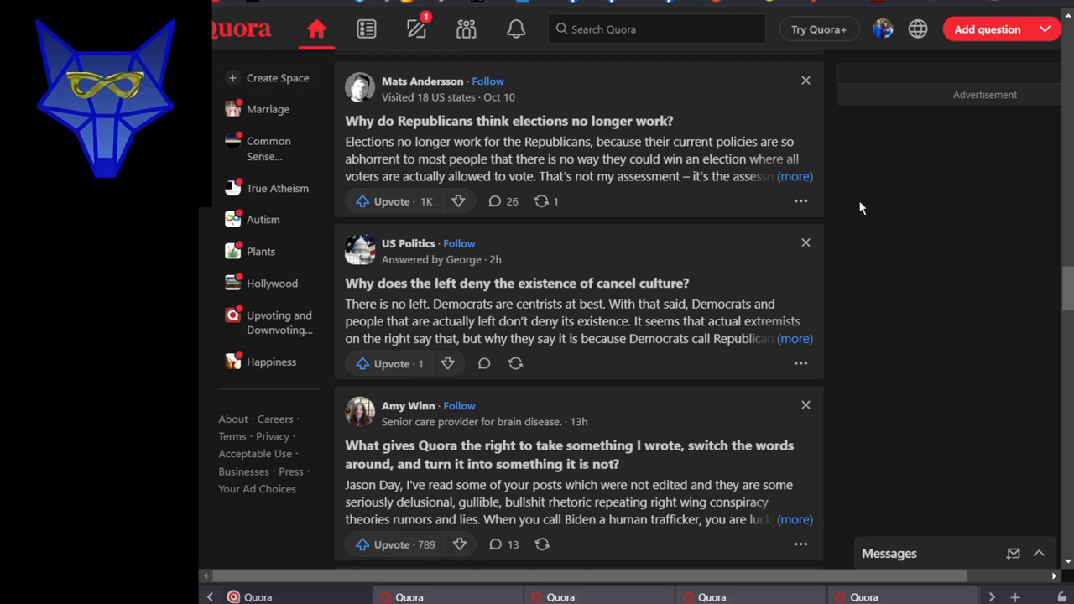
mouse_move(847, 225)
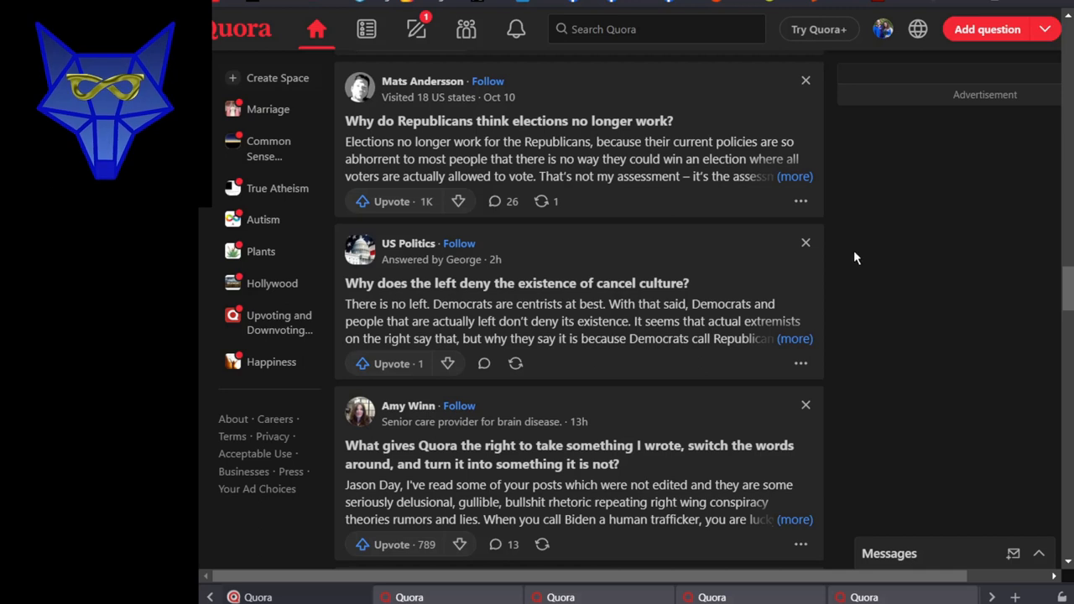
mouse_move(873, 250)
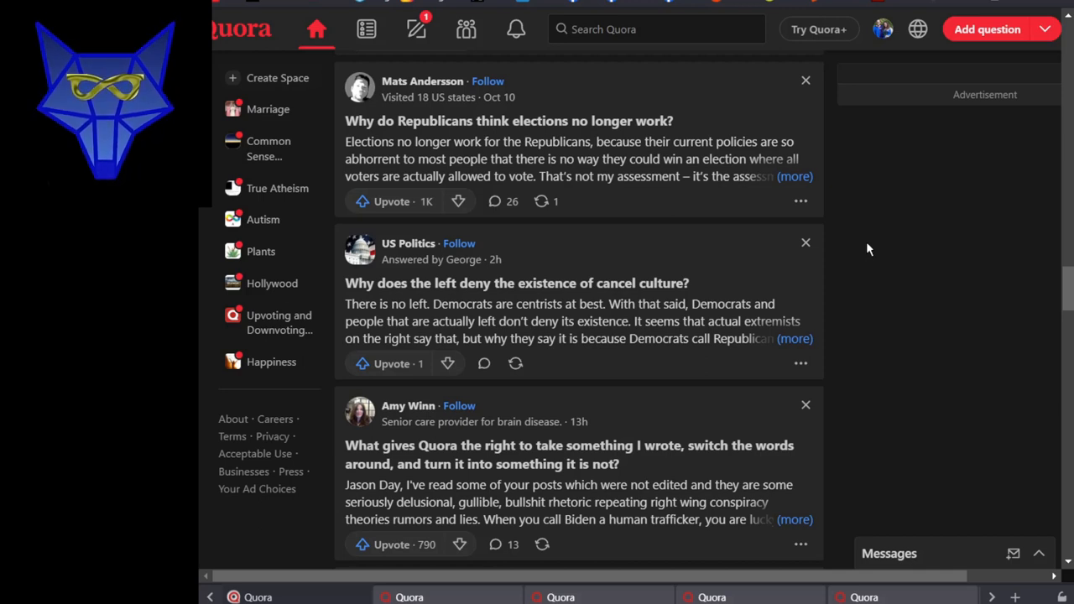
mouse_move(865, 249)
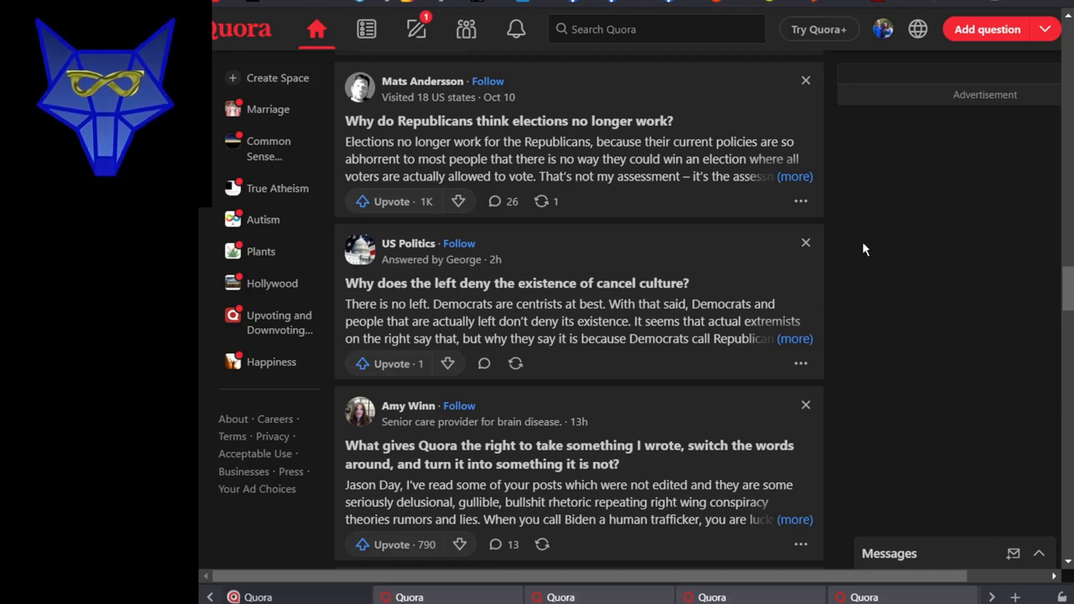
mouse_move(860, 249)
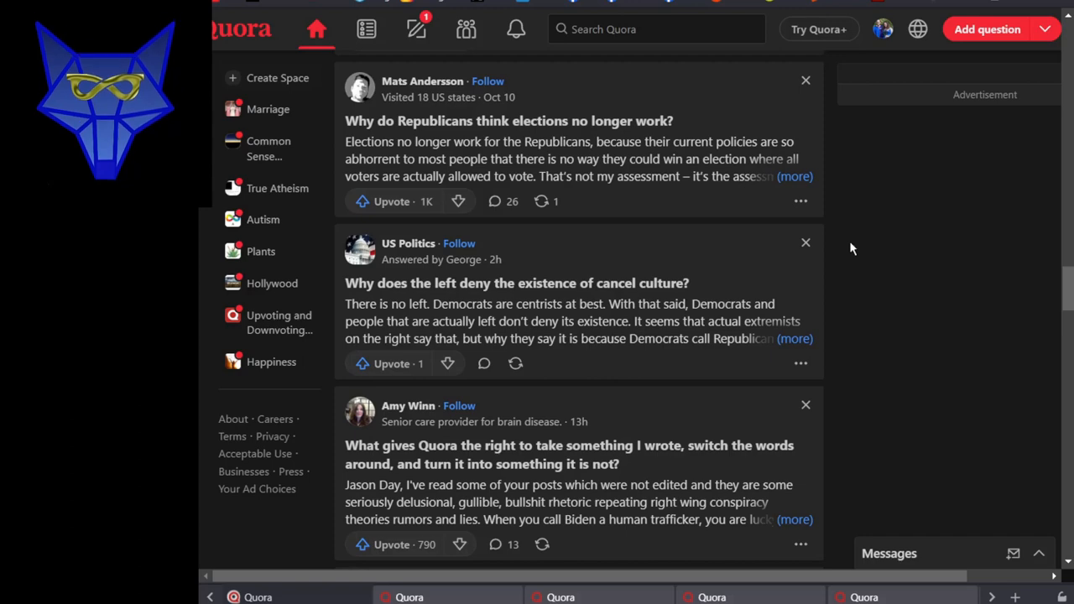
mouse_move(850, 249)
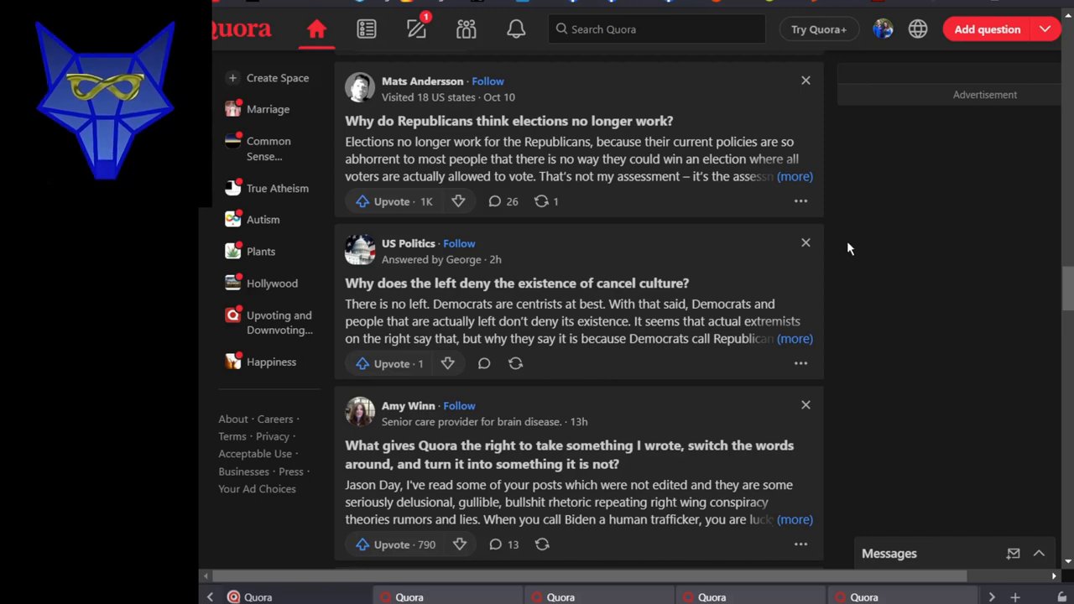
scroll("down", 3)
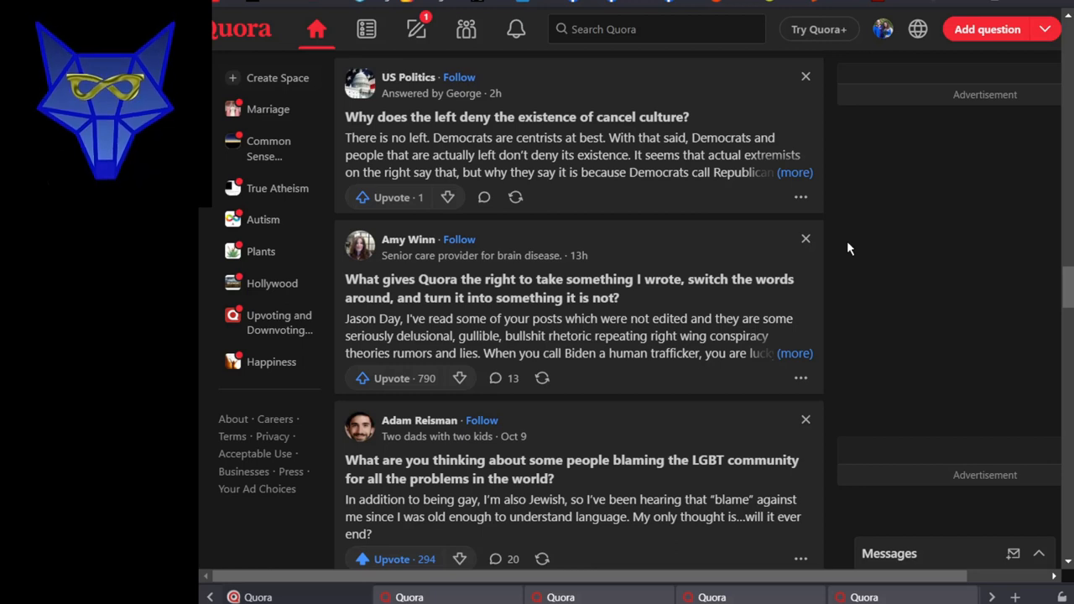
Click an empty page area and scroll to the Discover new Spaces suggestions
left_click(363, 378)
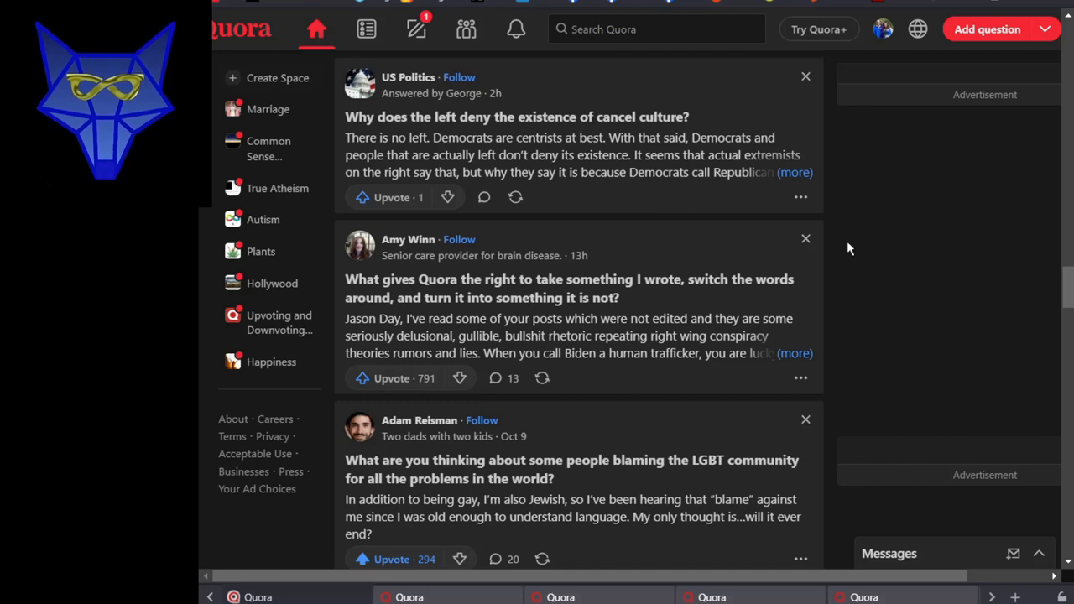
mouse_move(786, 261)
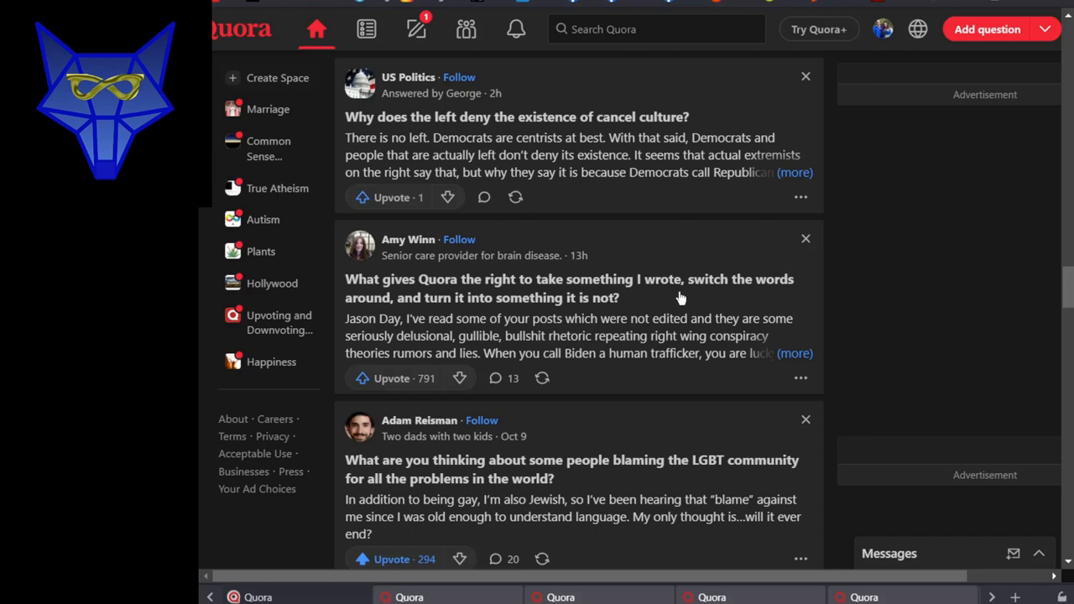
mouse_move(684, 311)
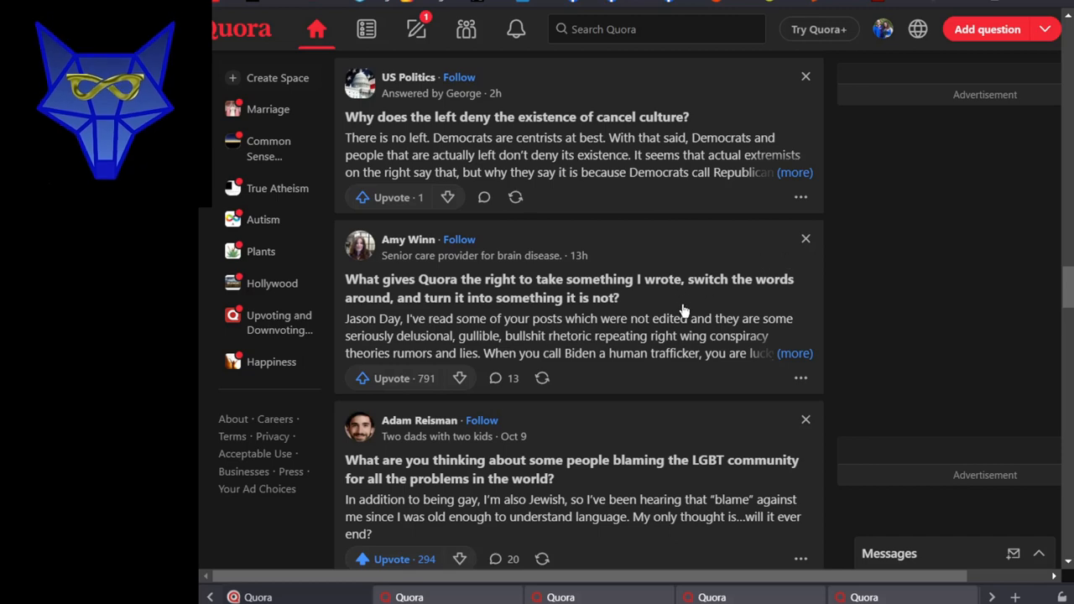
scroll("down", 3)
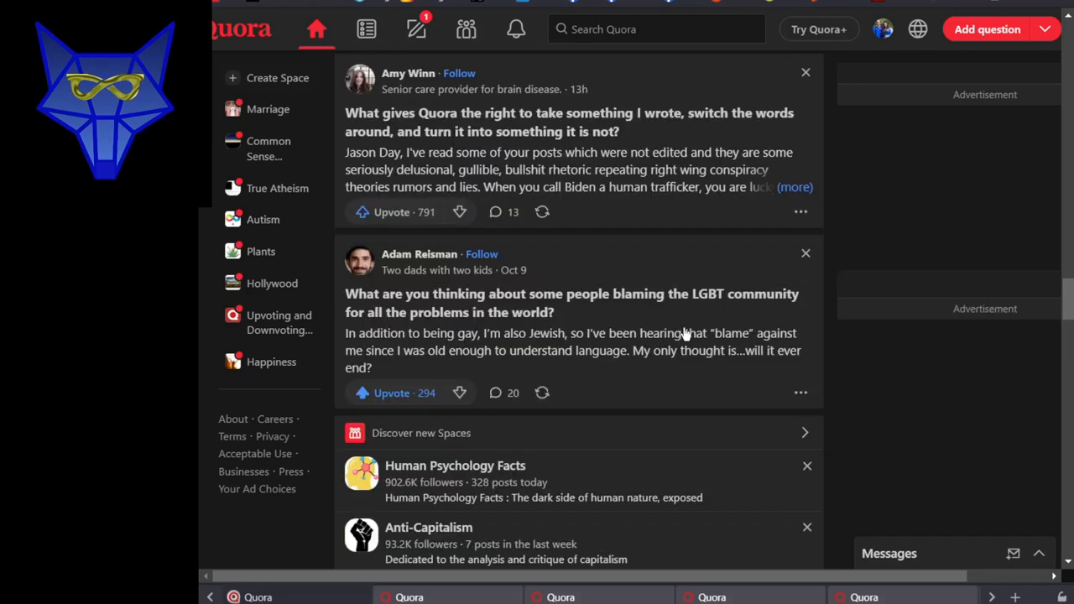
Scroll from the feed top past the Great Replacement post to the misgendering and homeless camps questions
scroll("down", 3)
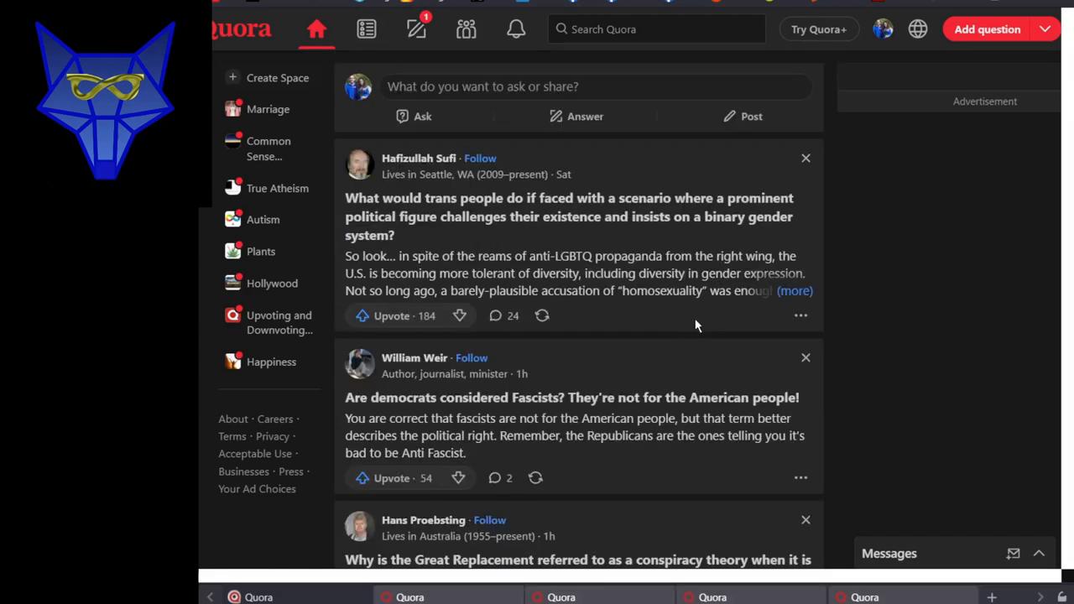
mouse_move(708, 319)
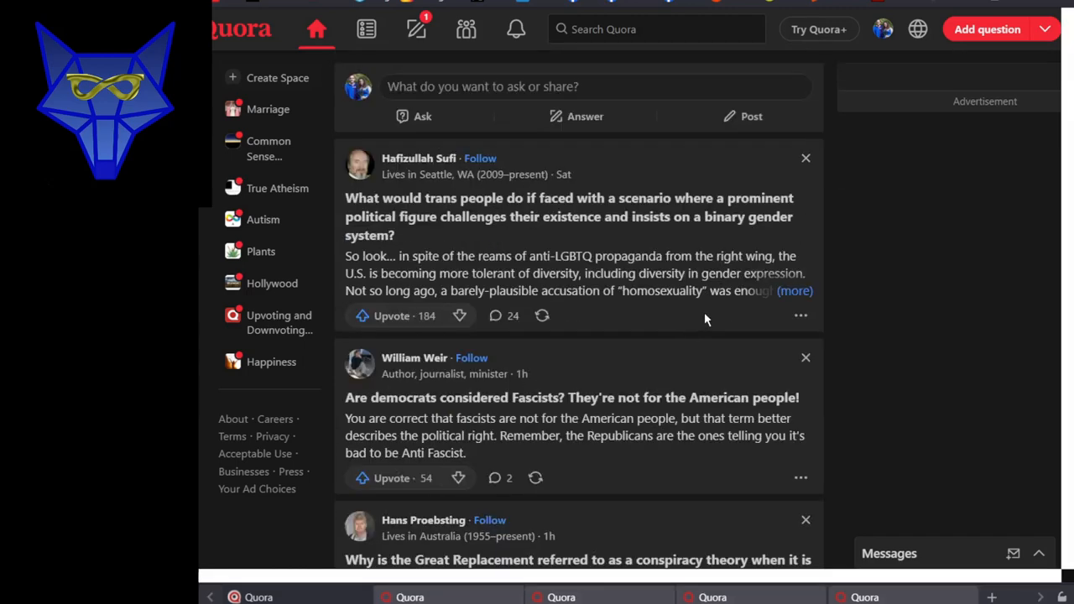
scroll("down", 3)
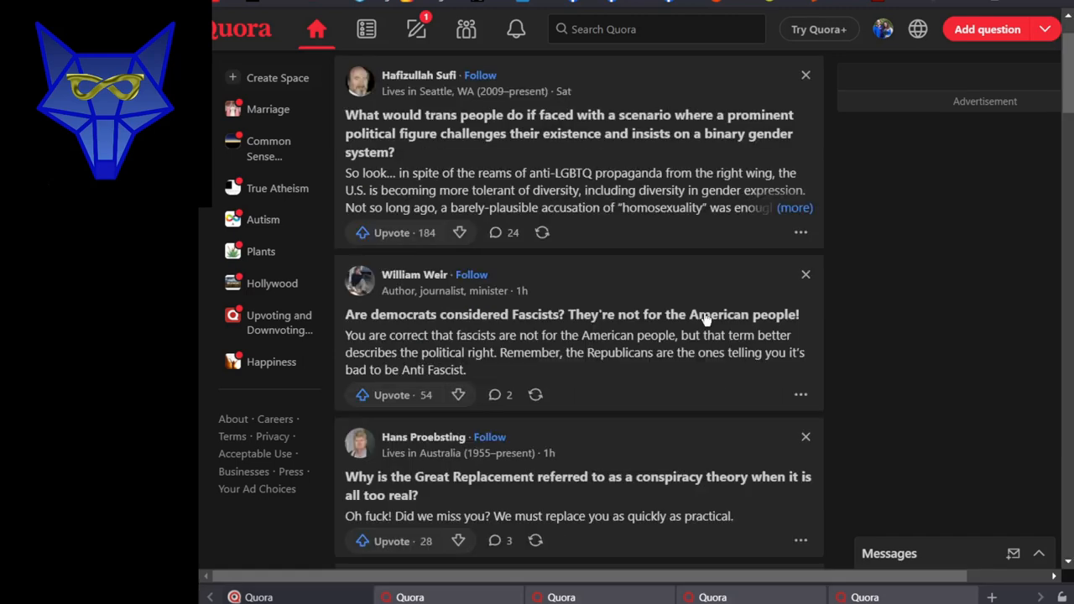
scroll("down", 3)
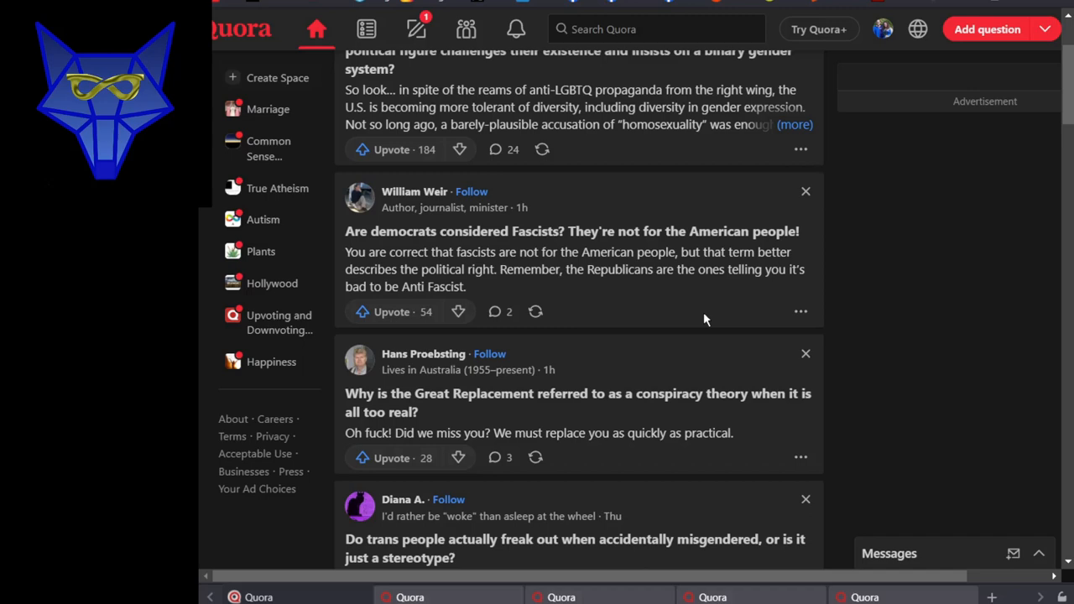
scroll("down", 3)
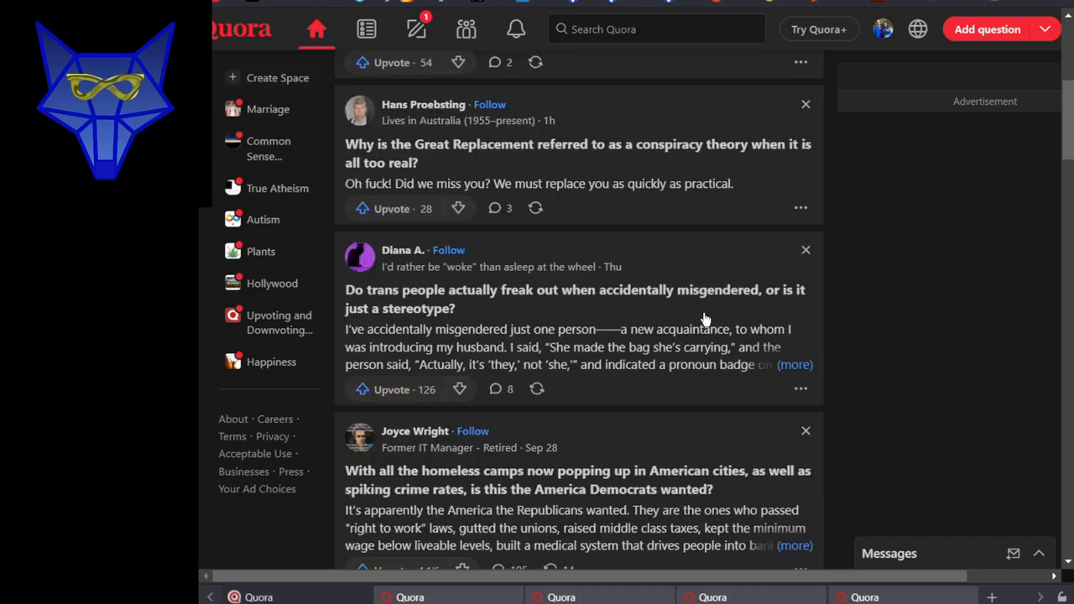